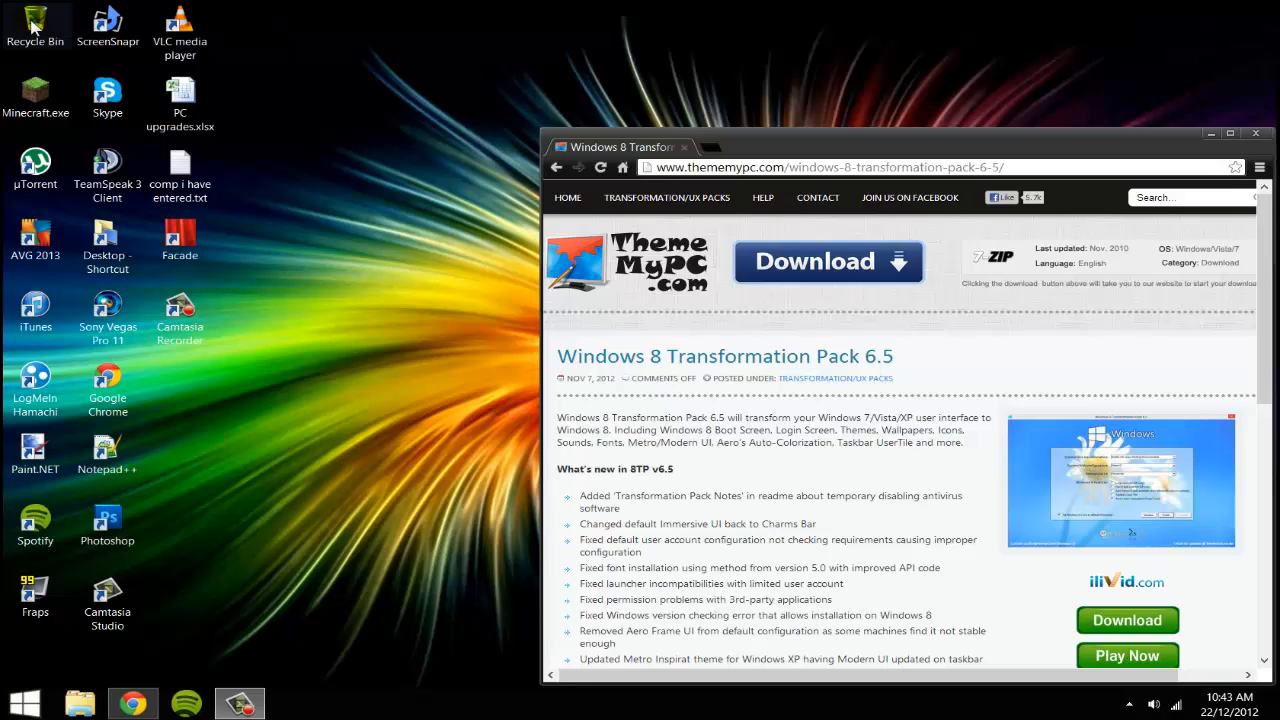
Step: Open File Explorer on Libraries (Documents, Music, Pictures, Videos) and reposition its window
{"action": "left_click", "coordinate": [420, 328]}
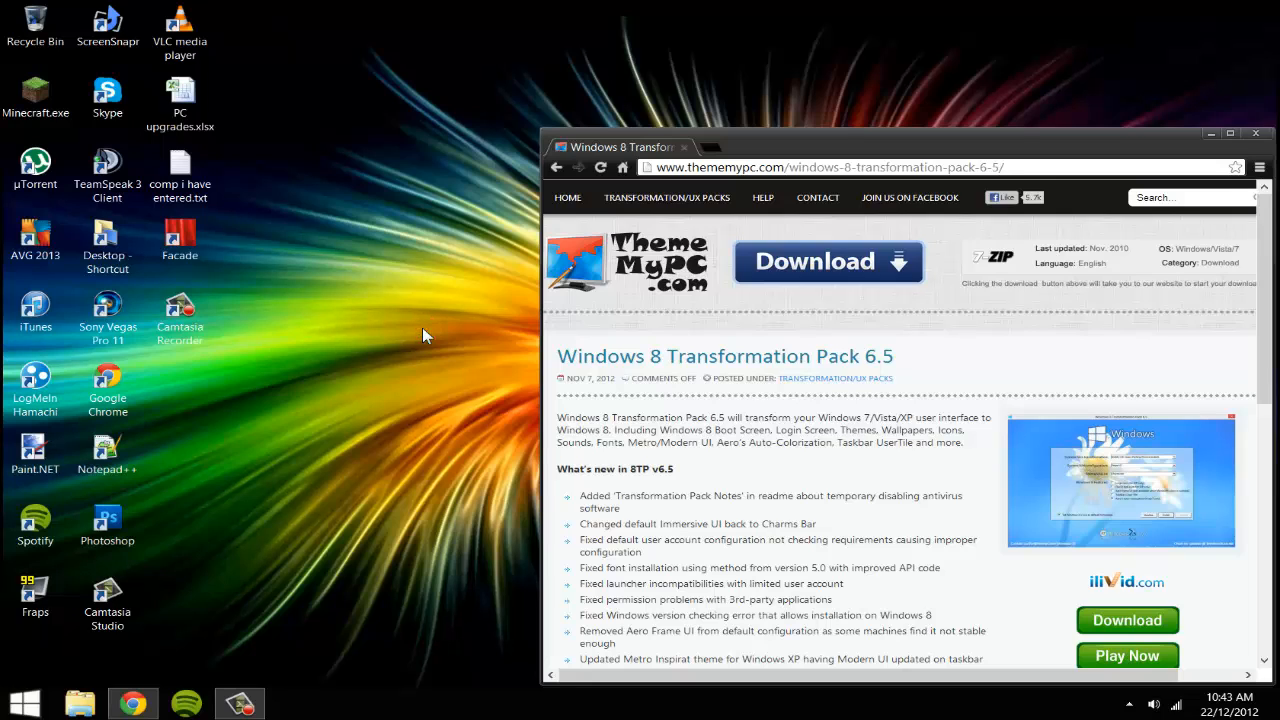
{"action": "mouse_move", "coordinate": [312, 163]}
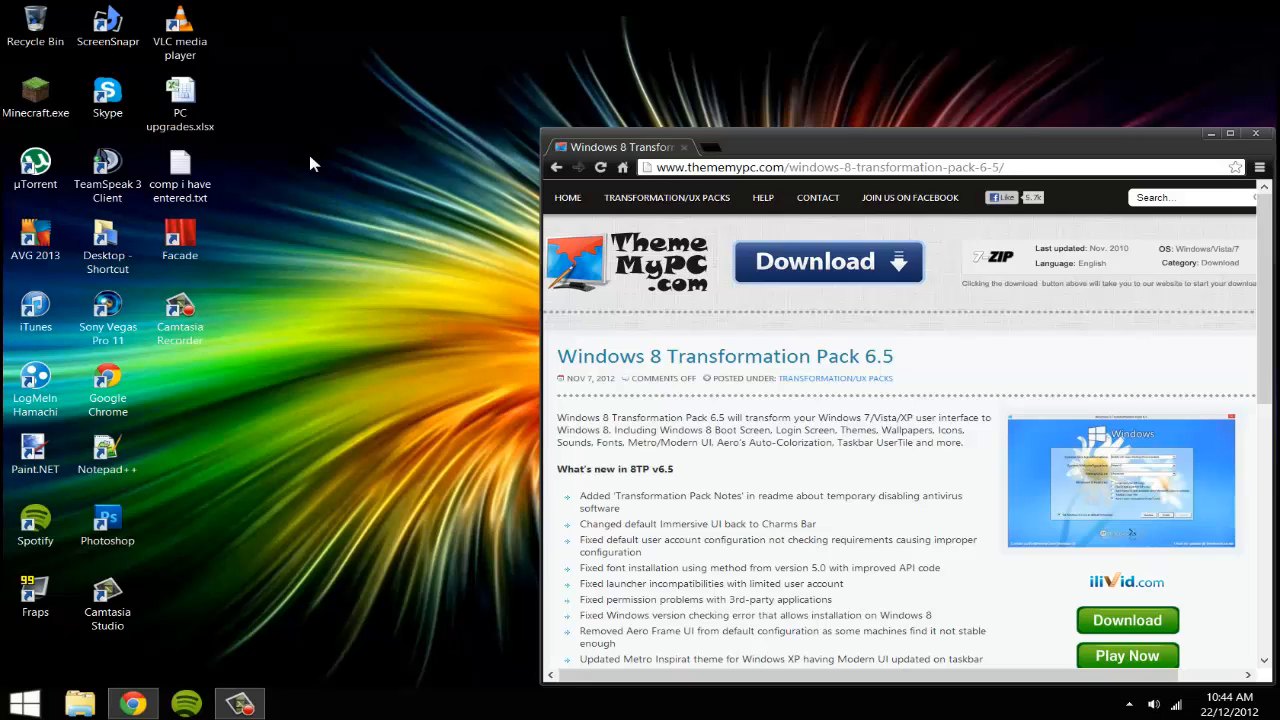
{"action": "mouse_move", "coordinate": [267, 60]}
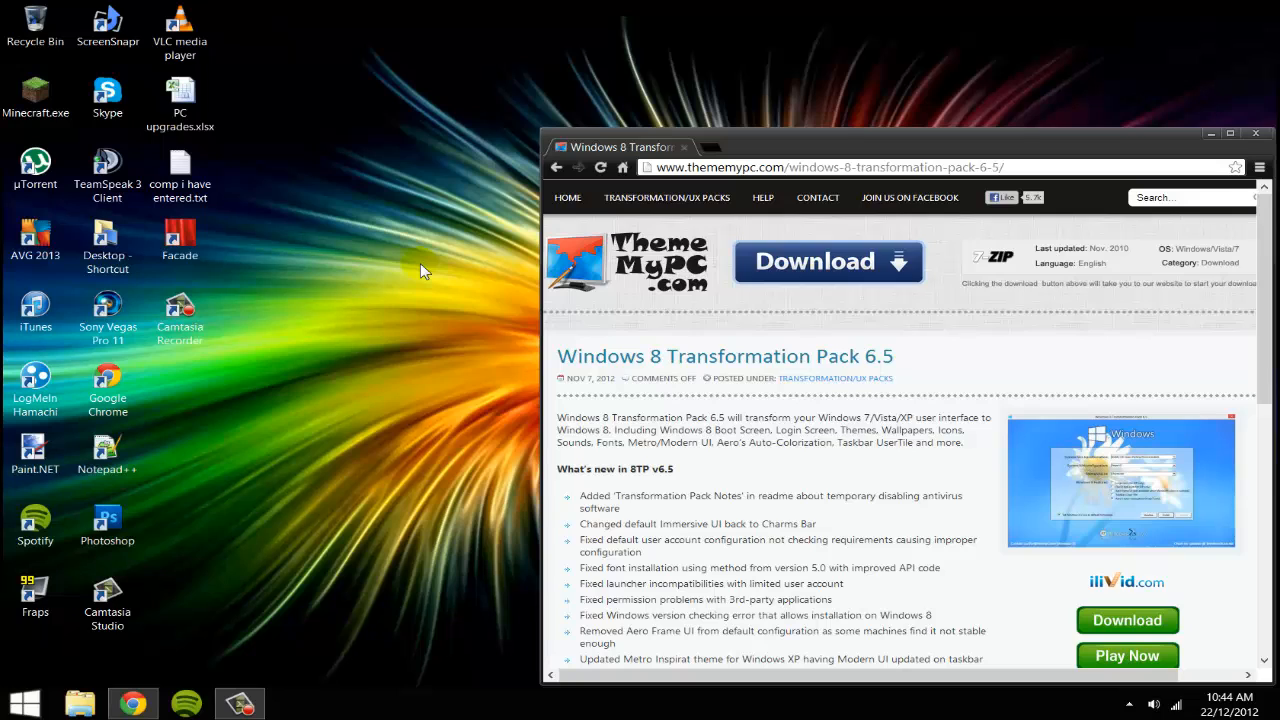
{"action": "mouse_move", "coordinate": [428, 310]}
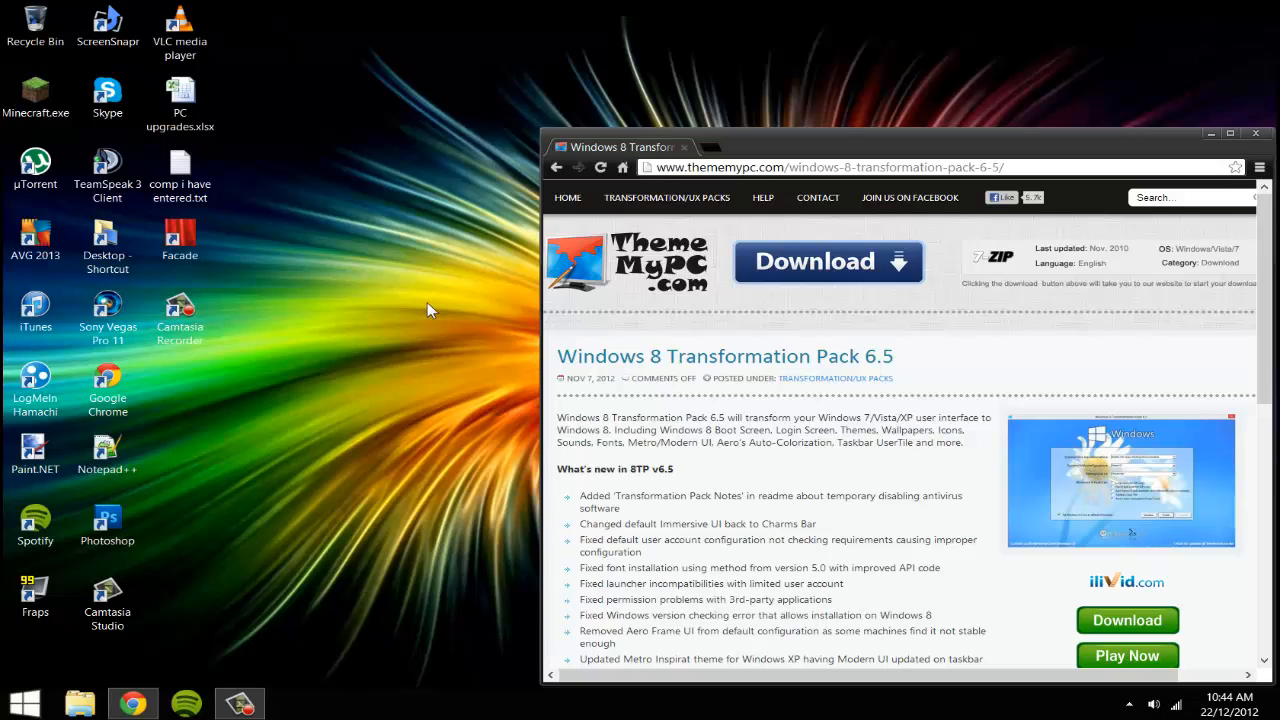
{"action": "mouse_move", "coordinate": [465, 320]}
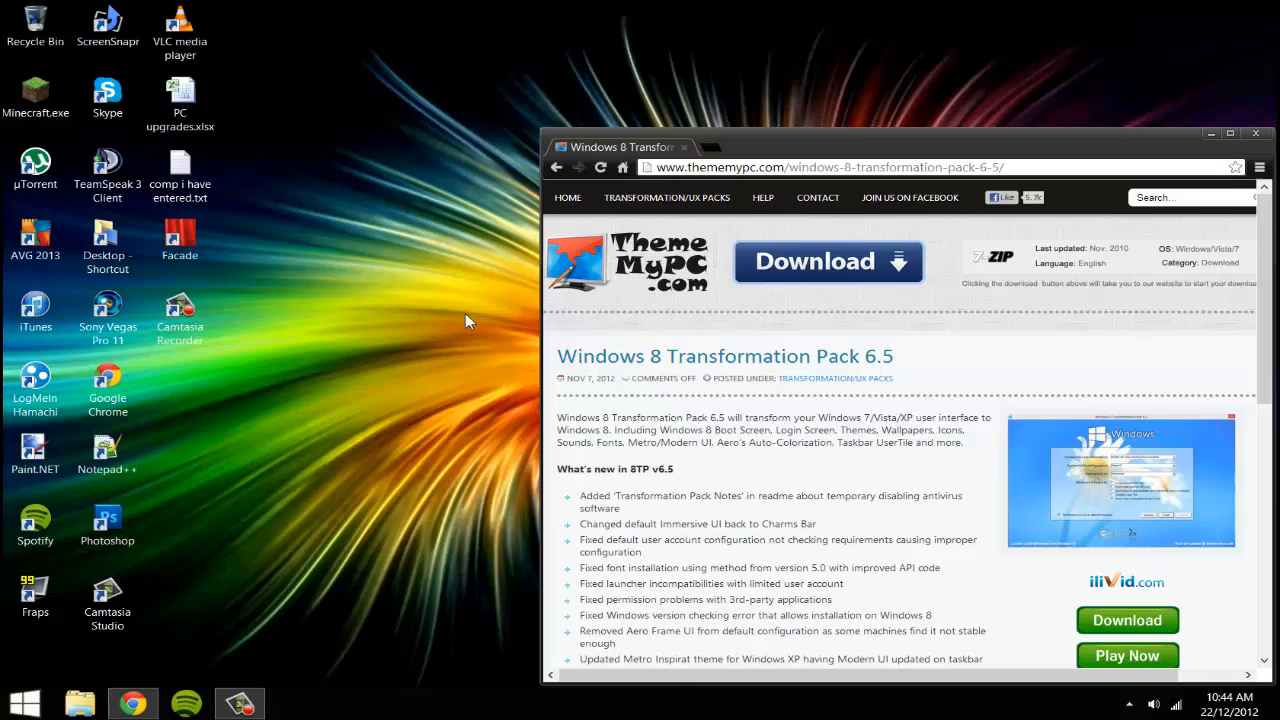
{"action": "mouse_move", "coordinate": [225, 278]}
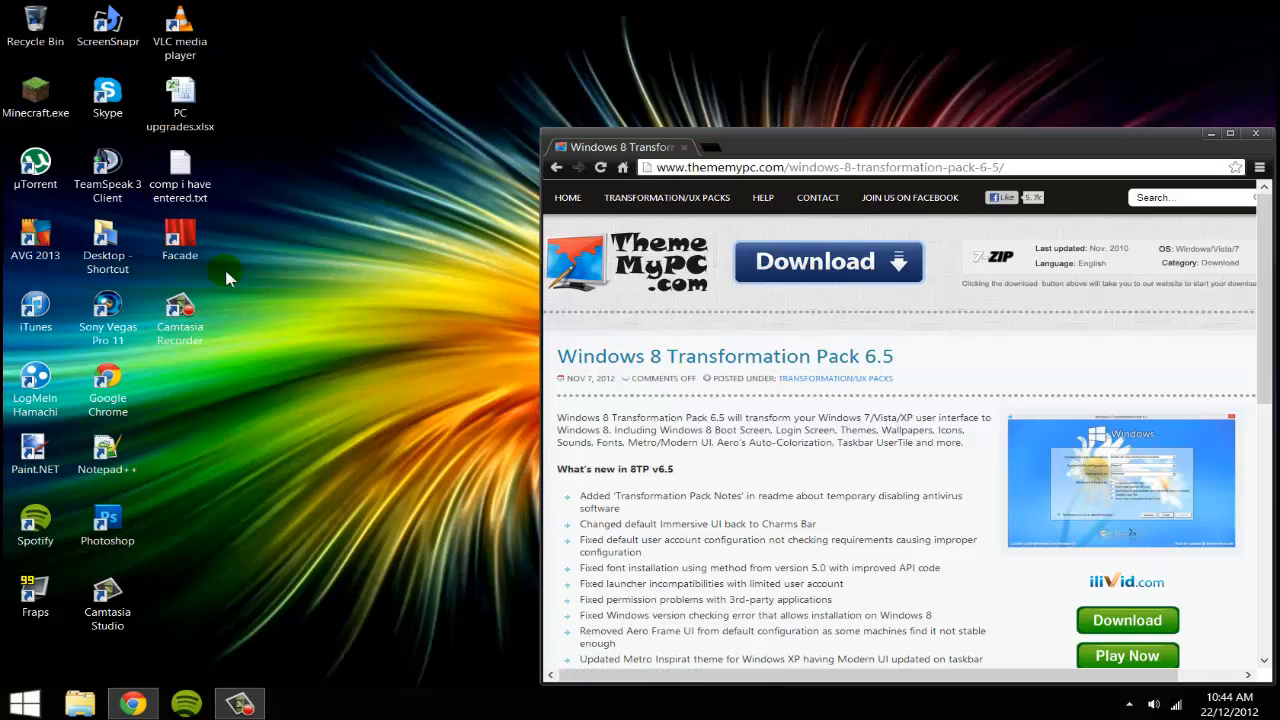
{"action": "mouse_move", "coordinate": [34, 315]}
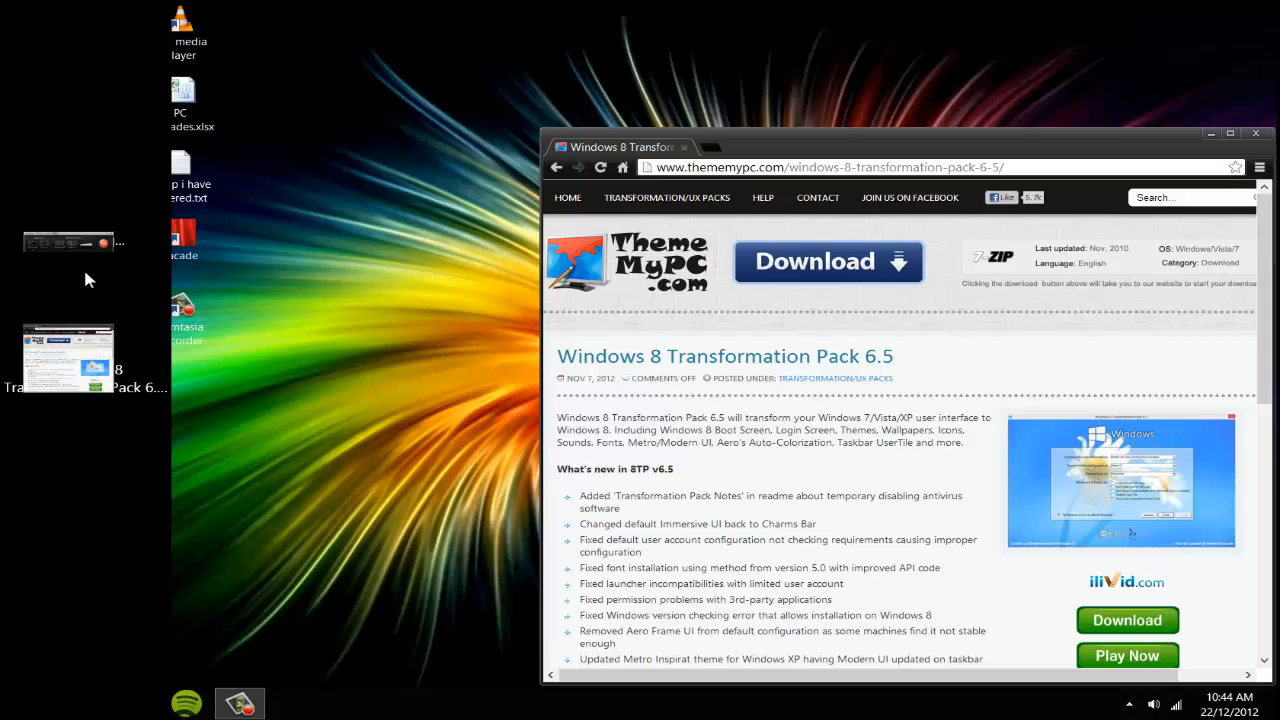
{"action": "mouse_move", "coordinate": [290, 382]}
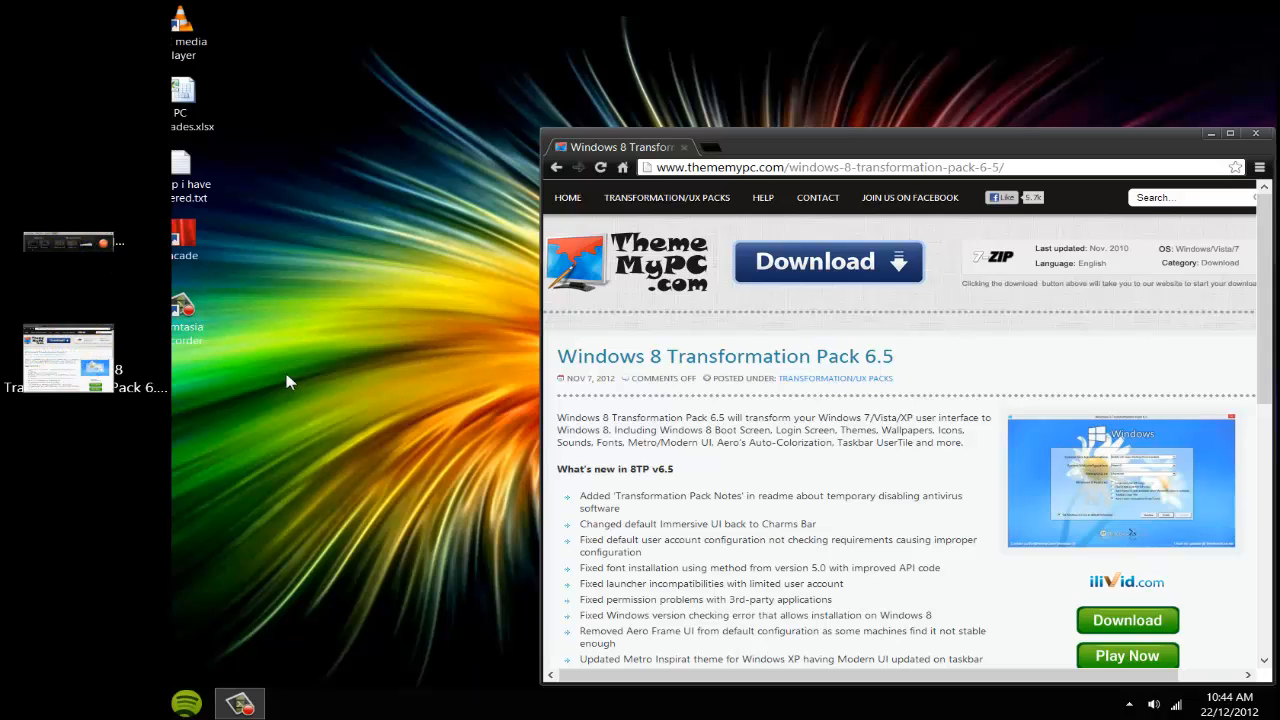
{"action": "mouse_move", "coordinate": [75, 385]}
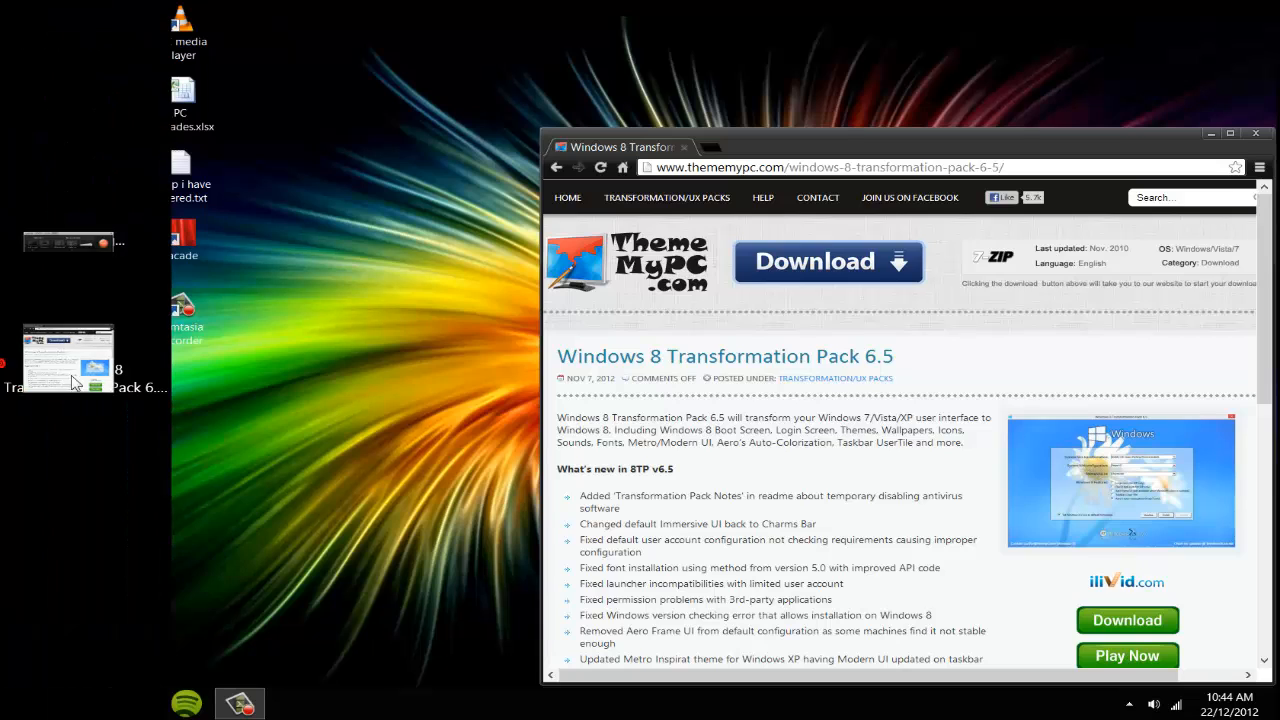
{"action": "mouse_move", "coordinate": [207, 411]}
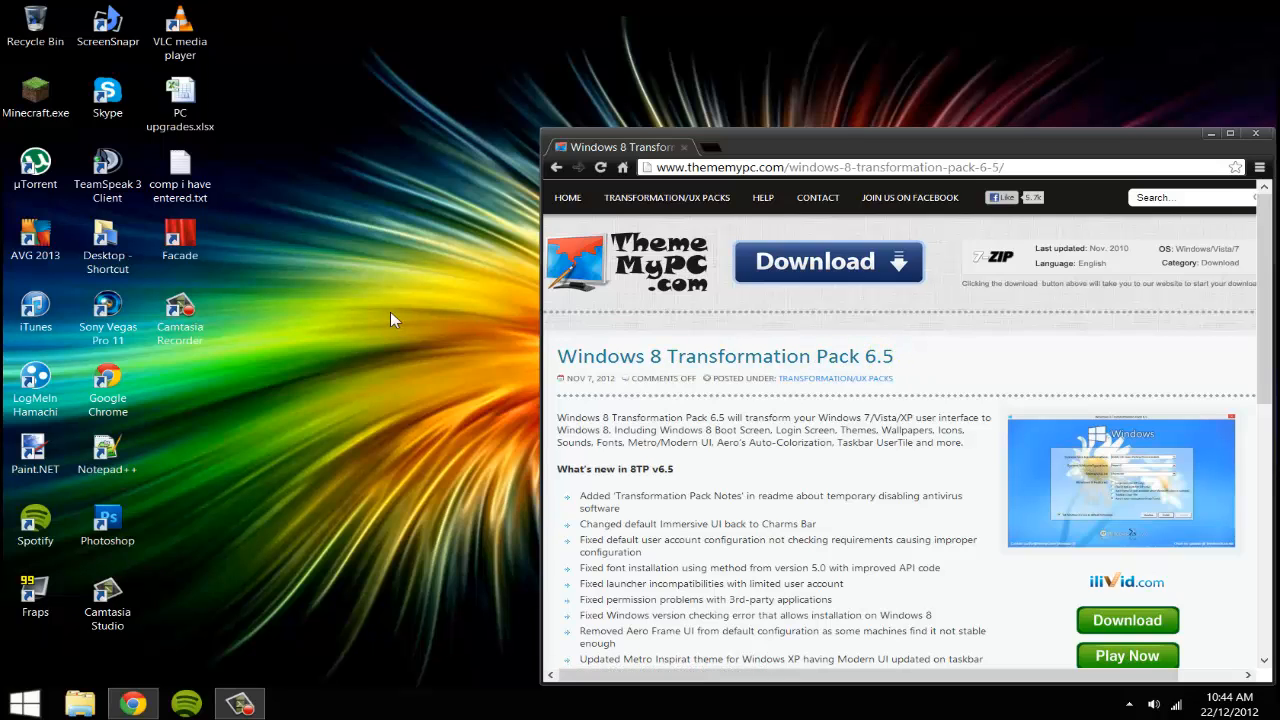
{"action": "mouse_move", "coordinate": [405, 330]}
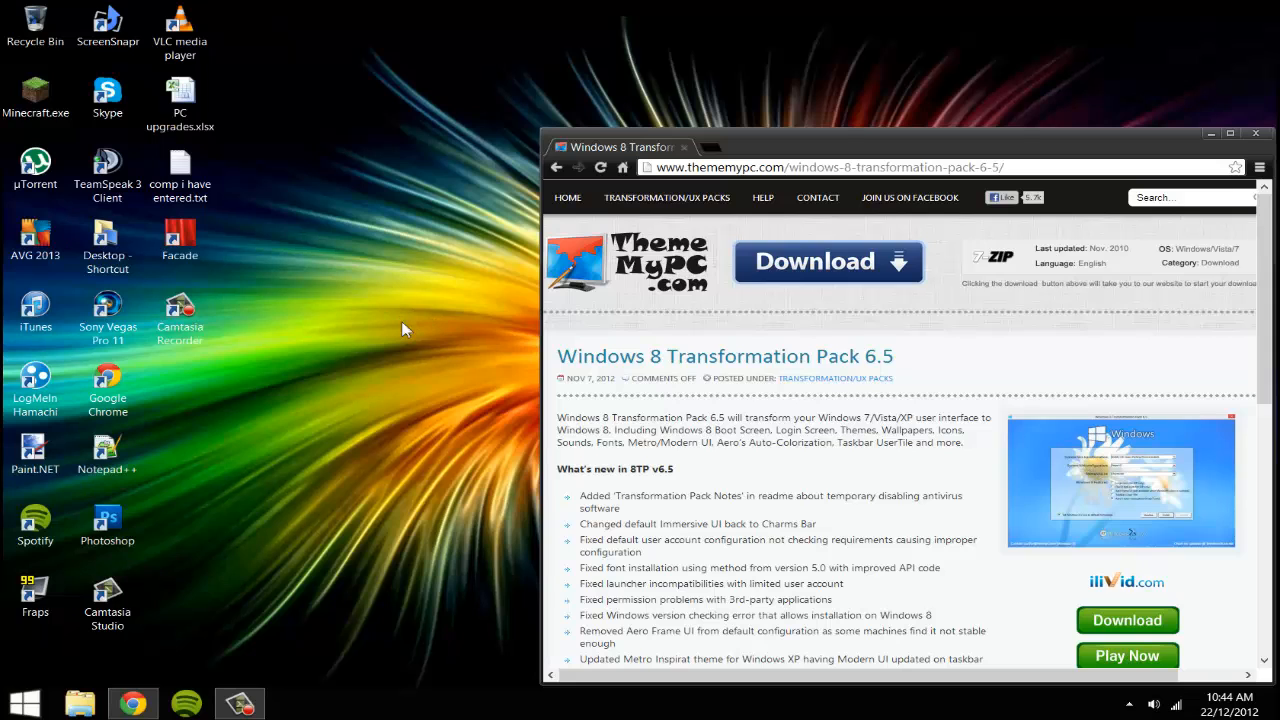
{"action": "left_click", "coordinate": [24, 703]}
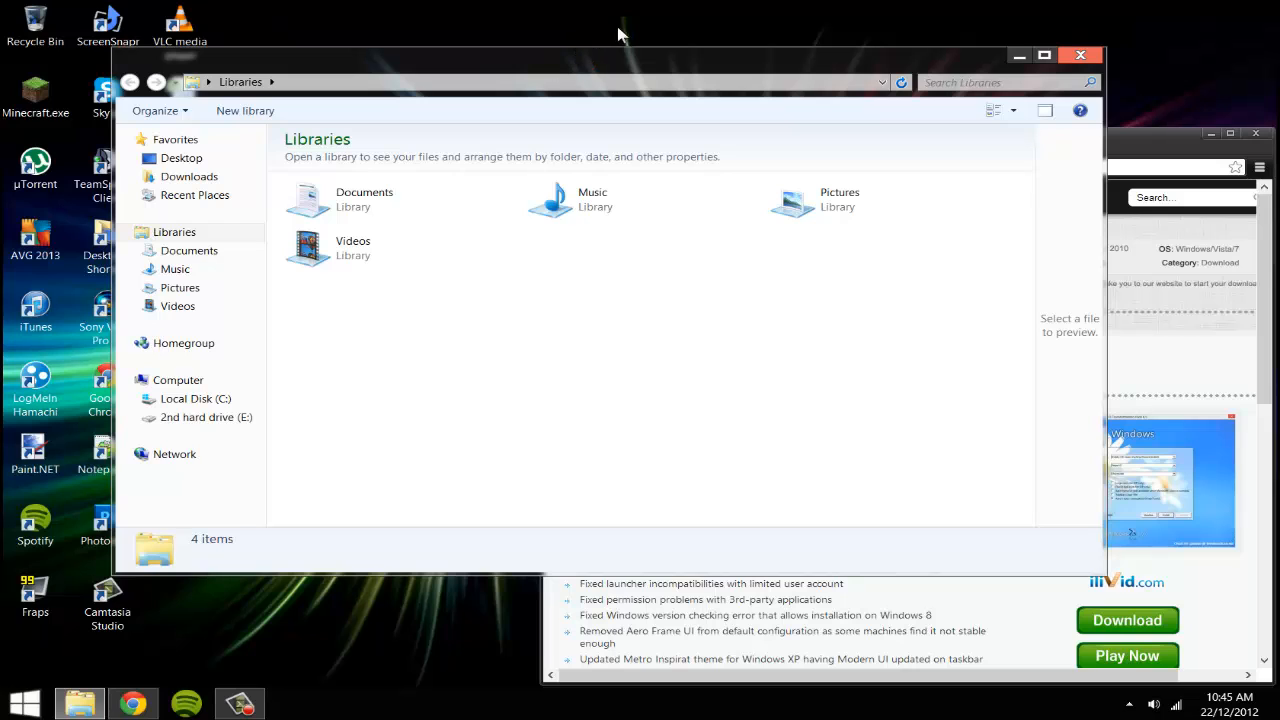
{"action": "left_click_drag", "start_coordinate": [618, 55], "coordinate": [640, 67]}
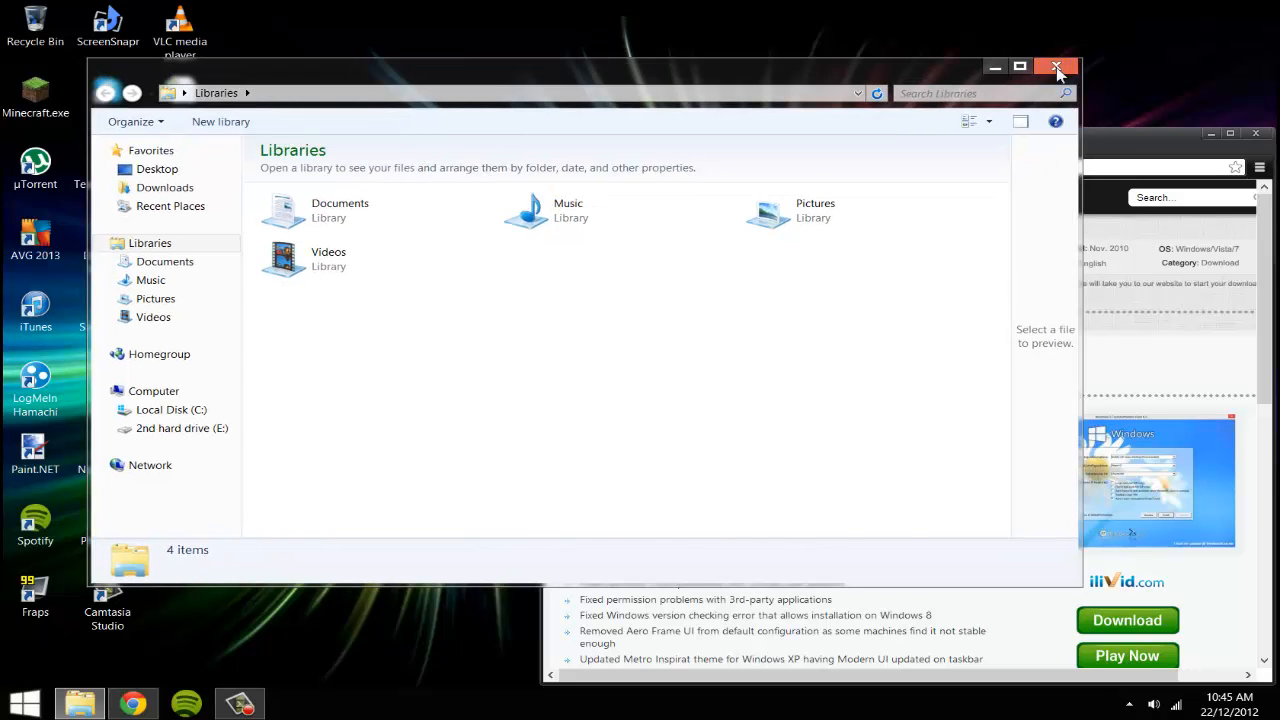
Step: Close Libraries, open Newgen settings, and check the updates section before returning to ui
{"action": "left_click", "coordinate": [1056, 67]}
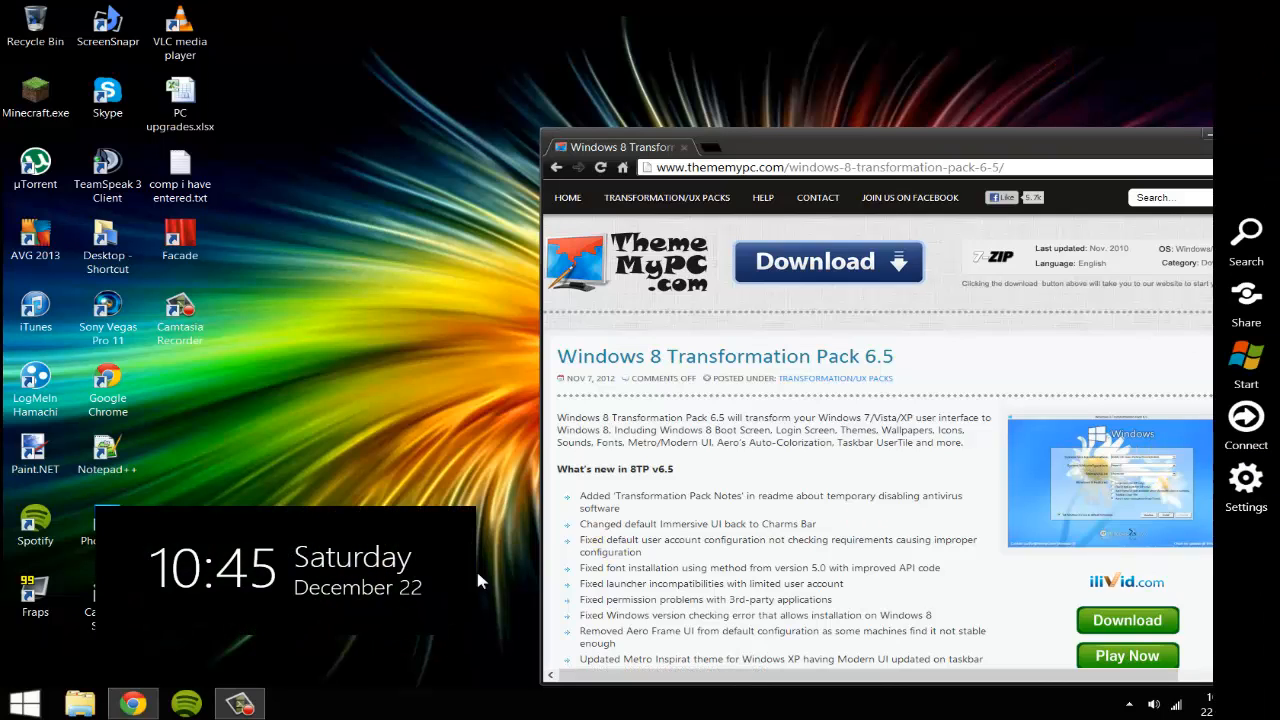
{"action": "mouse_move", "coordinate": [1246, 425]}
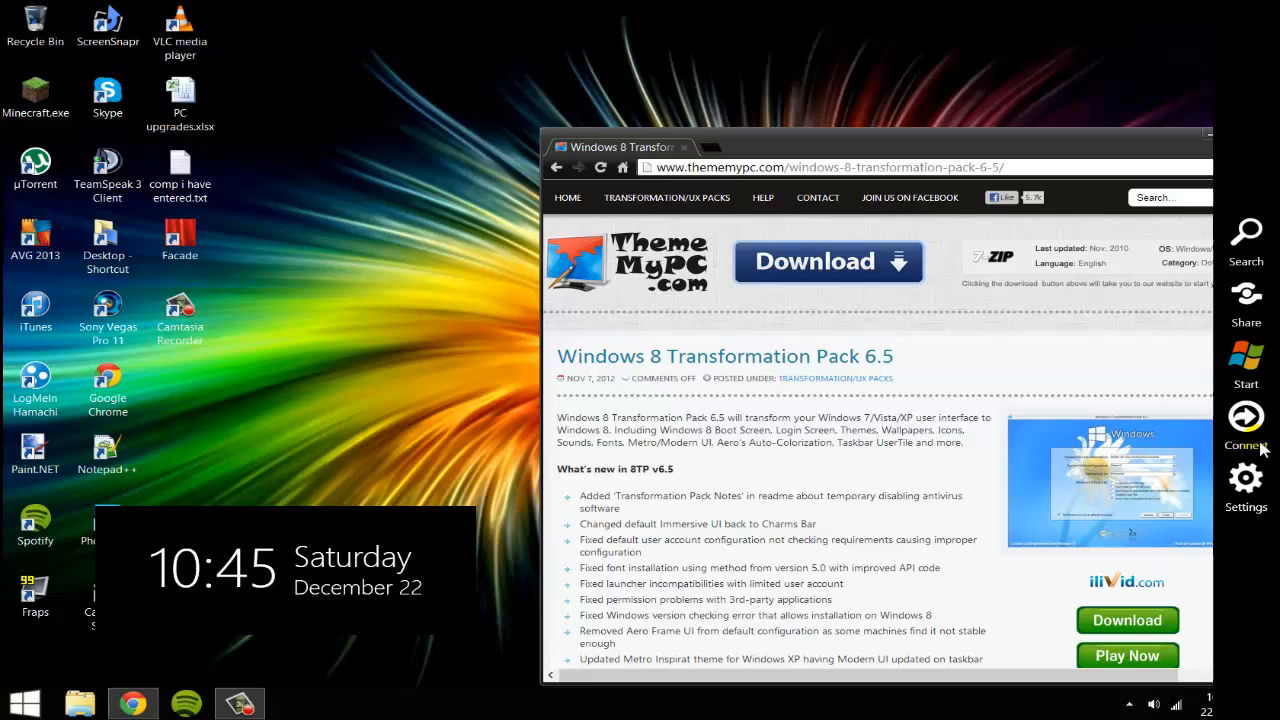
{"action": "mouse_move", "coordinate": [1245, 465]}
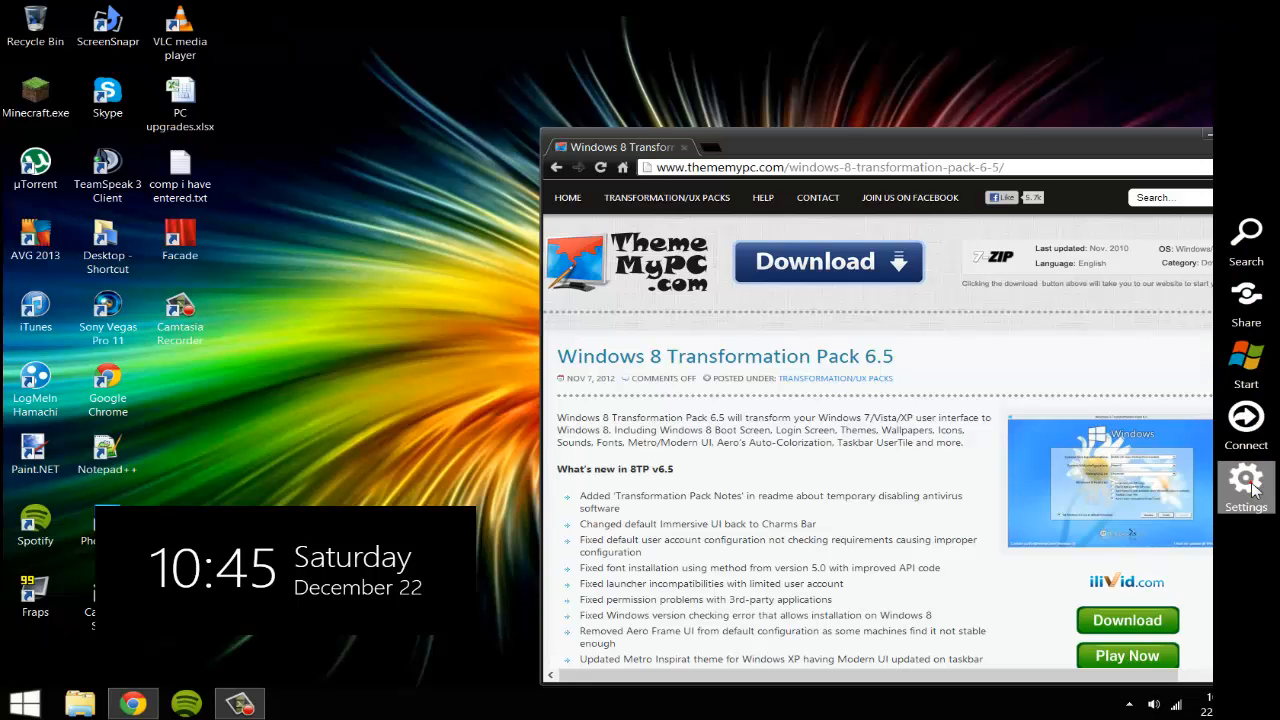
{"action": "left_click", "coordinate": [1245, 485]}
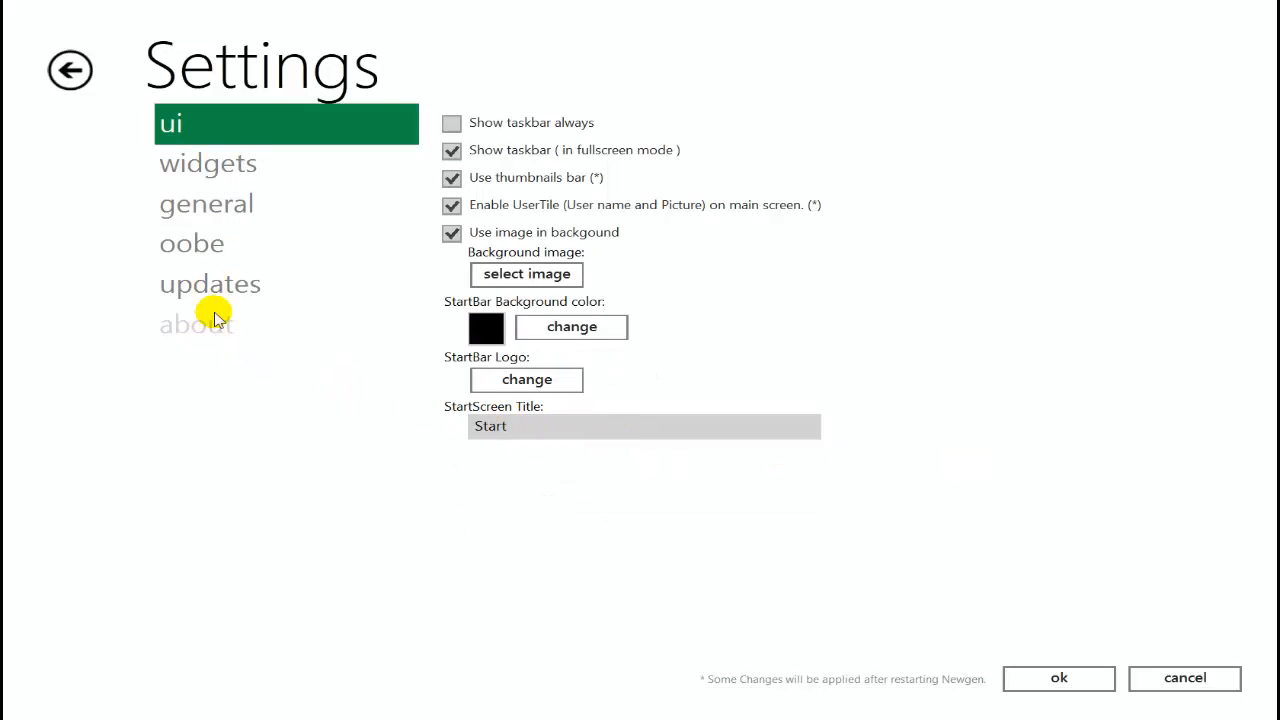
{"action": "left_click", "coordinate": [210, 283]}
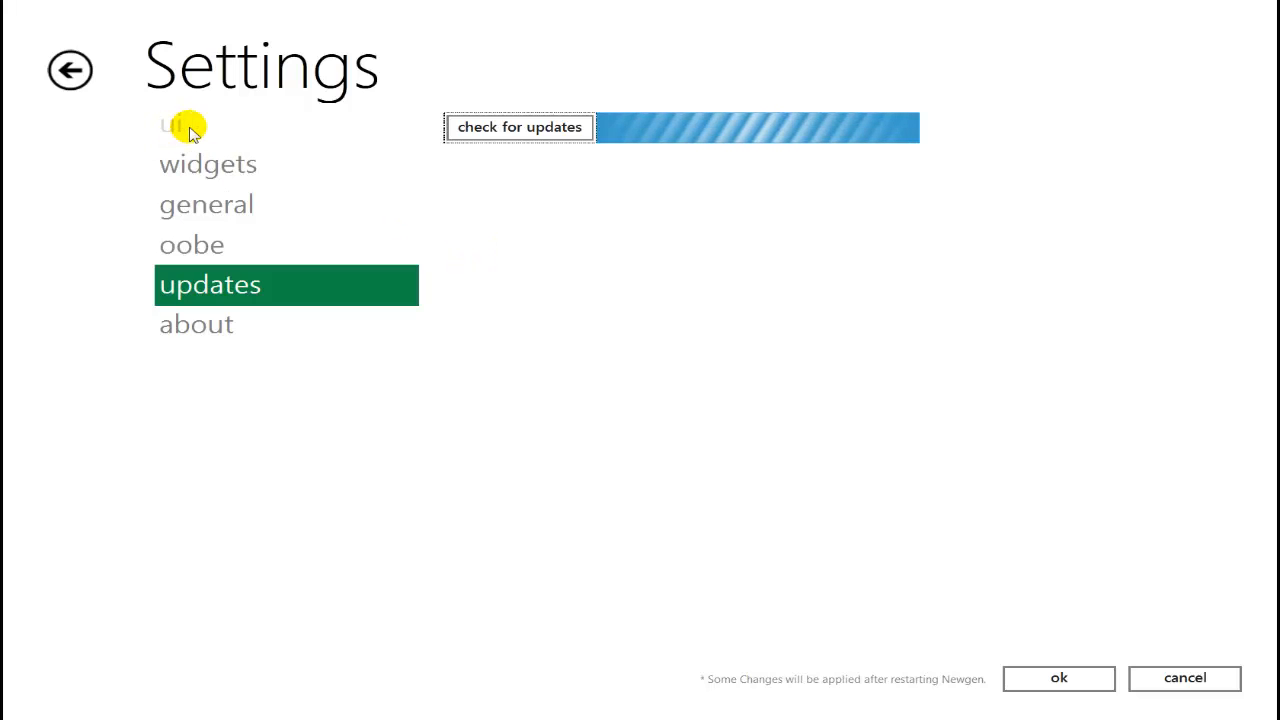
{"action": "left_click", "coordinate": [180, 124]}
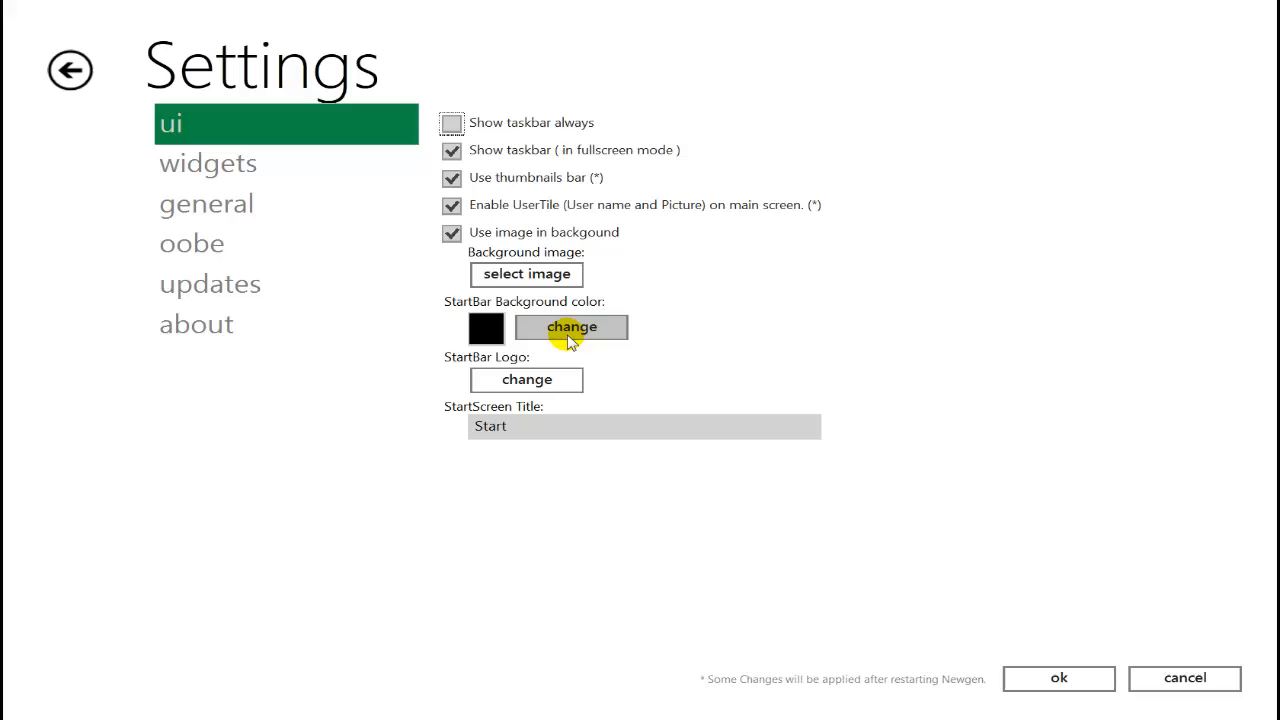
{"action": "mouse_move", "coordinate": [526, 379]}
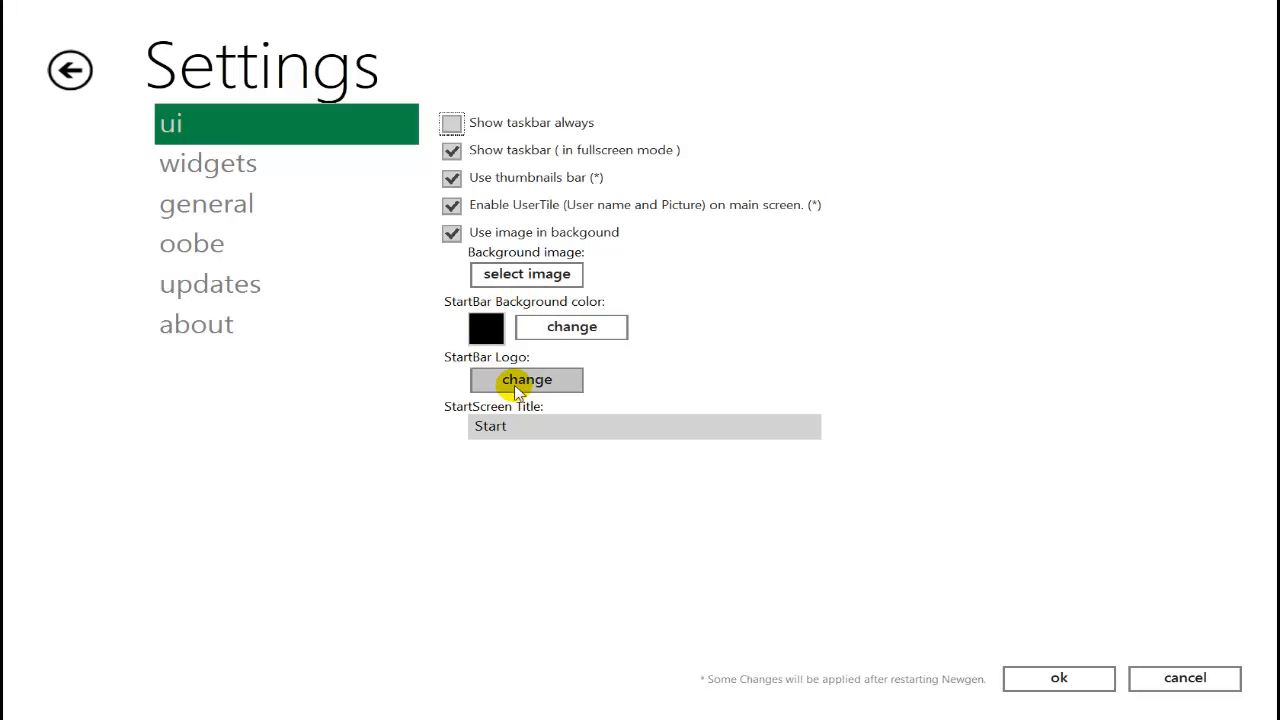
Step: Switch the clock to 12-hour time under general, reviewing widgets, oobe and updates
{"action": "left_click", "coordinate": [208, 163]}
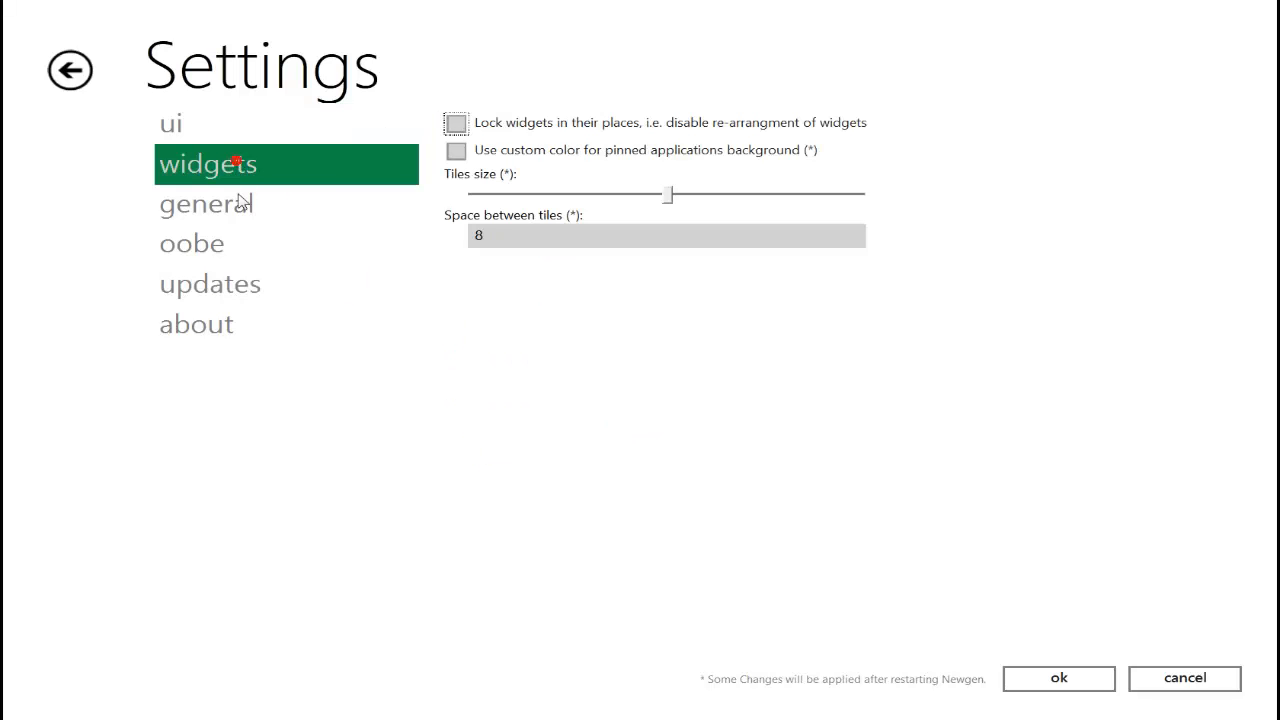
{"action": "left_click", "coordinate": [206, 204]}
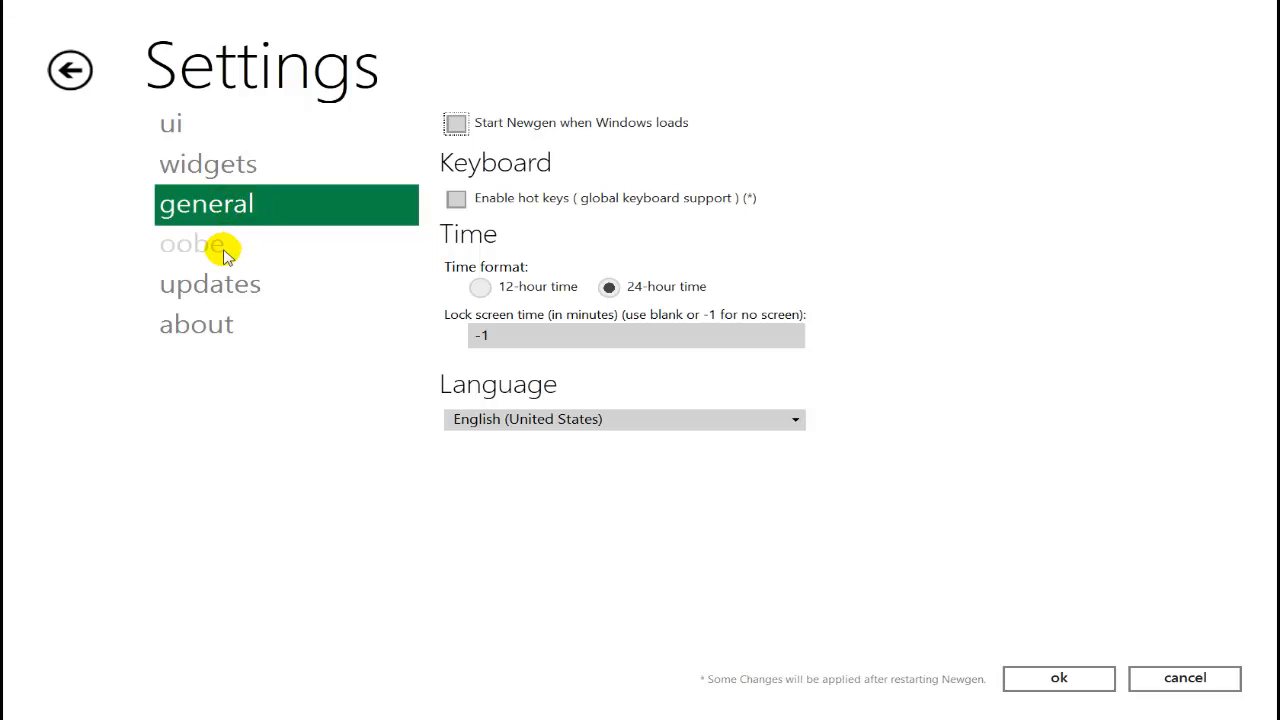
{"action": "left_click", "coordinate": [480, 287]}
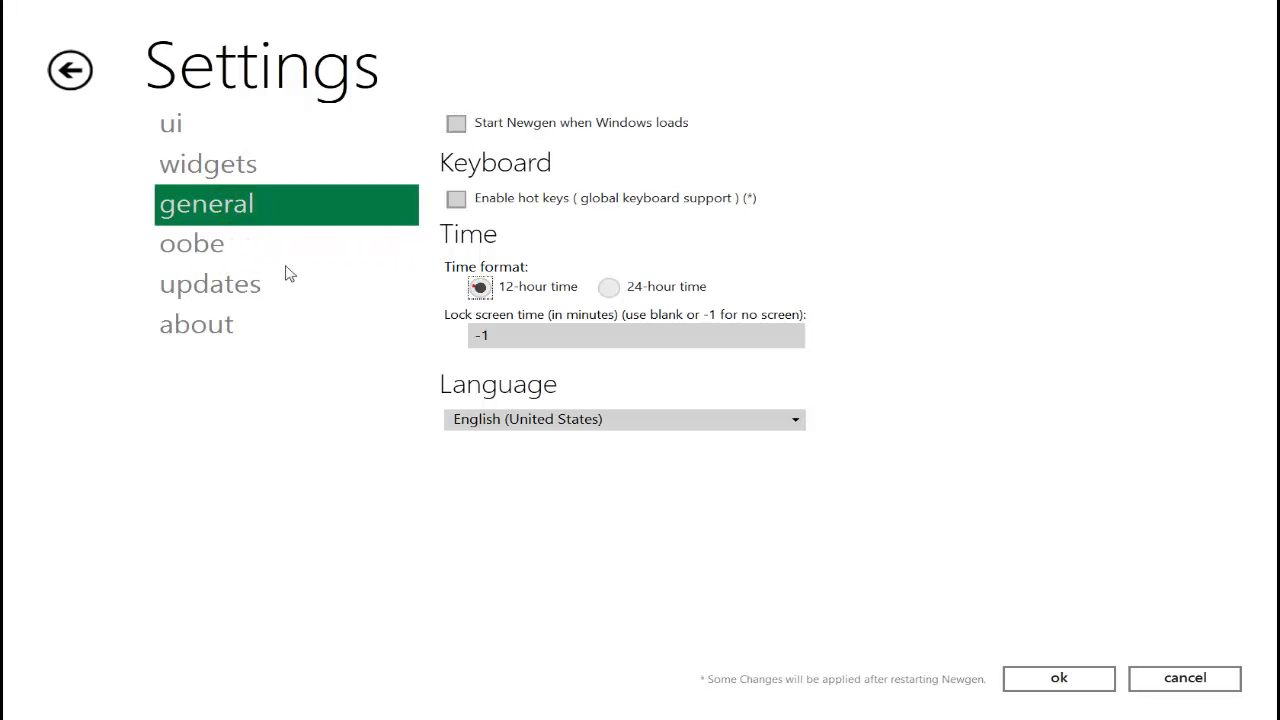
{"action": "left_click", "coordinate": [191, 243]}
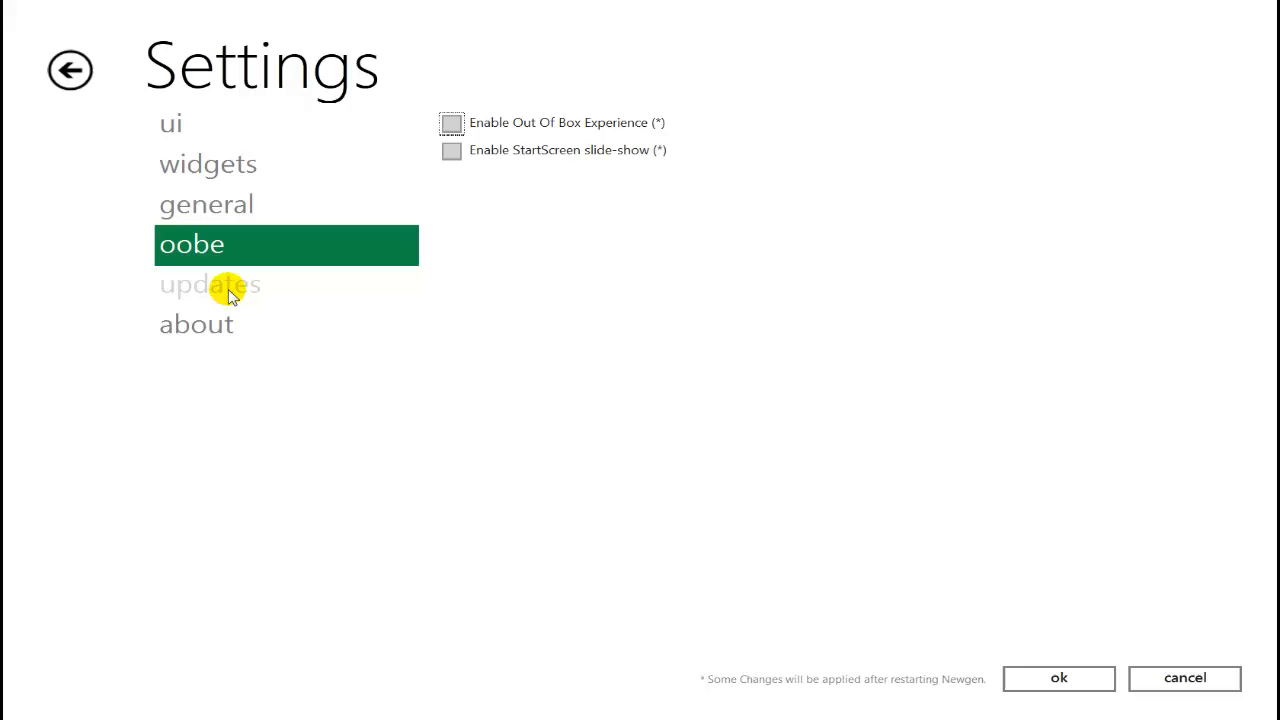
{"action": "left_click", "coordinate": [196, 323]}
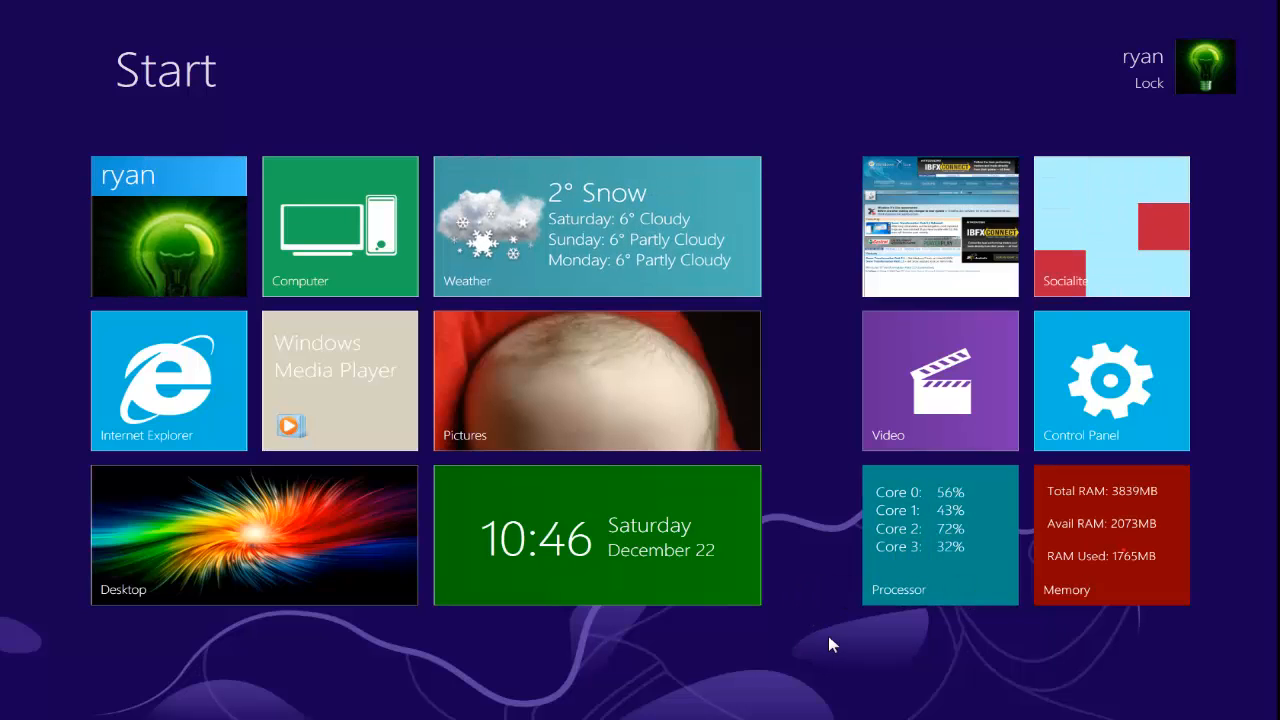
{"action": "mouse_move", "coordinate": [803, 440]}
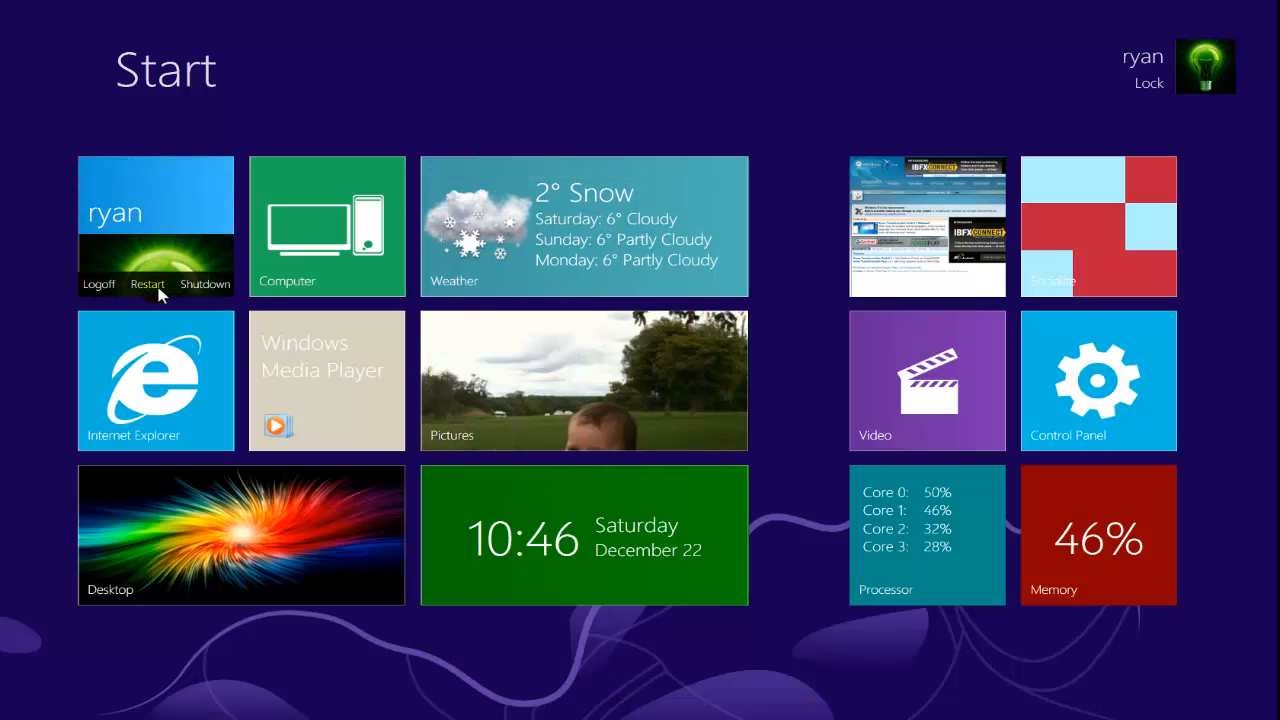
Step: Use the user tile on Newgen's Start screen to restart
{"action": "left_click", "coordinate": [326, 226]}
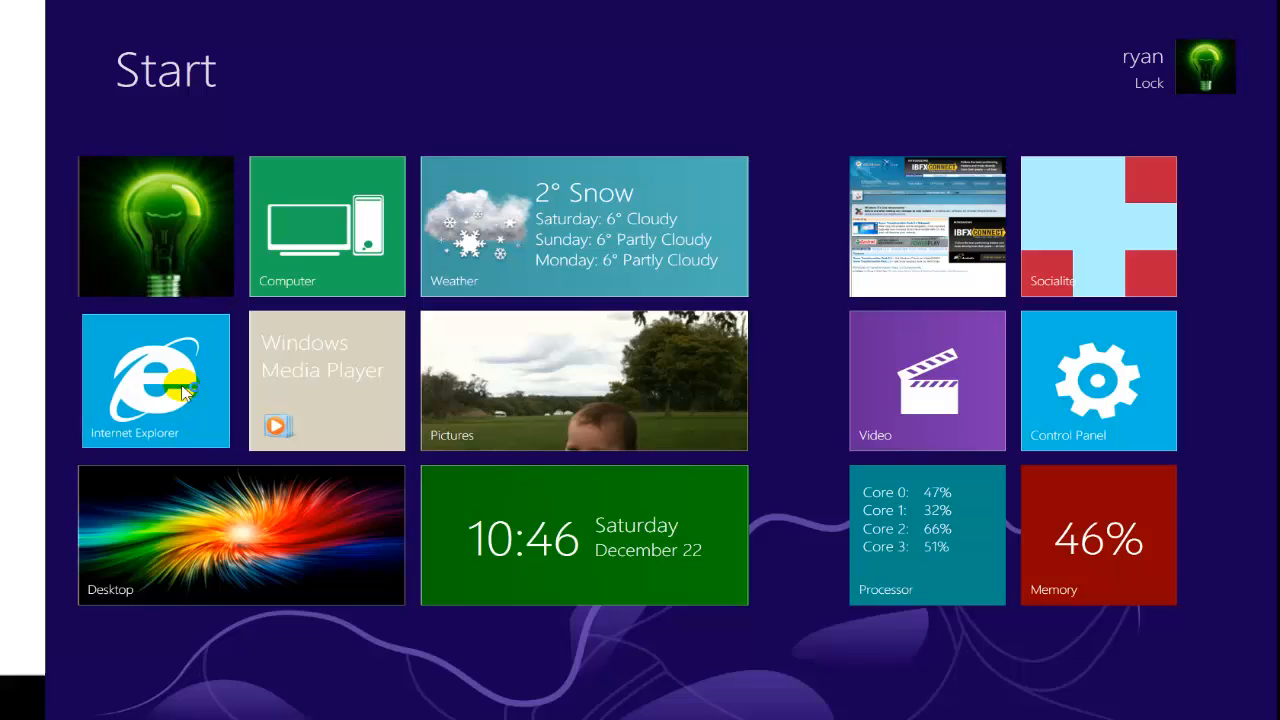
{"action": "left_click", "coordinate": [155, 380]}
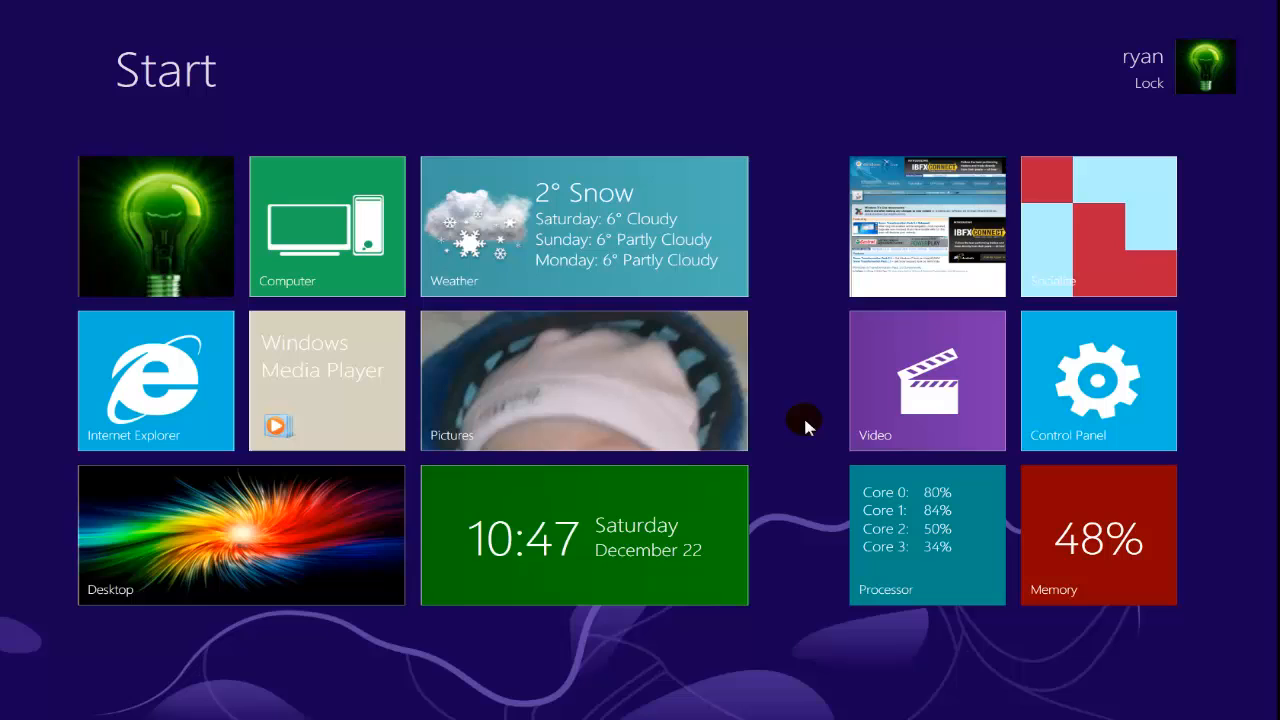
{"action": "mouse_move", "coordinate": [817, 472]}
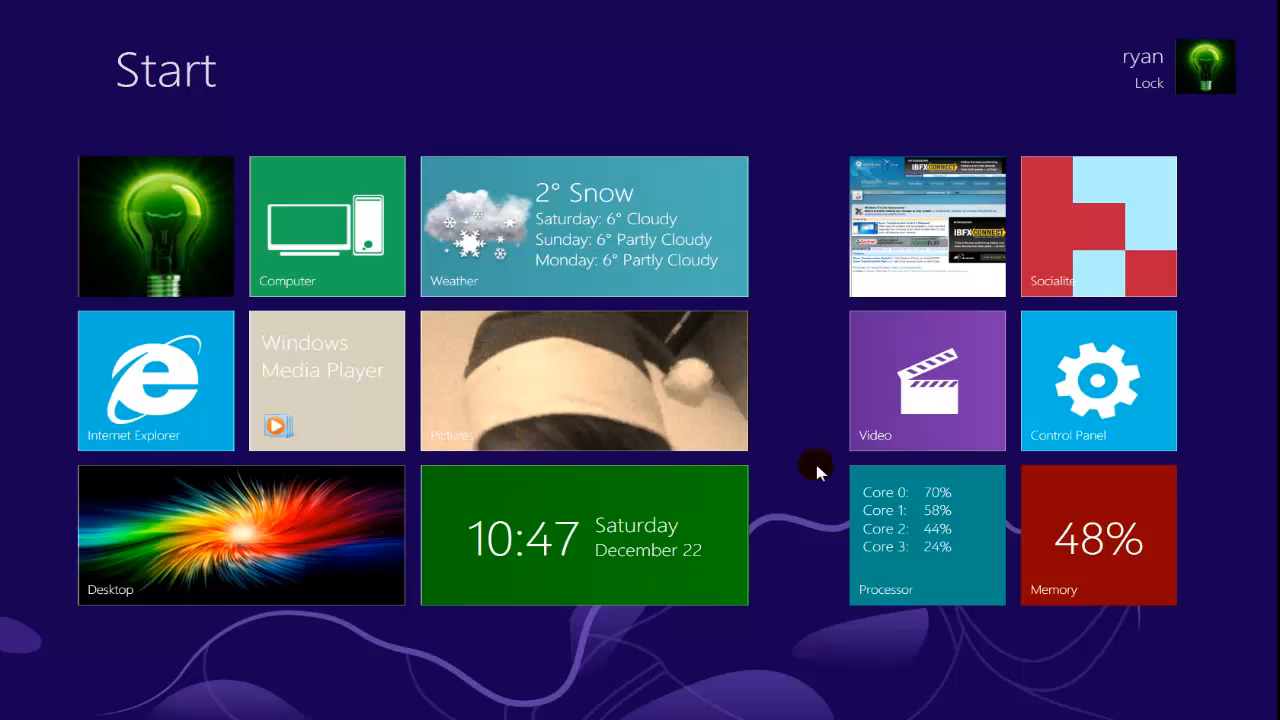
{"action": "mouse_move", "coordinate": [252, 533]}
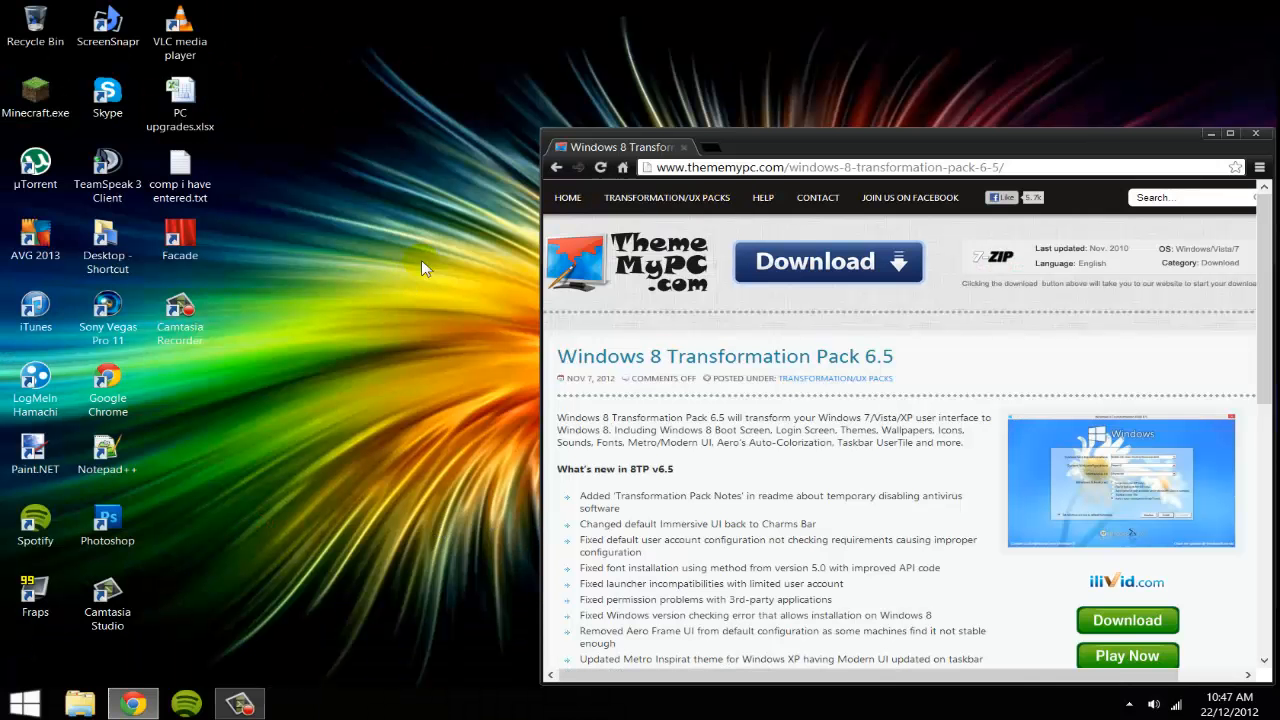
{"action": "mouse_move", "coordinate": [672, 377]}
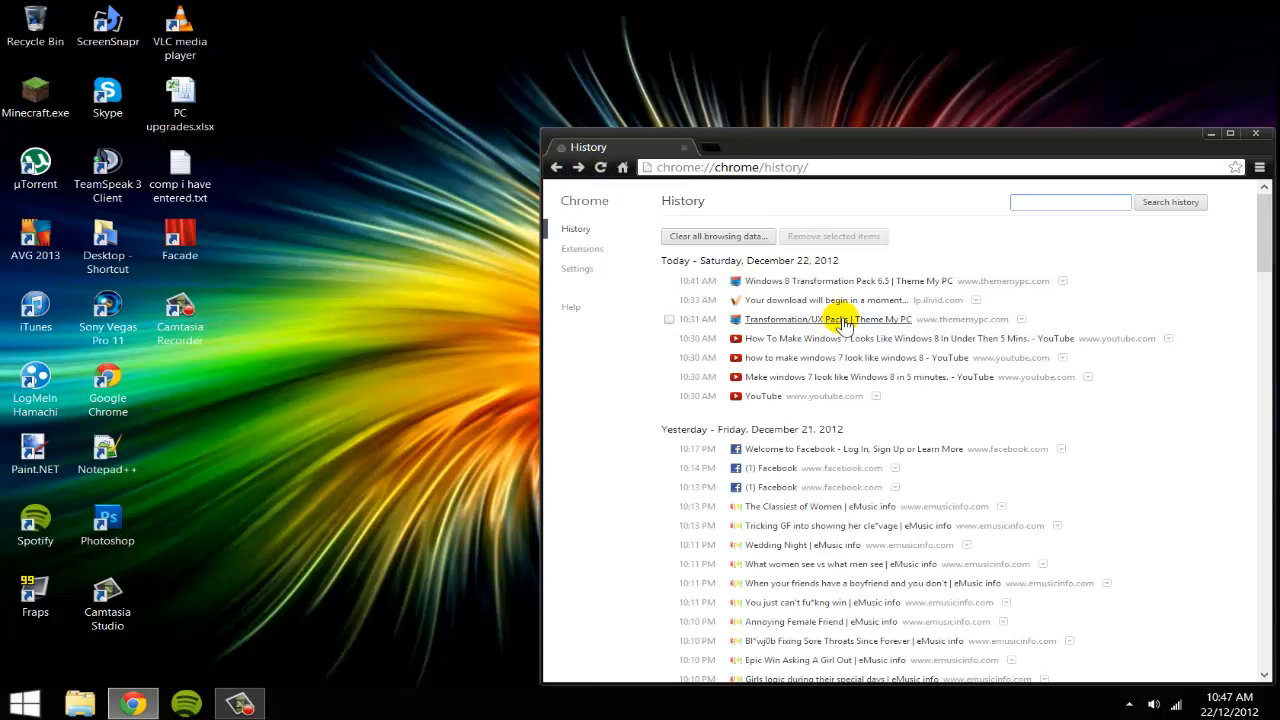
Step: Reopen Transformation/UX Packs from history, then open and scroll the Windows 8 Transformation Pack 6.5 article
{"action": "left_click", "coordinate": [823, 318]}
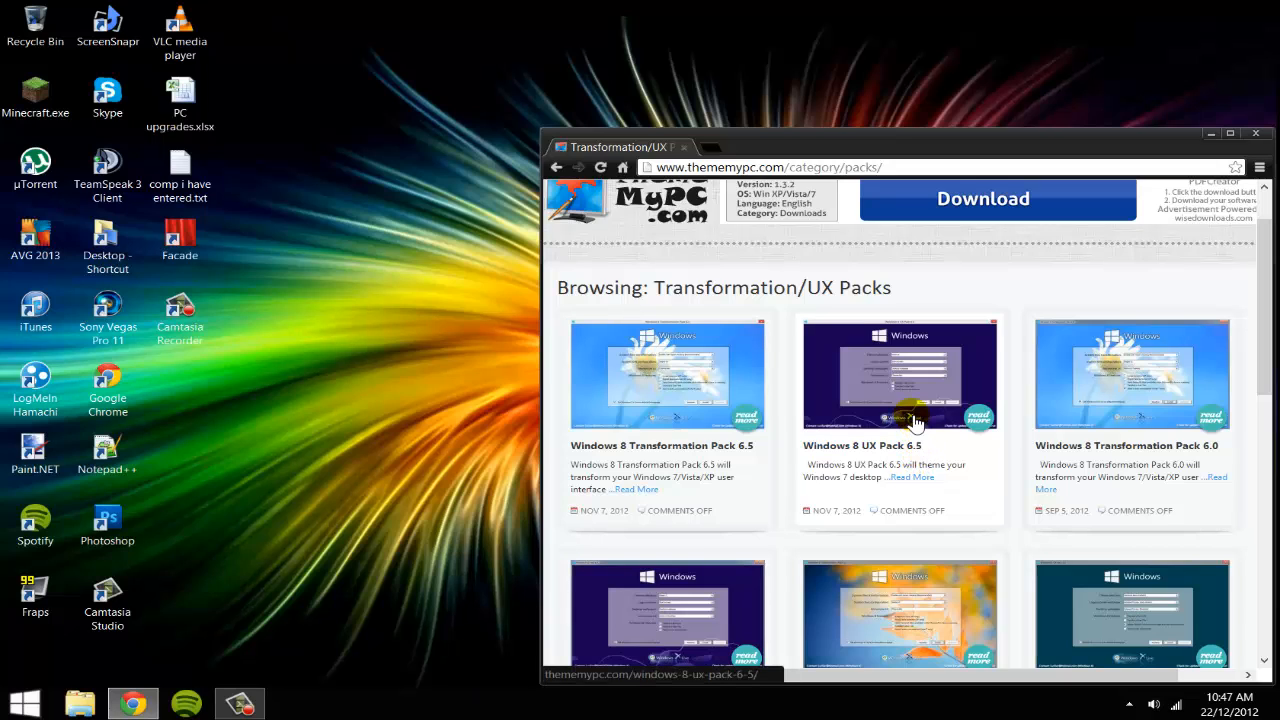
{"action": "mouse_move", "coordinate": [893, 453]}
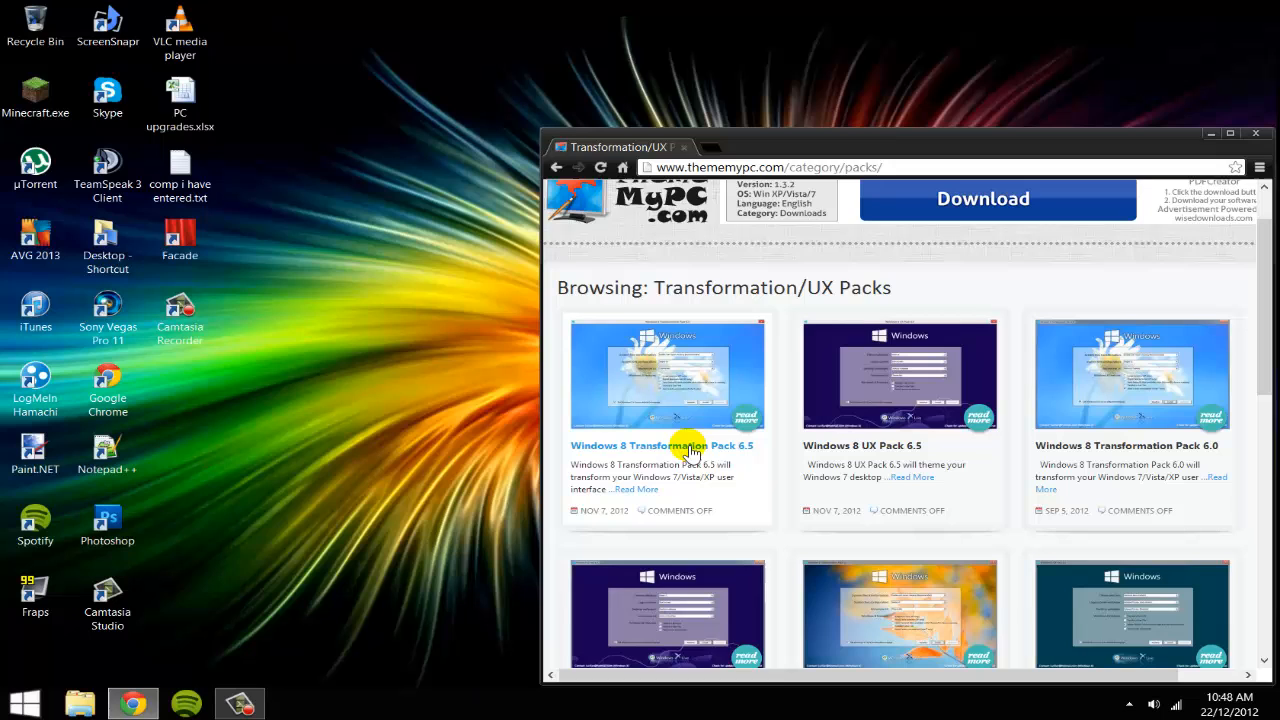
{"action": "left_click", "coordinate": [660, 445]}
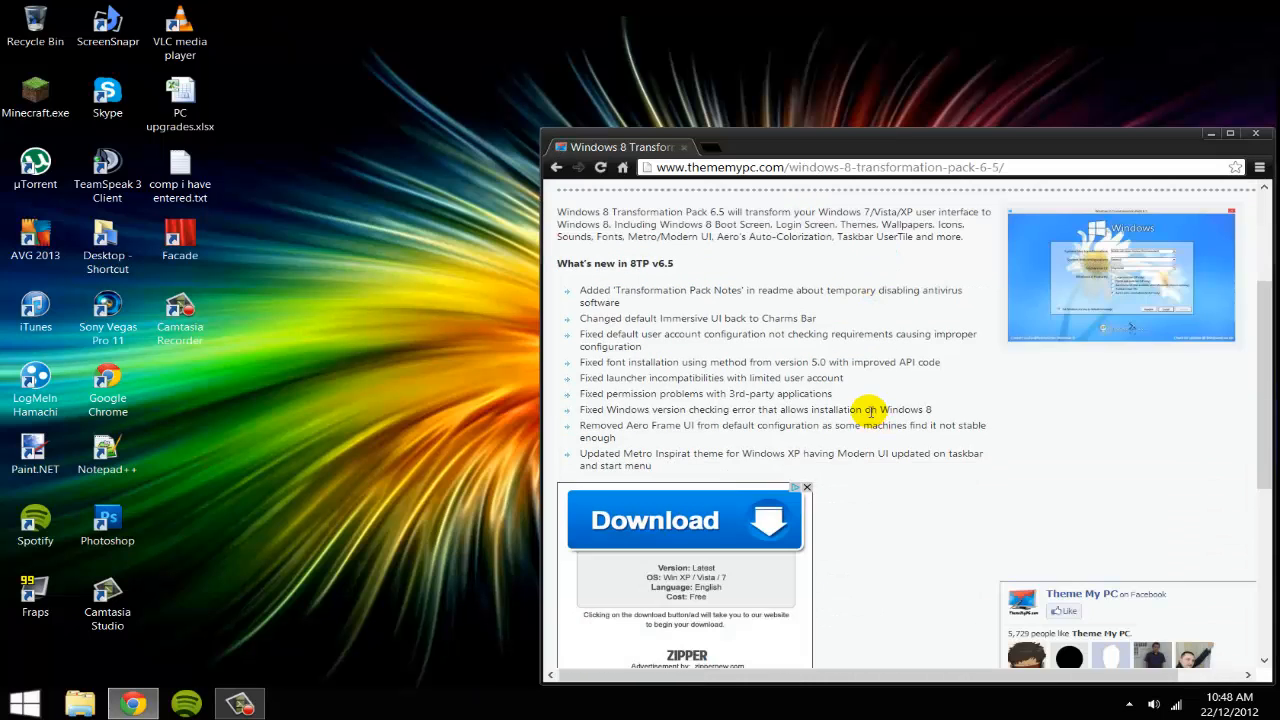
{"action": "scroll", "scroll_direction": "down", "scroll_amount": 3}
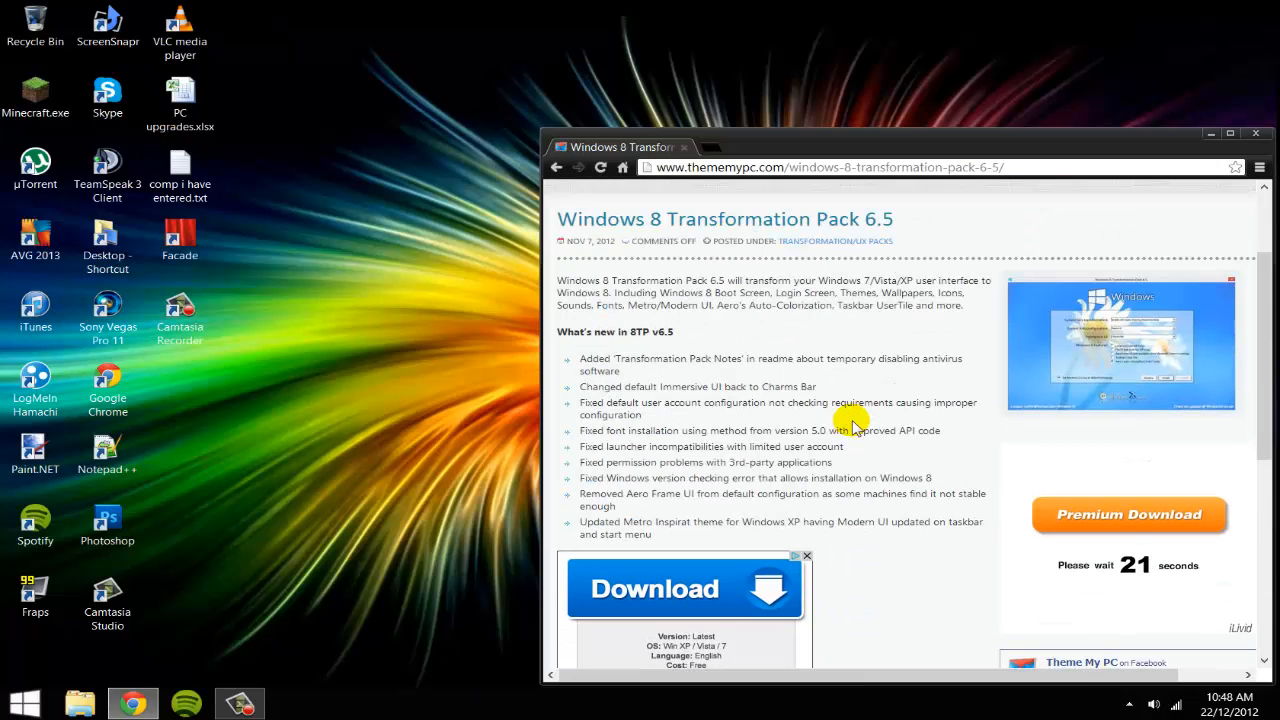
{"action": "mouse_move", "coordinate": [753, 357]}
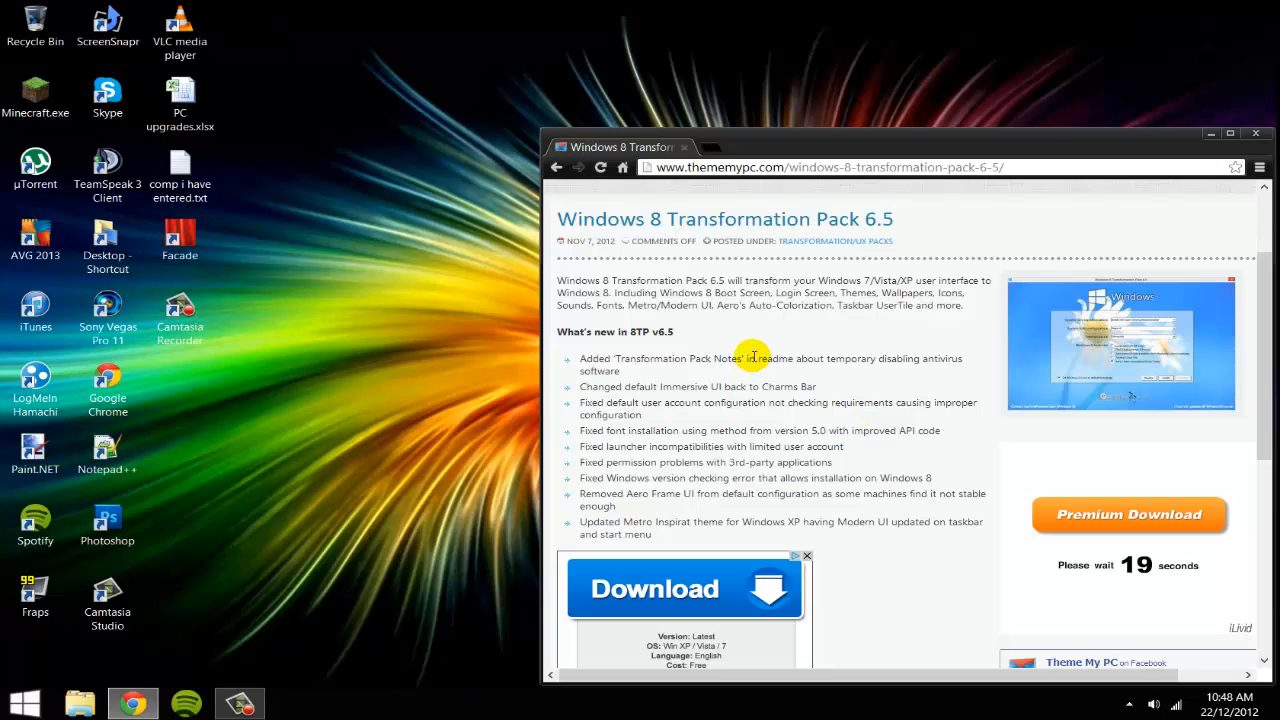
{"action": "mouse_move", "coordinate": [557, 167]}
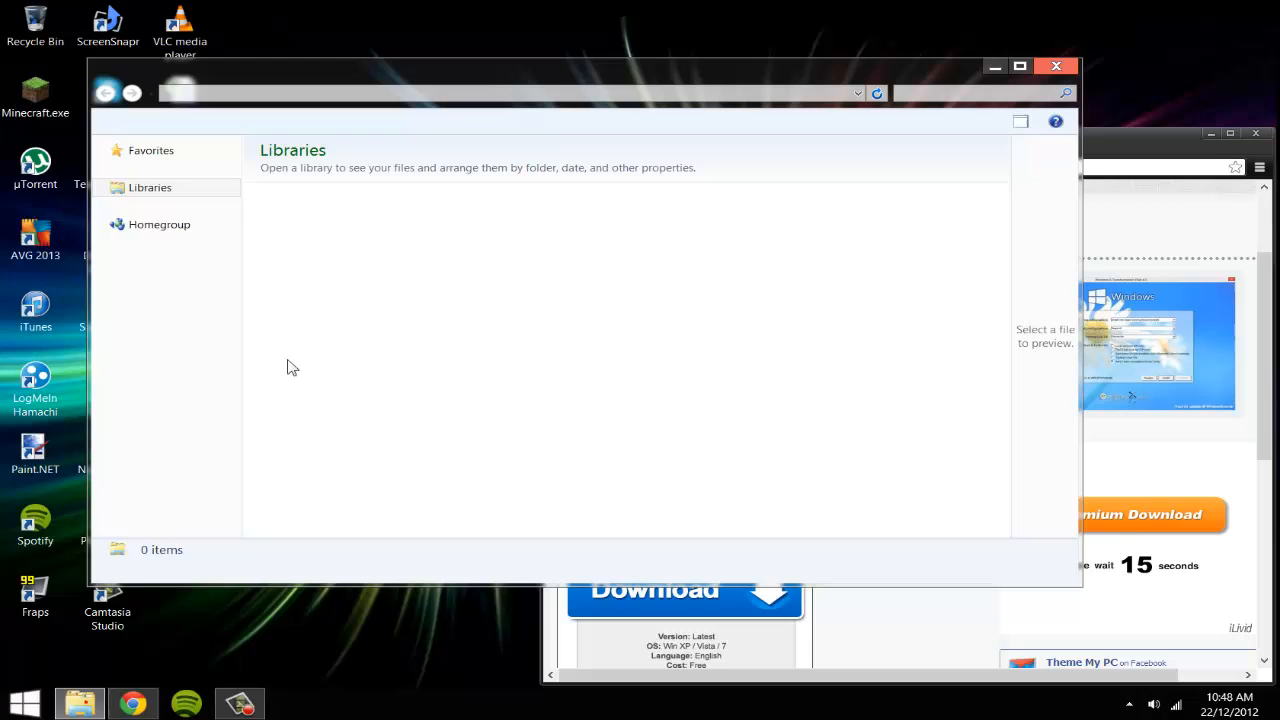
Step: Launch Windows 8 Transformation Pack 6.5.exe from Downloads, beside the 8TP65.zip_ archive
{"action": "left_click", "coordinate": [164, 187]}
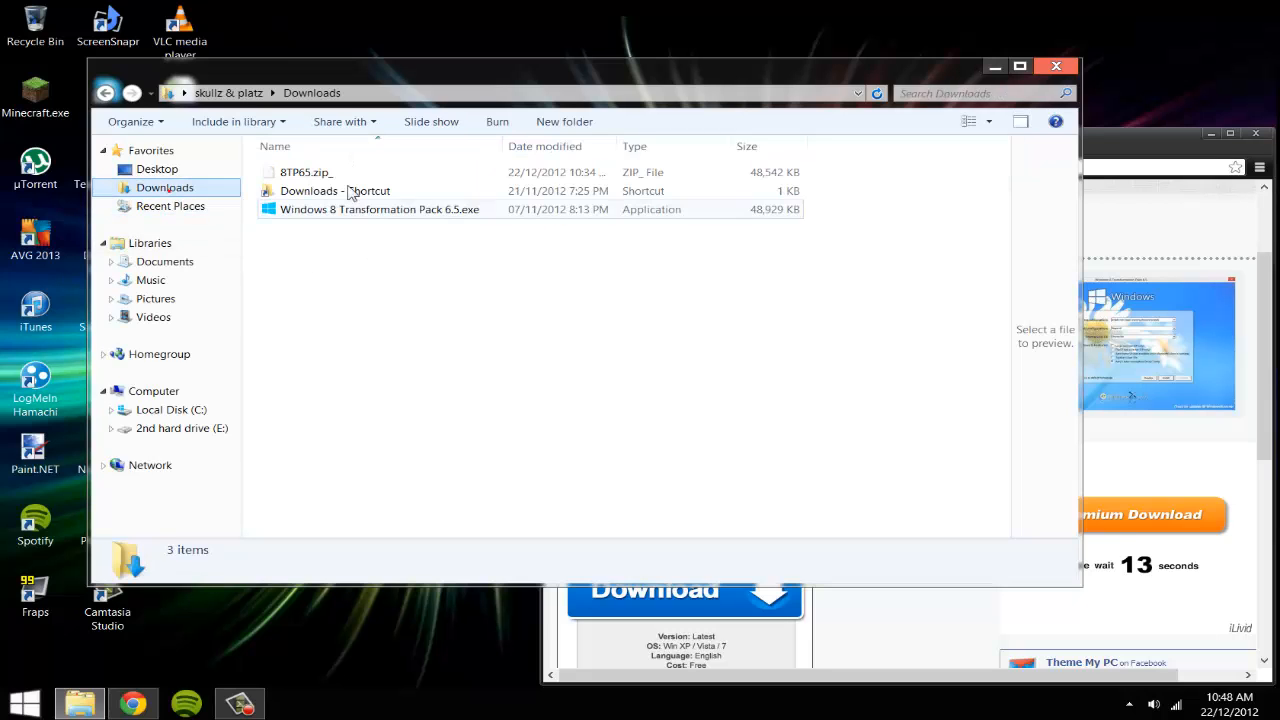
{"action": "right_click", "coordinate": [305, 172]}
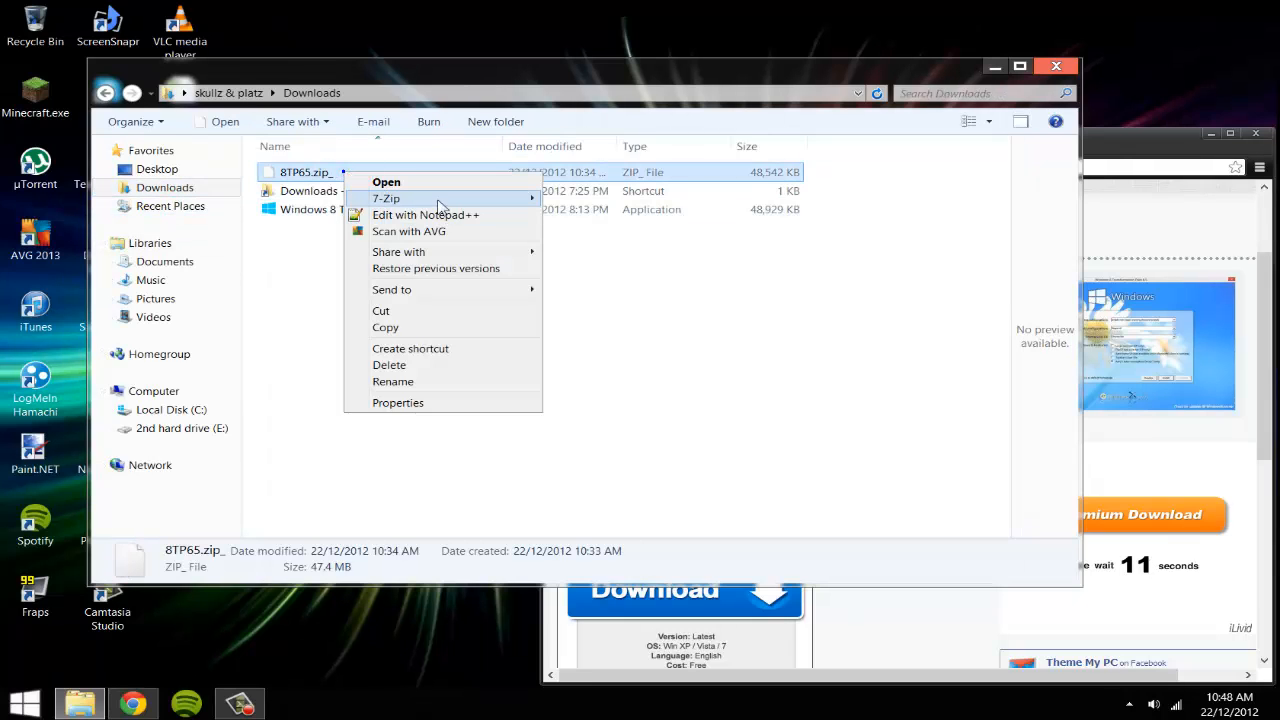
{"action": "left_click", "coordinate": [307, 257]}
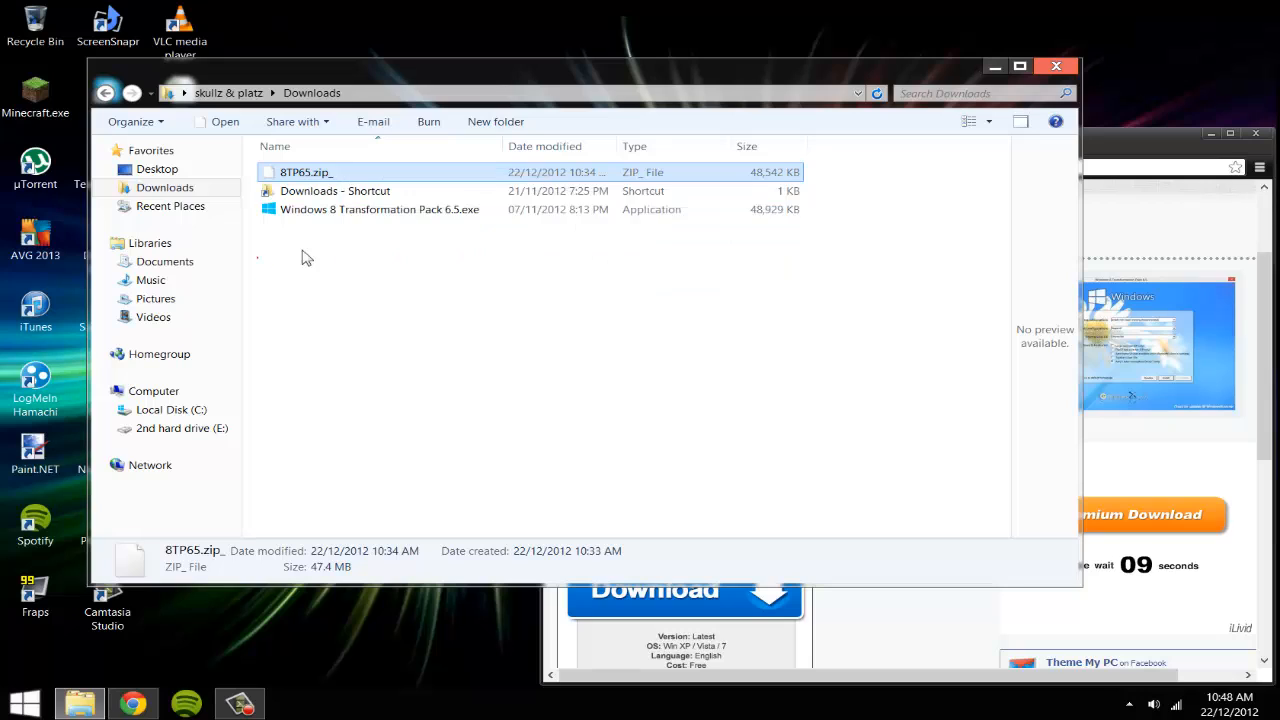
{"action": "left_click", "coordinate": [380, 209]}
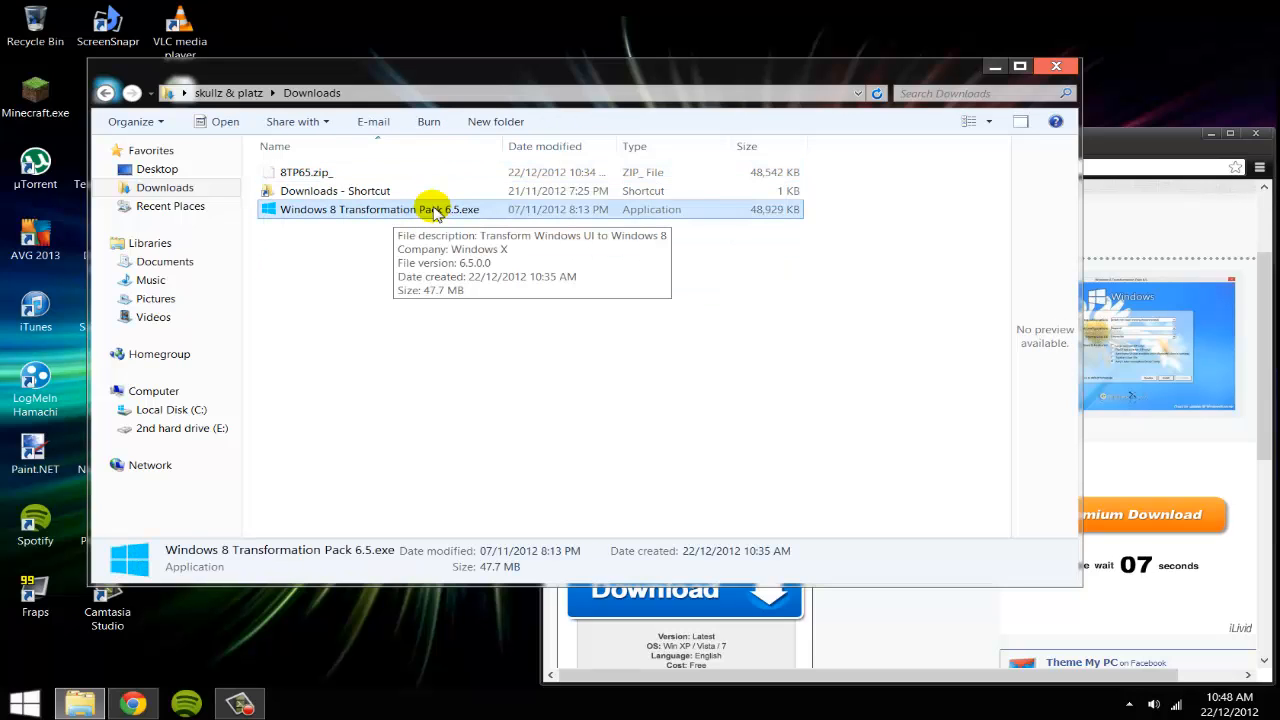
{"action": "mouse_move", "coordinate": [467, 218]}
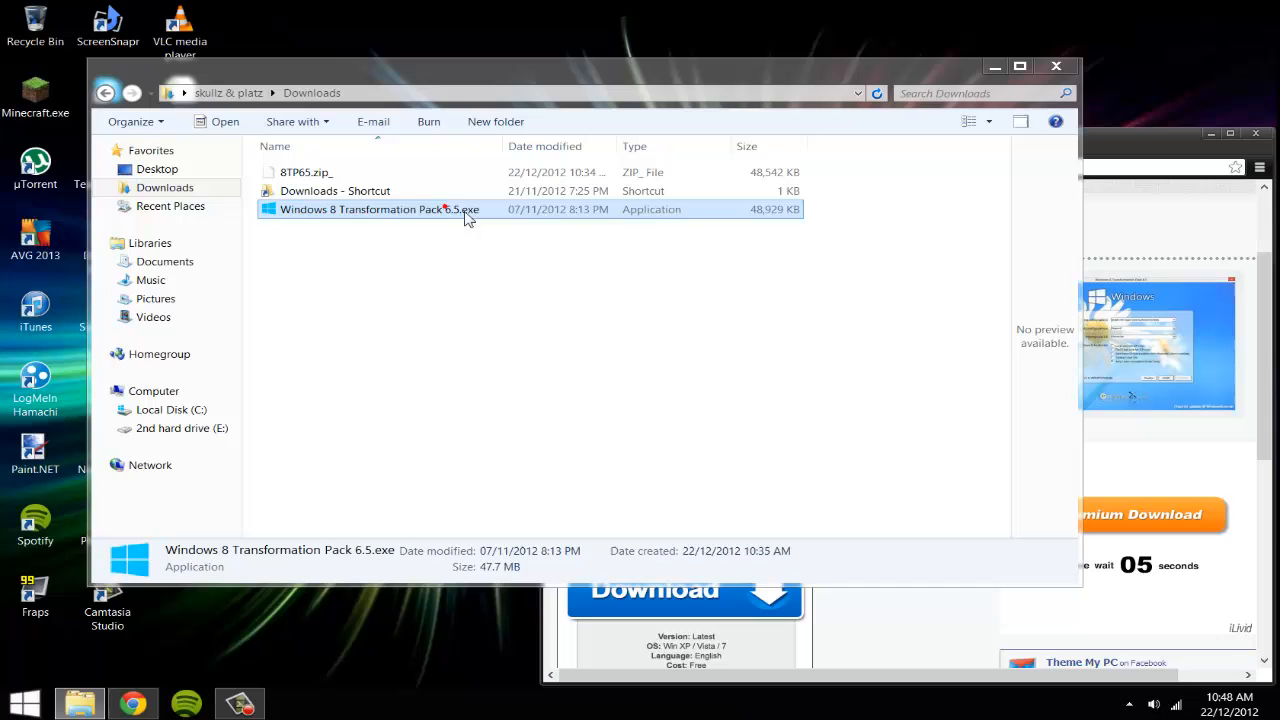
{"action": "double_click", "coordinate": [380, 209]}
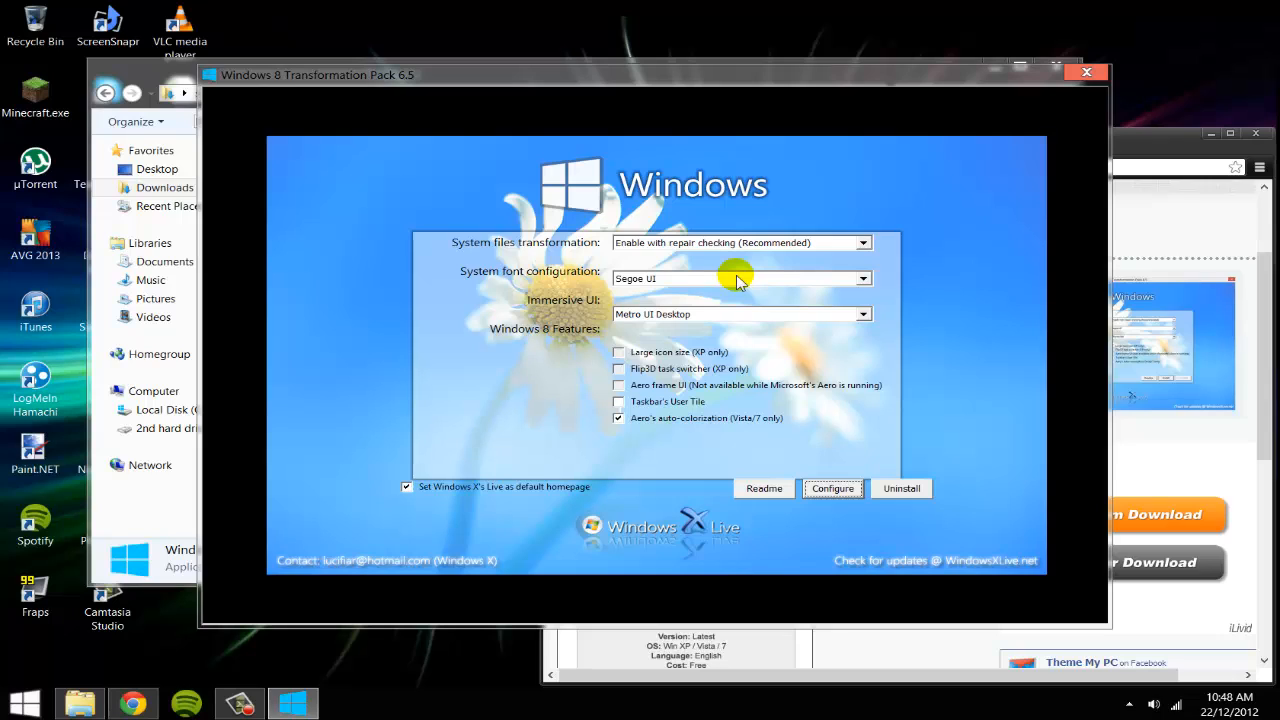
Step: Set System files transformation to Enable with repair checking (Recommended)
{"action": "left_click", "coordinate": [861, 242]}
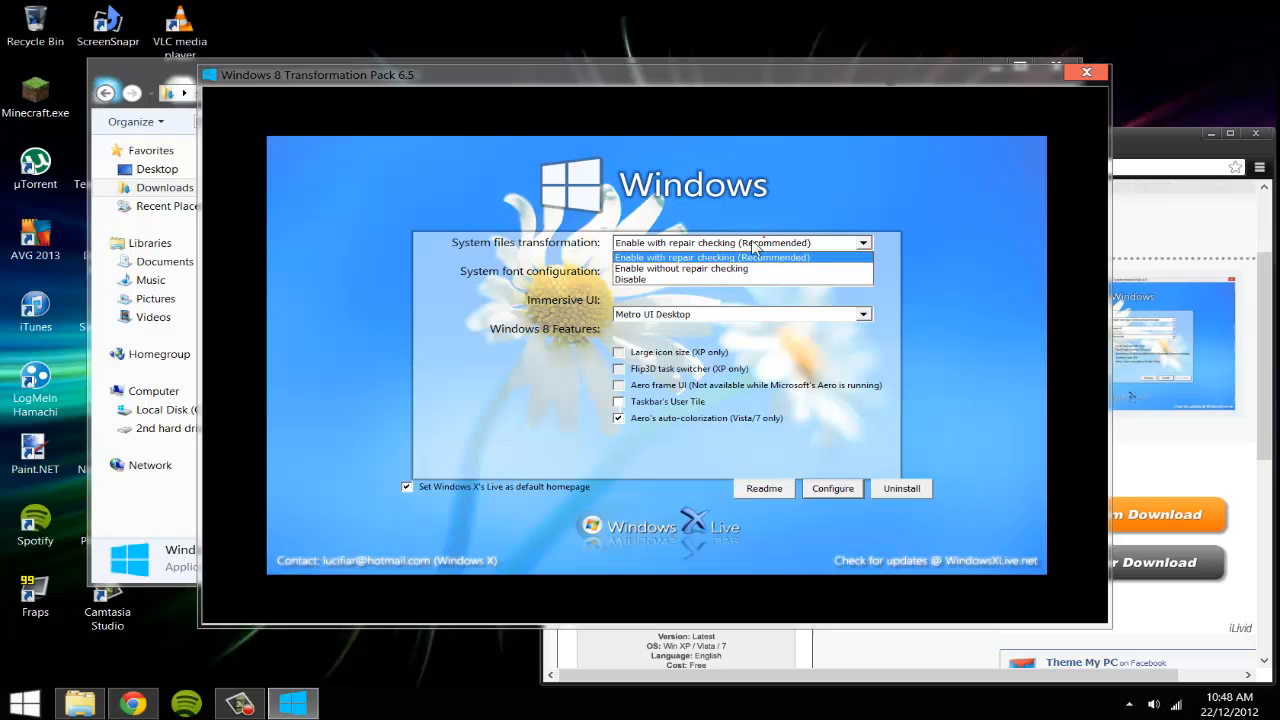
{"action": "left_click", "coordinate": [712, 257]}
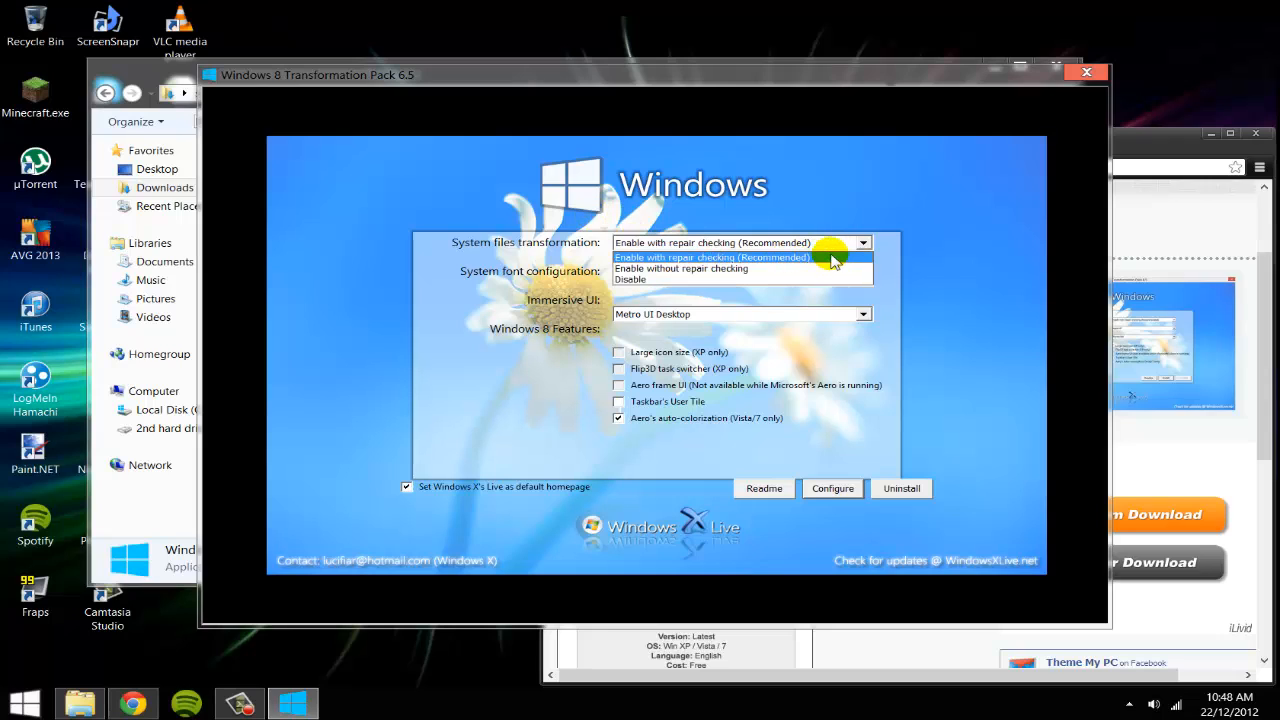
{"action": "left_click", "coordinate": [712, 257]}
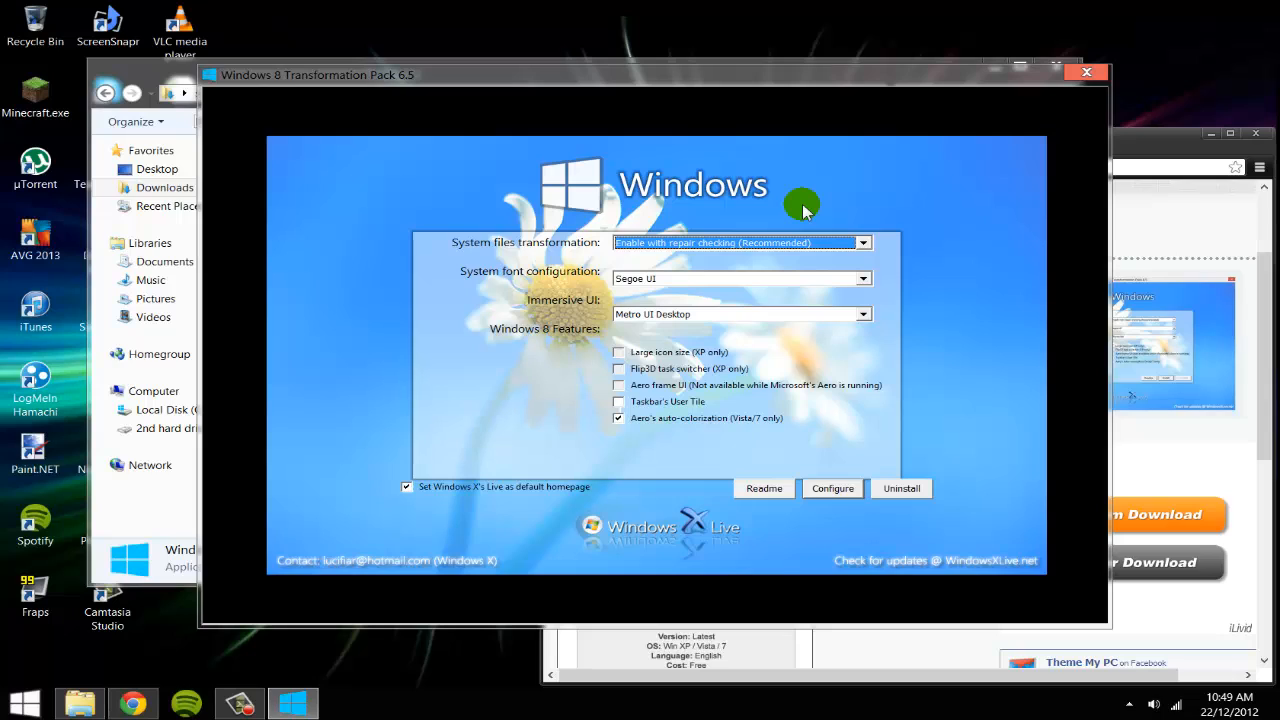
{"action": "mouse_move", "coordinate": [803, 213]}
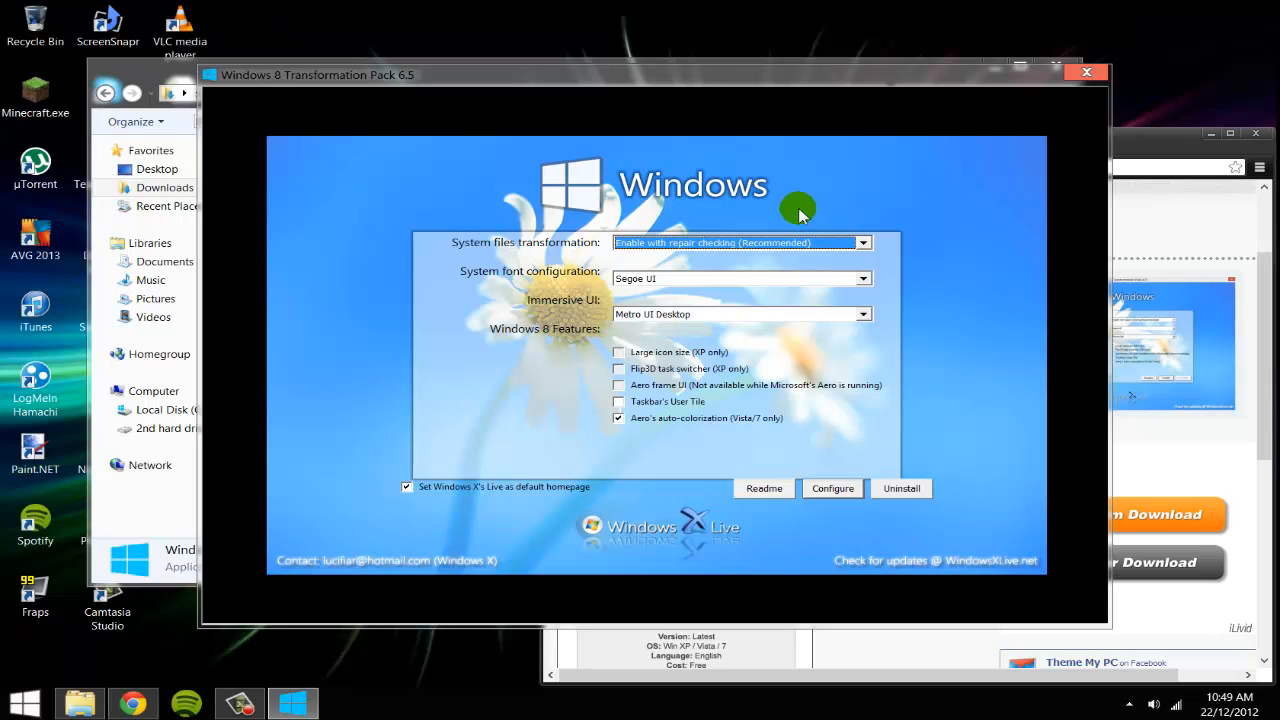
{"action": "mouse_move", "coordinate": [683, 165]}
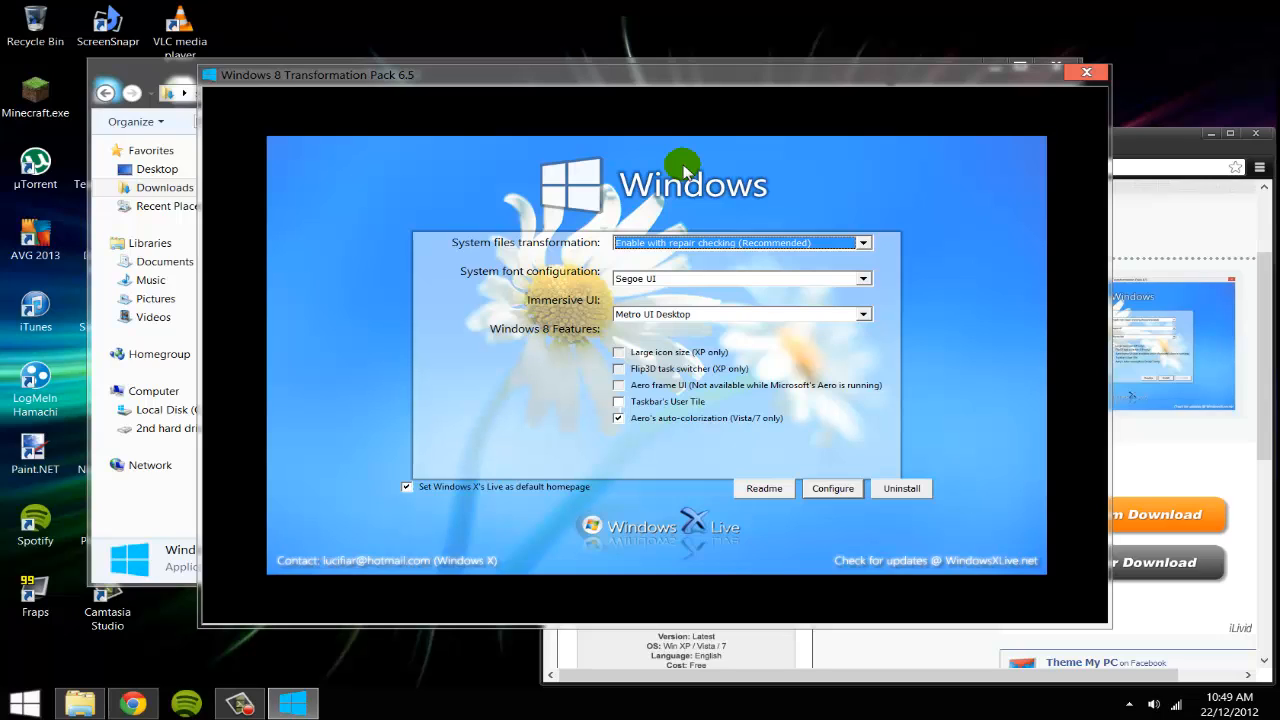
{"action": "mouse_move", "coordinate": [708, 193]}
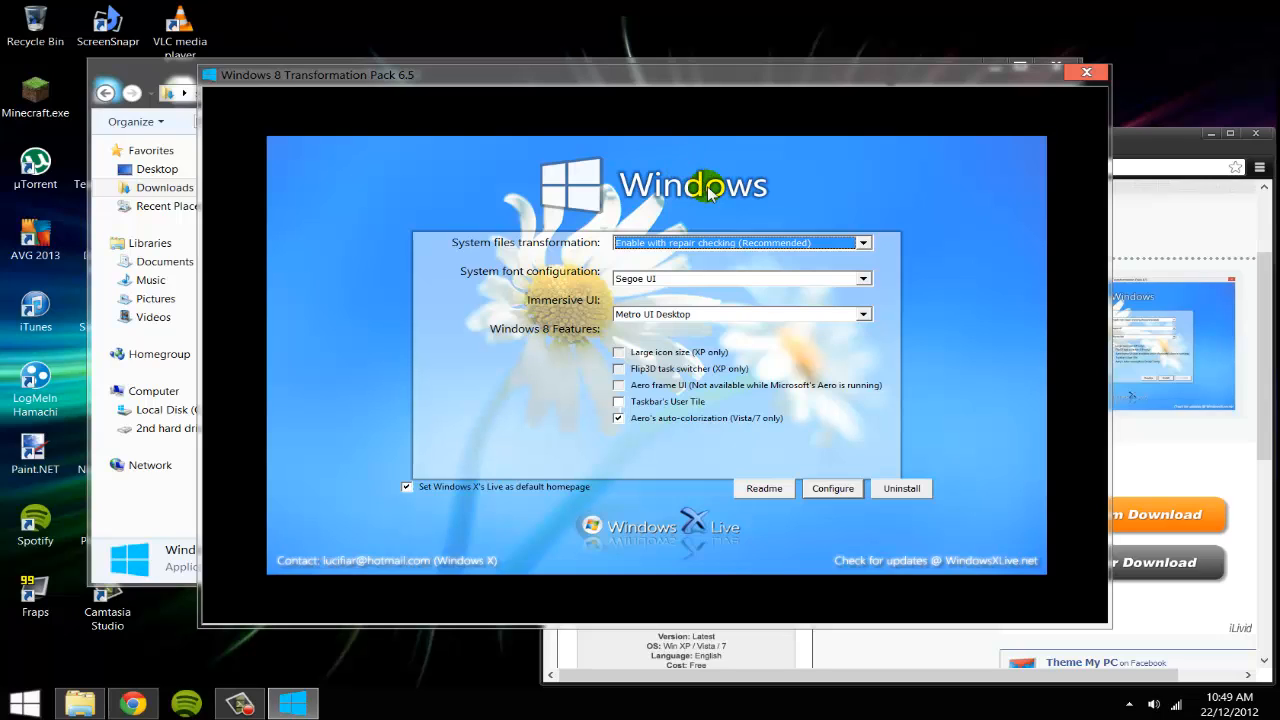
{"action": "mouse_move", "coordinate": [775, 205]}
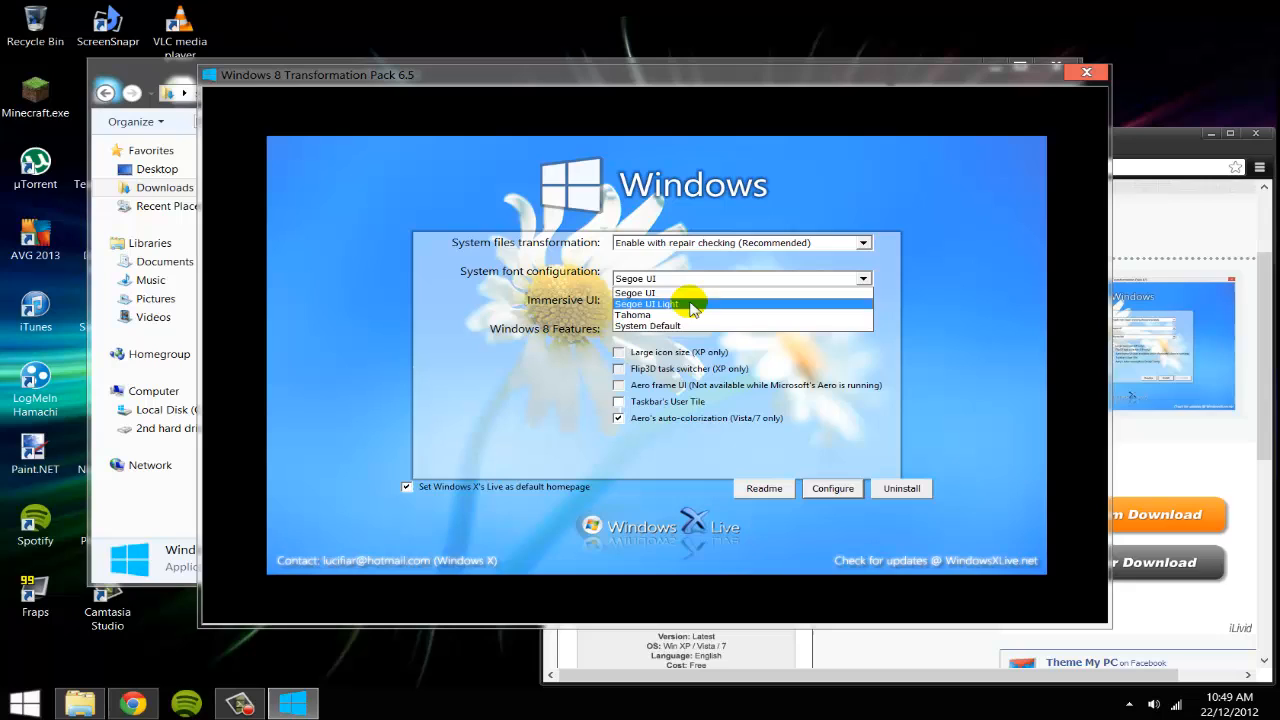
{"action": "mouse_move", "coordinate": [670, 292]}
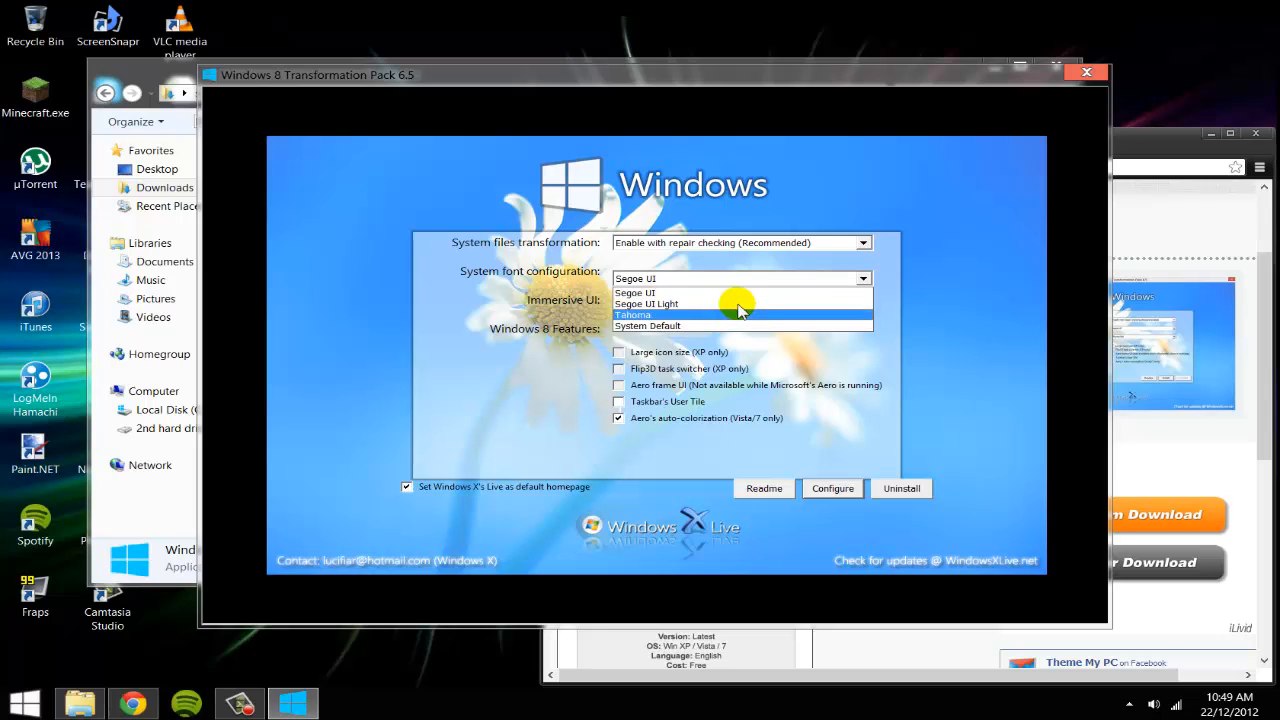
{"action": "mouse_move", "coordinate": [700, 292]}
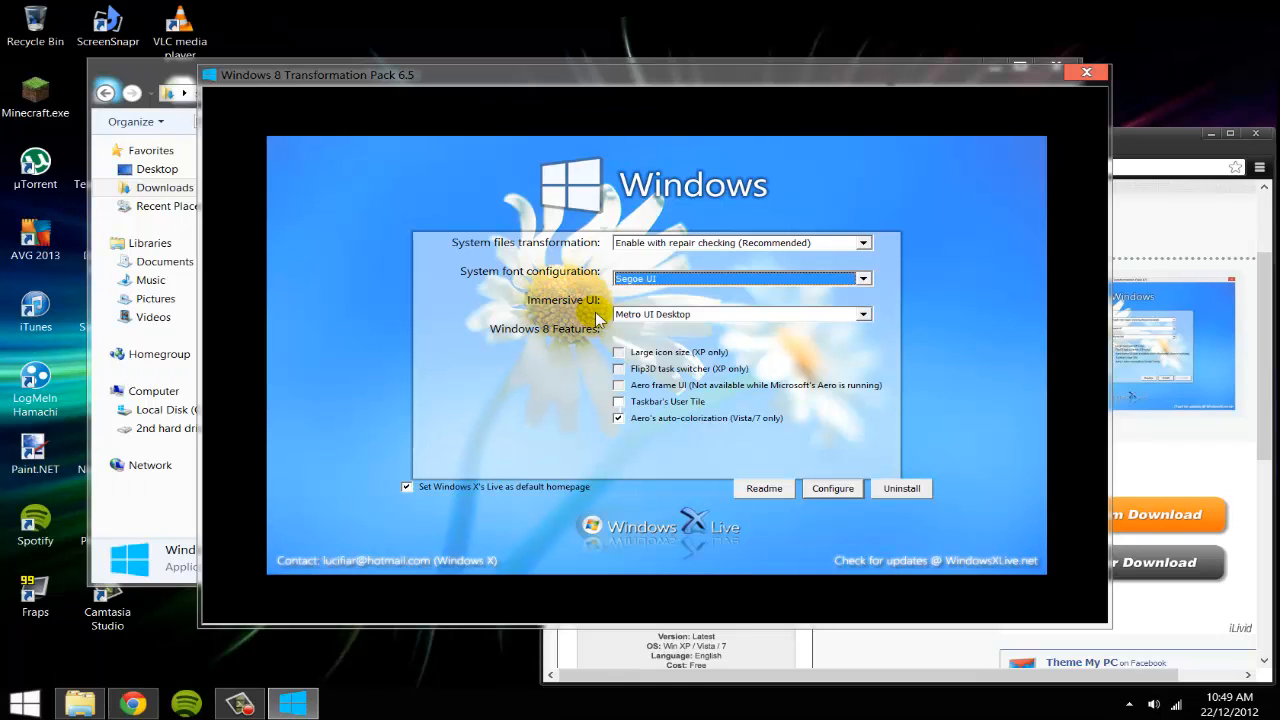
{"action": "mouse_move", "coordinate": [695, 322]}
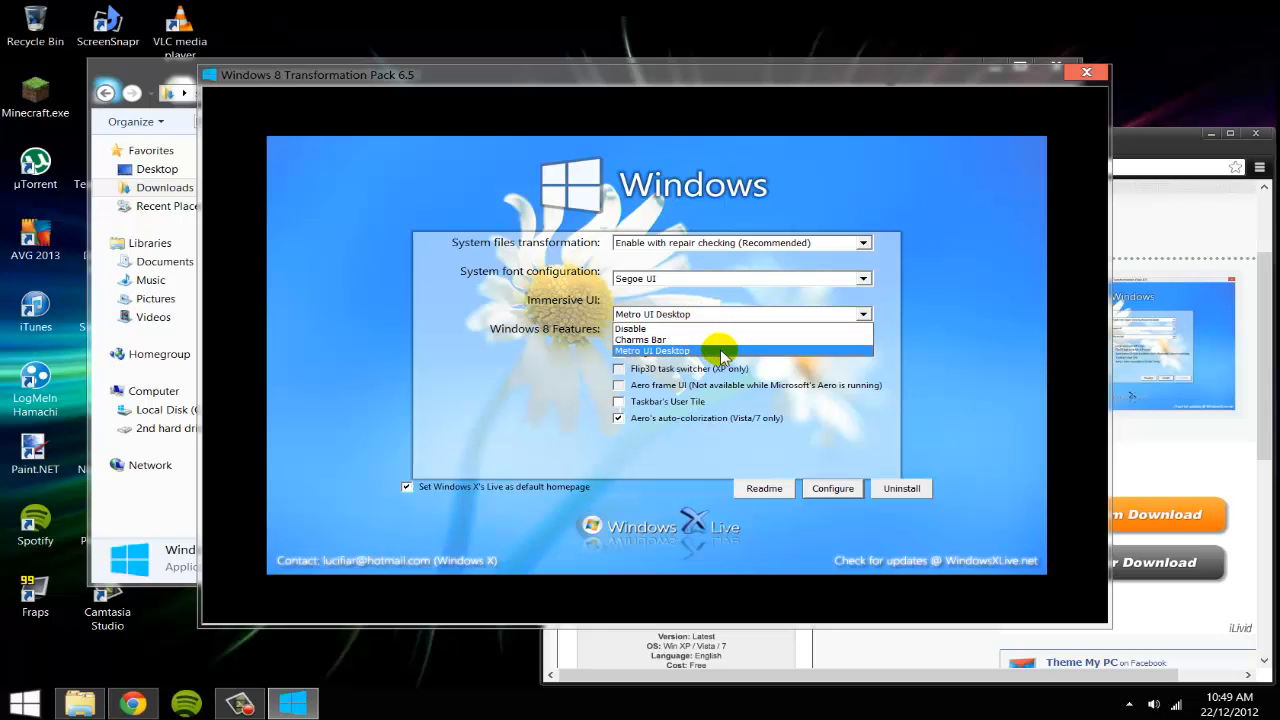
{"action": "mouse_move", "coordinate": [685, 328]}
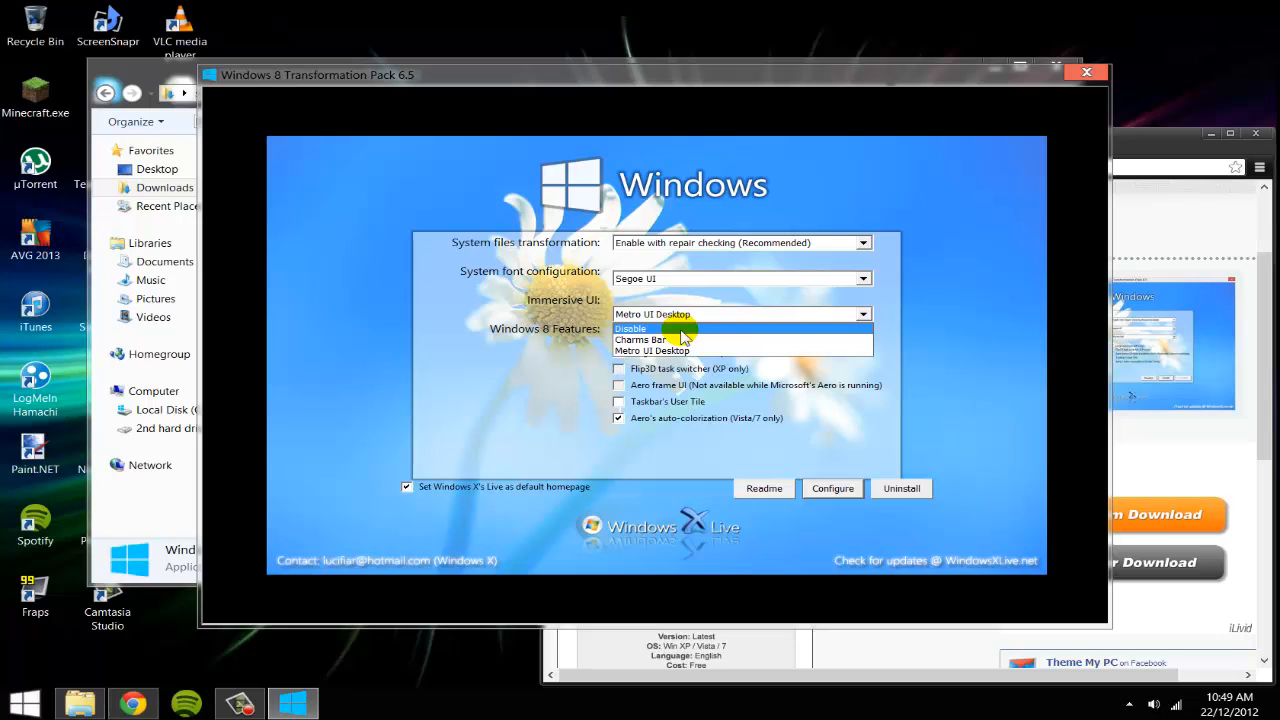
{"action": "mouse_move", "coordinate": [685, 339]}
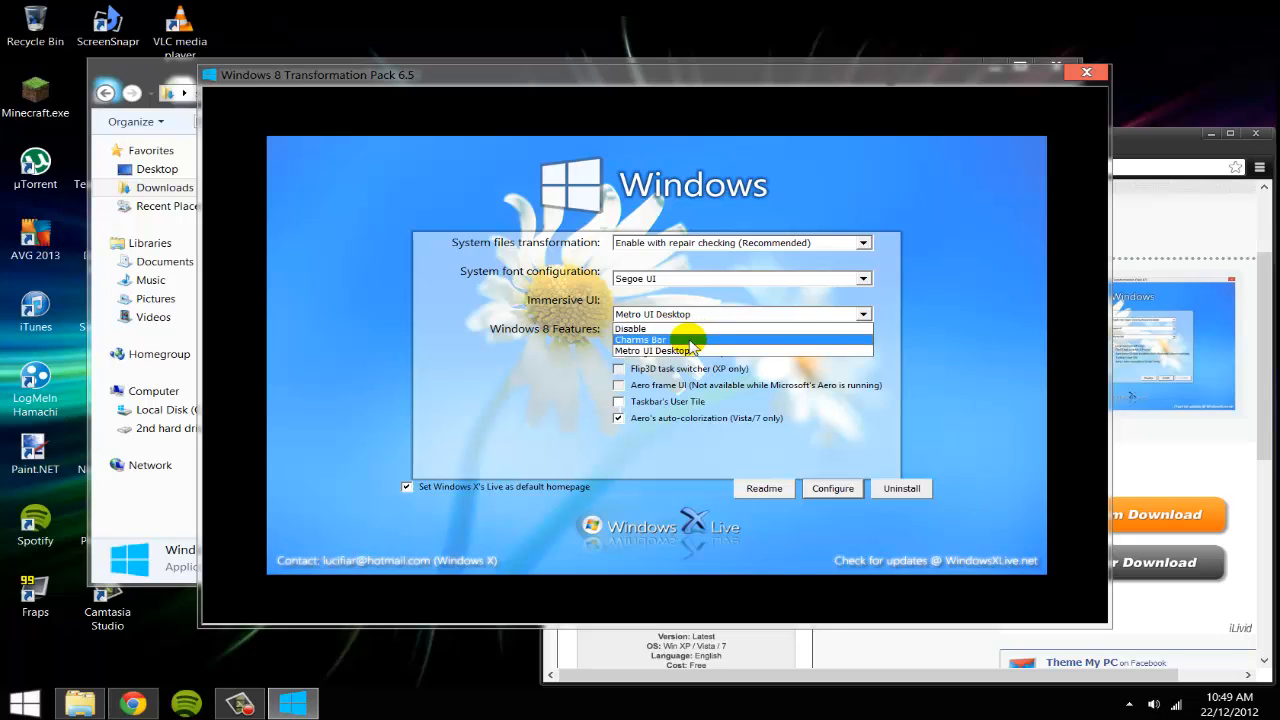
Step: Choose Charms Bar for the Immersive UI option
{"action": "left_click", "coordinate": [640, 339]}
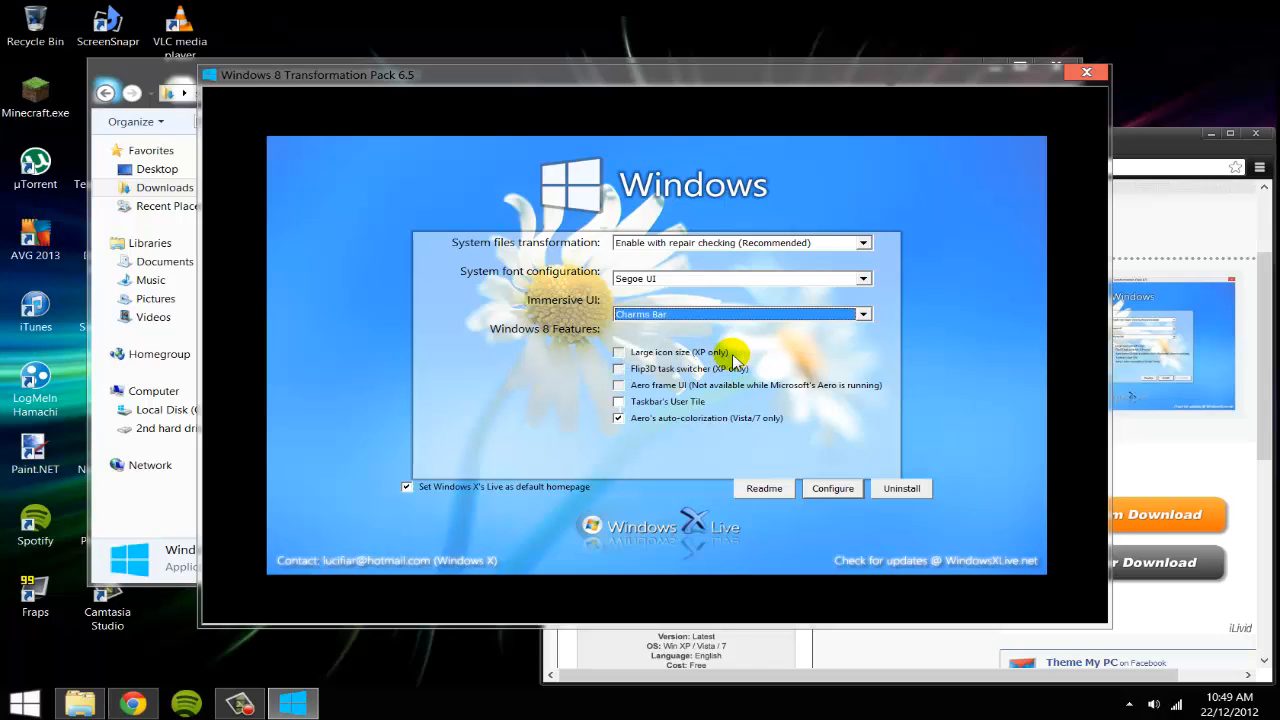
{"action": "mouse_move", "coordinate": [655, 353]}
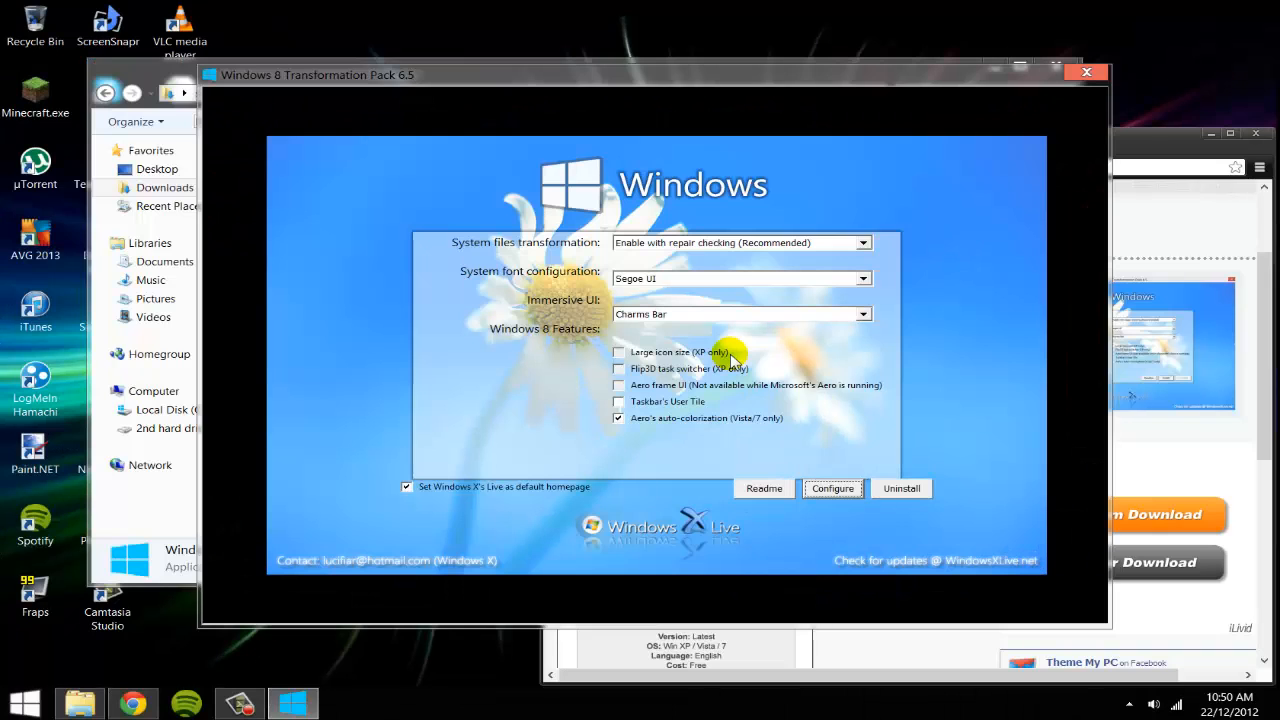
{"action": "mouse_move", "coordinate": [730, 405]}
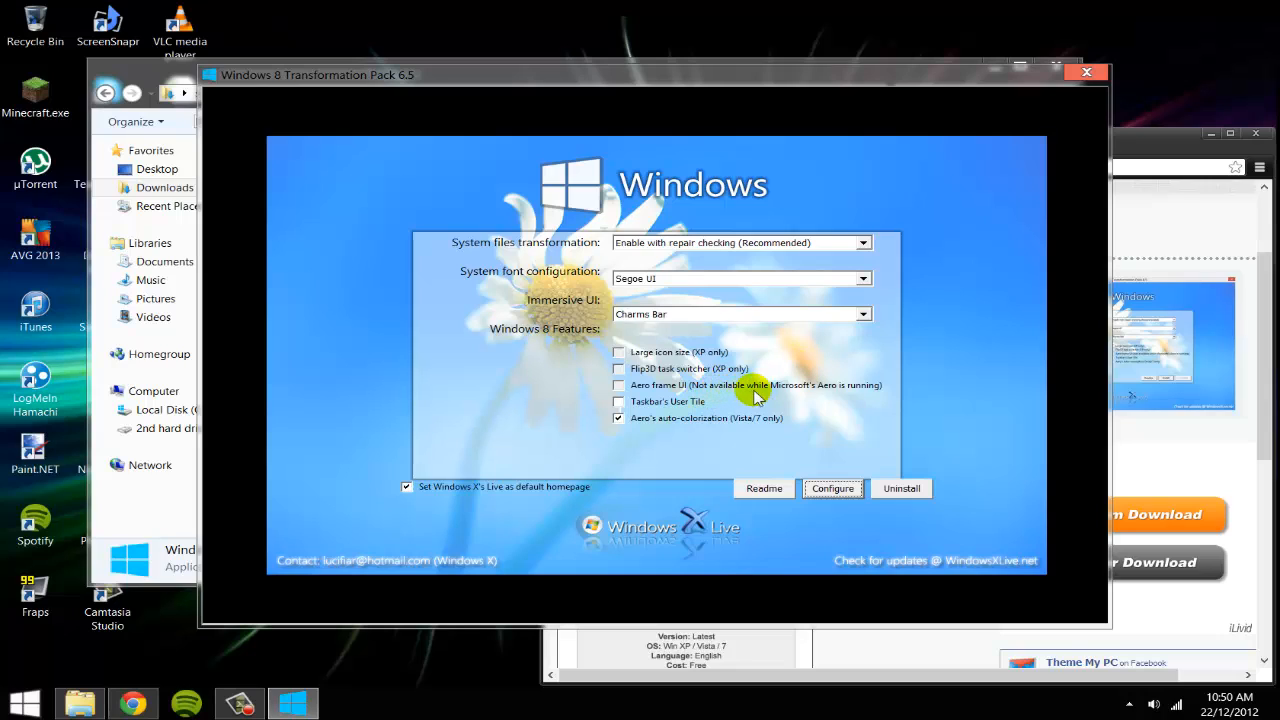
{"action": "mouse_move", "coordinate": [692, 387]}
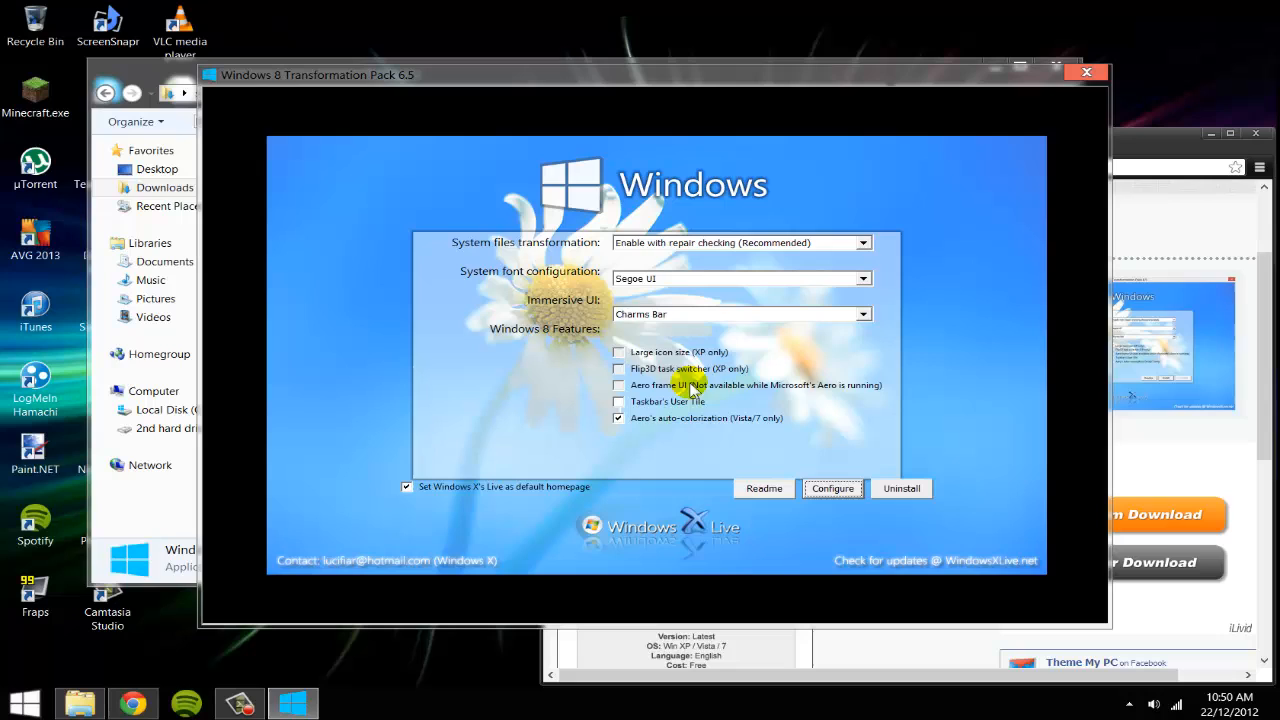
{"action": "mouse_move", "coordinate": [645, 89]}
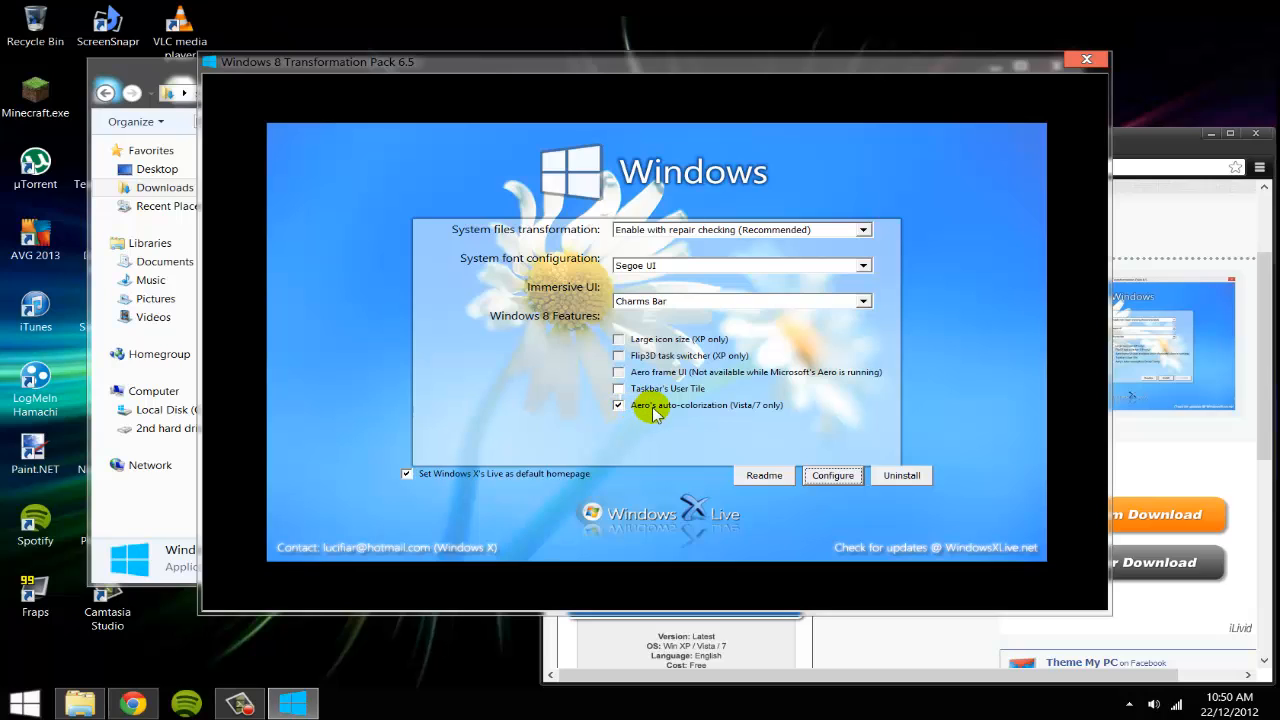
{"action": "mouse_move", "coordinate": [752, 418]}
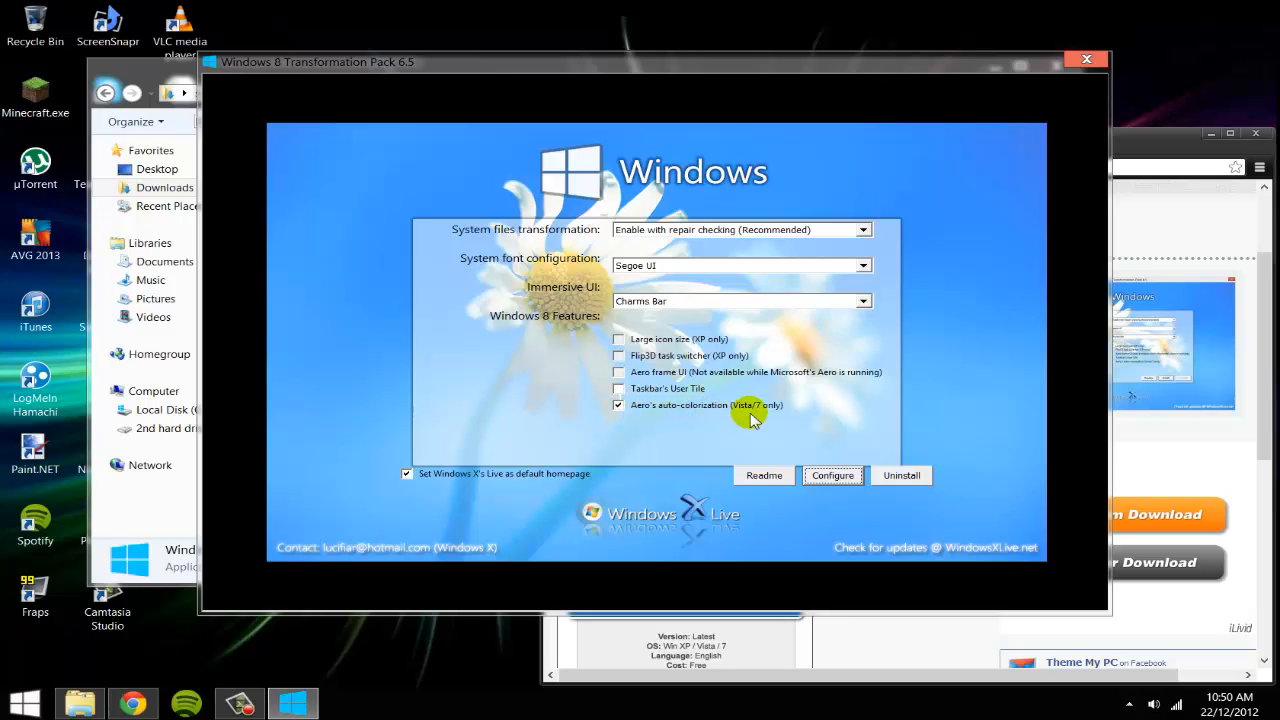
{"action": "mouse_move", "coordinate": [640, 213]}
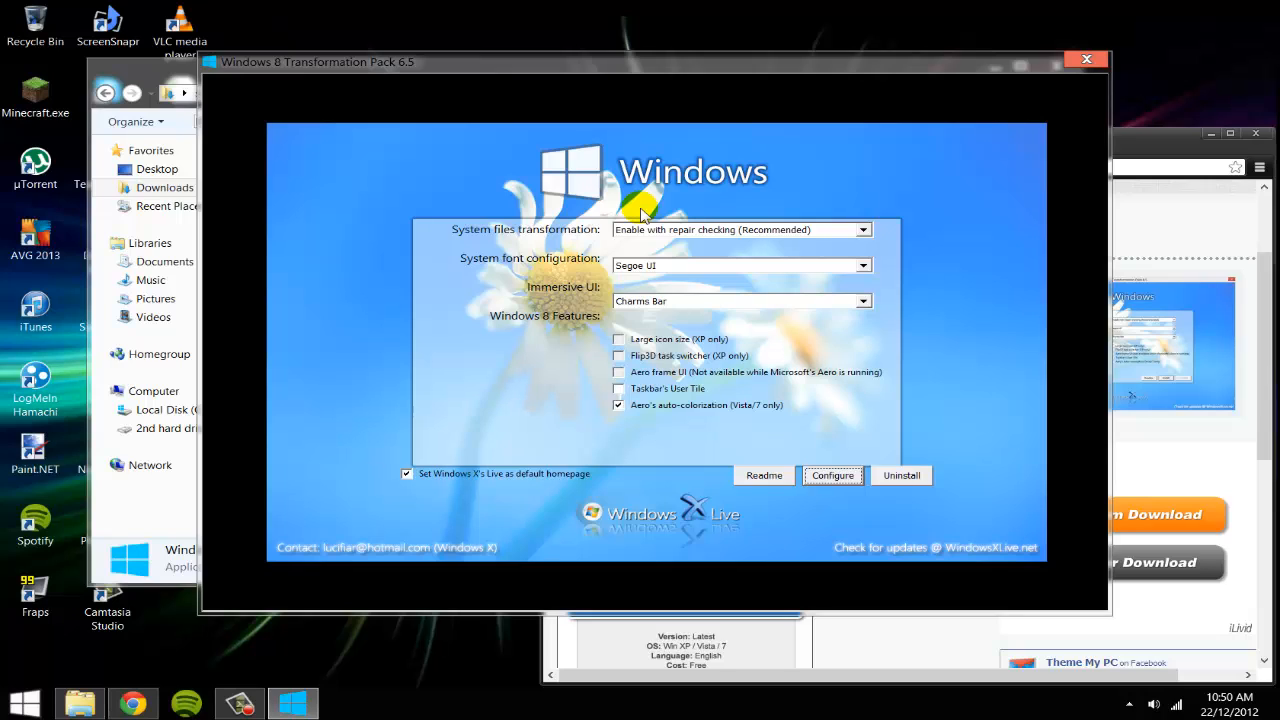
{"action": "mouse_move", "coordinate": [673, 62]}
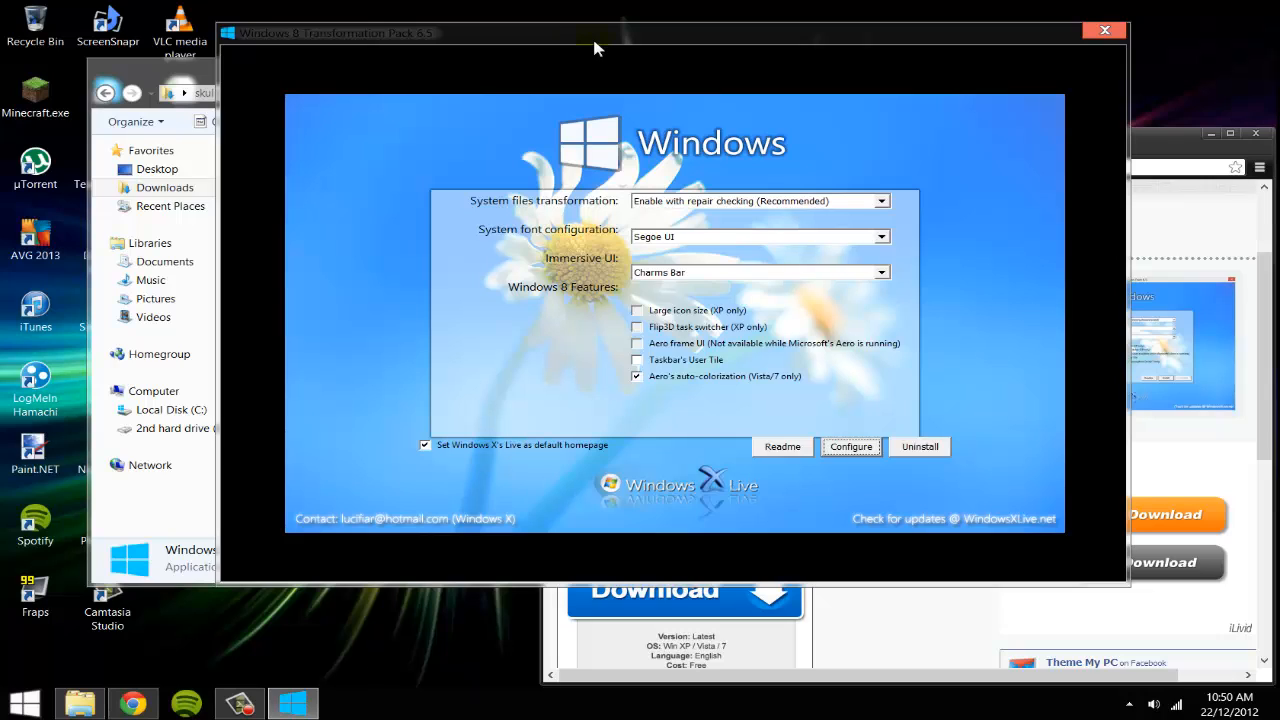
{"action": "mouse_move", "coordinate": [603, 40]}
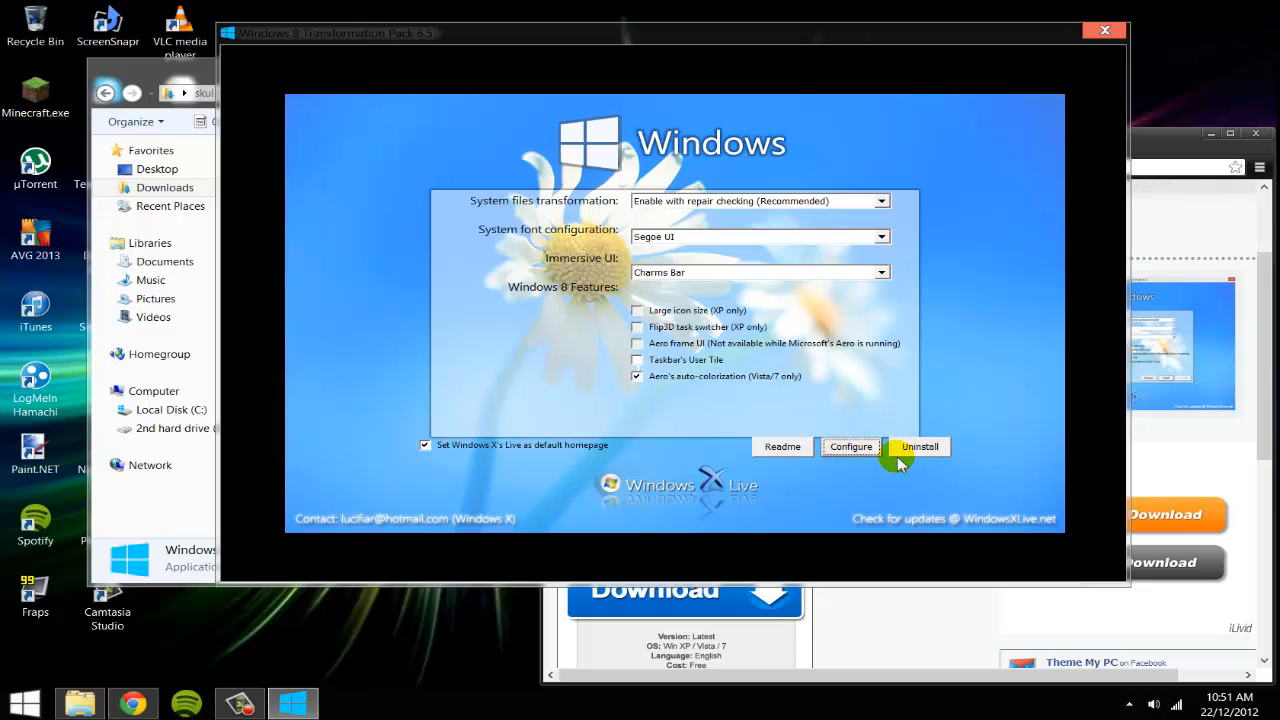
{"action": "mouse_move", "coordinate": [920, 432]}
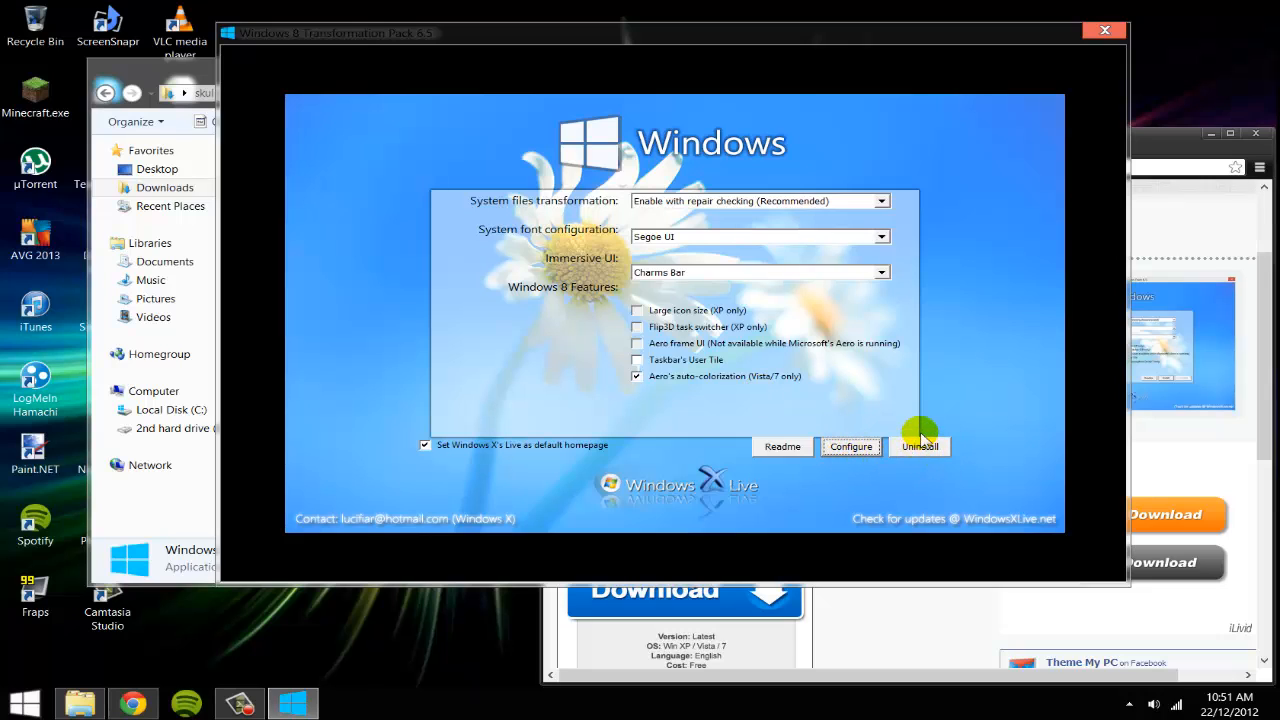
{"action": "mouse_move", "coordinate": [1040, 256]}
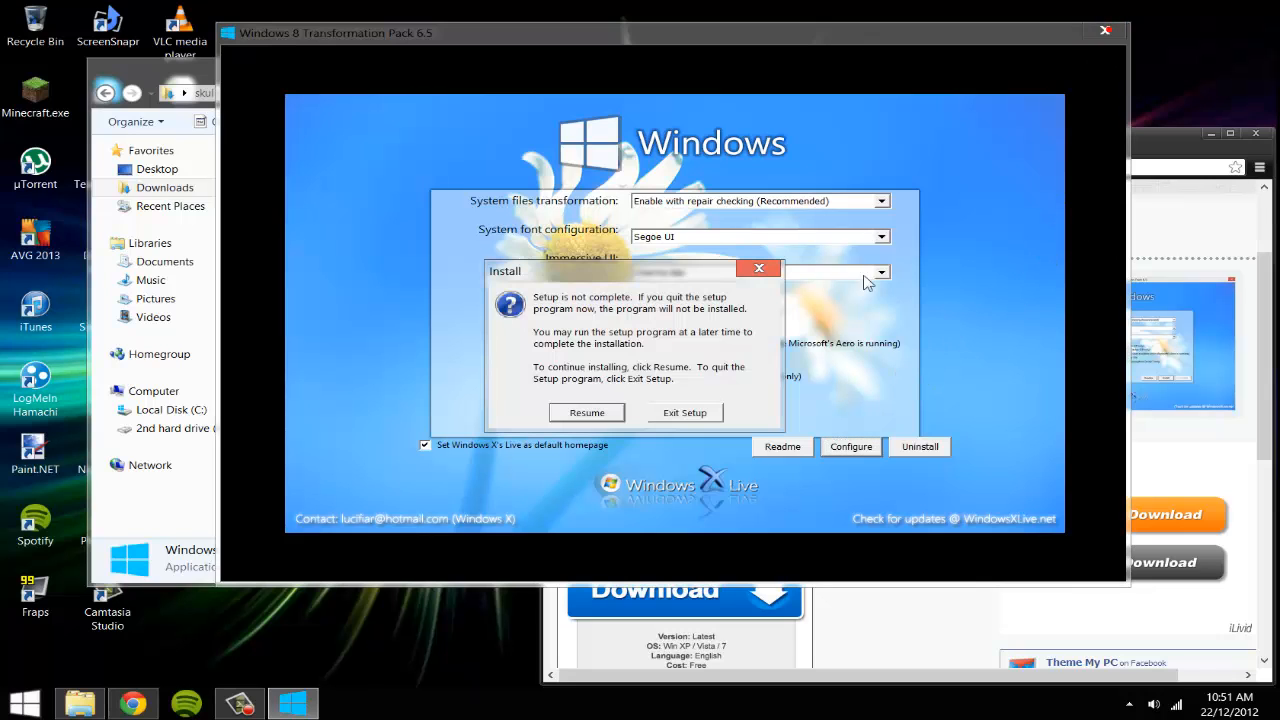
Step: Exit Setup from the Install prompt and OK the 'feature is under development' message
{"action": "left_click", "coordinate": [684, 412]}
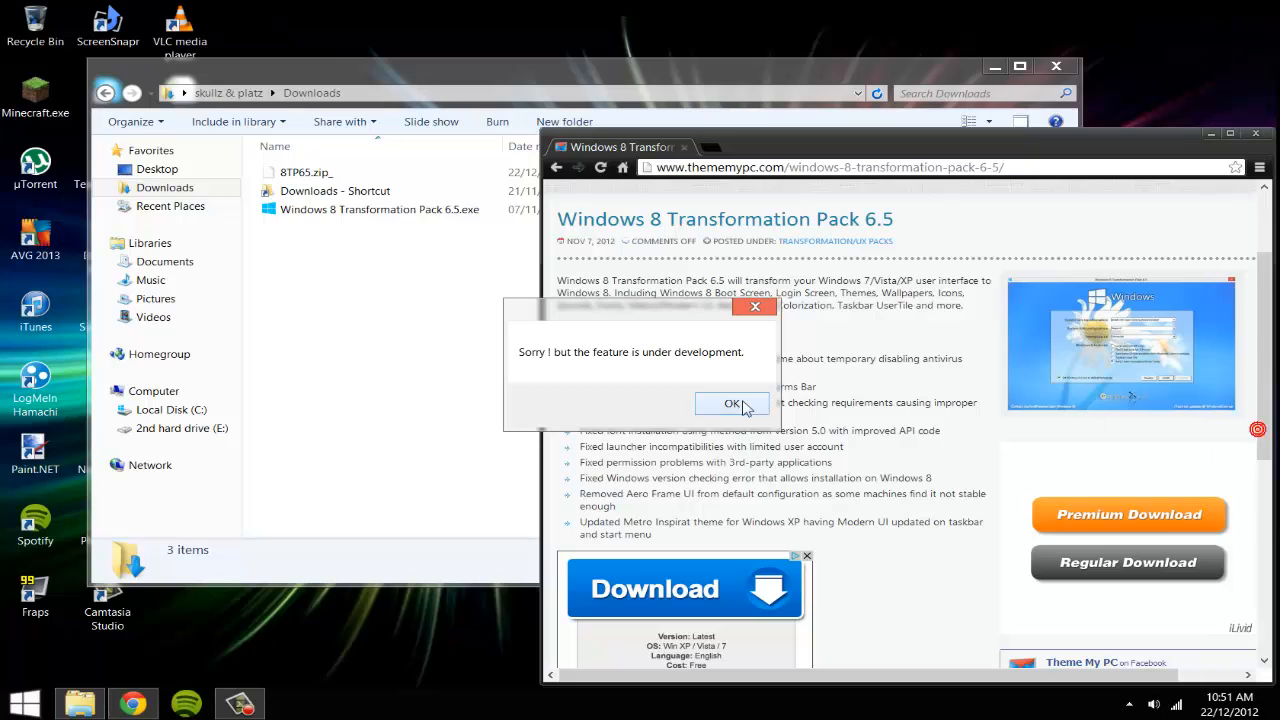
{"action": "left_click", "coordinate": [732, 403]}
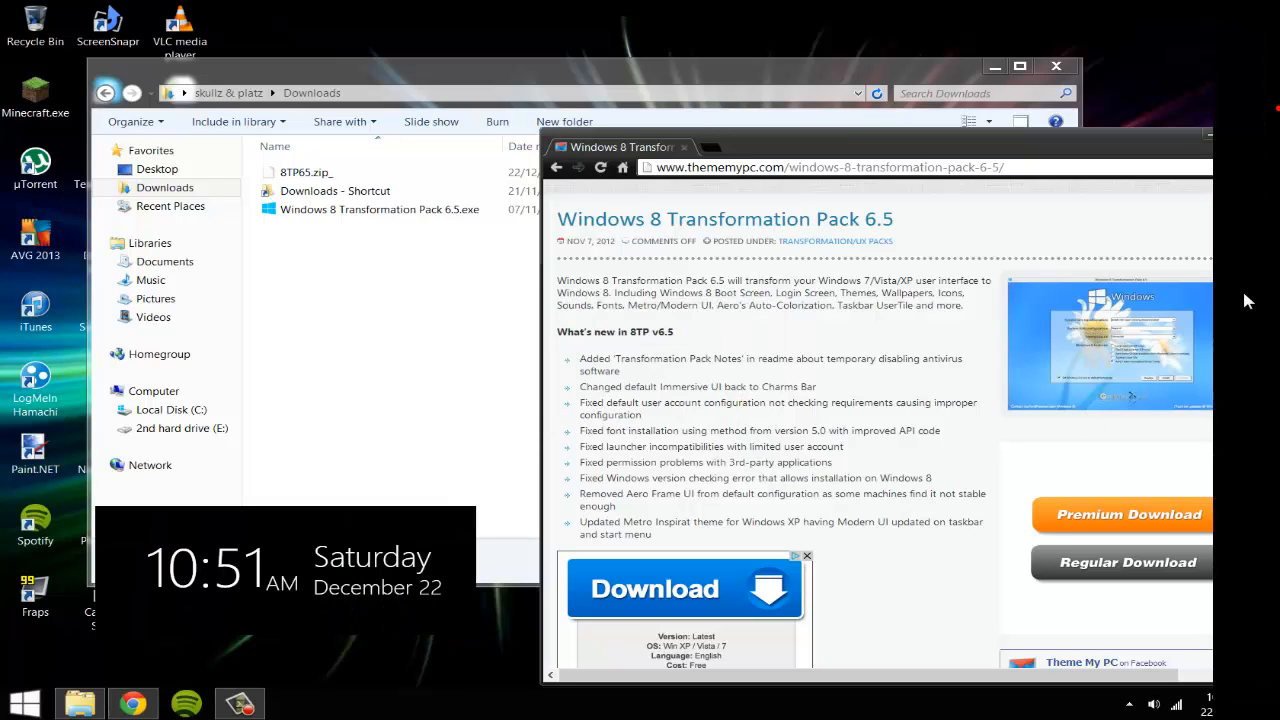
{"action": "mouse_move", "coordinate": [1260, 240]}
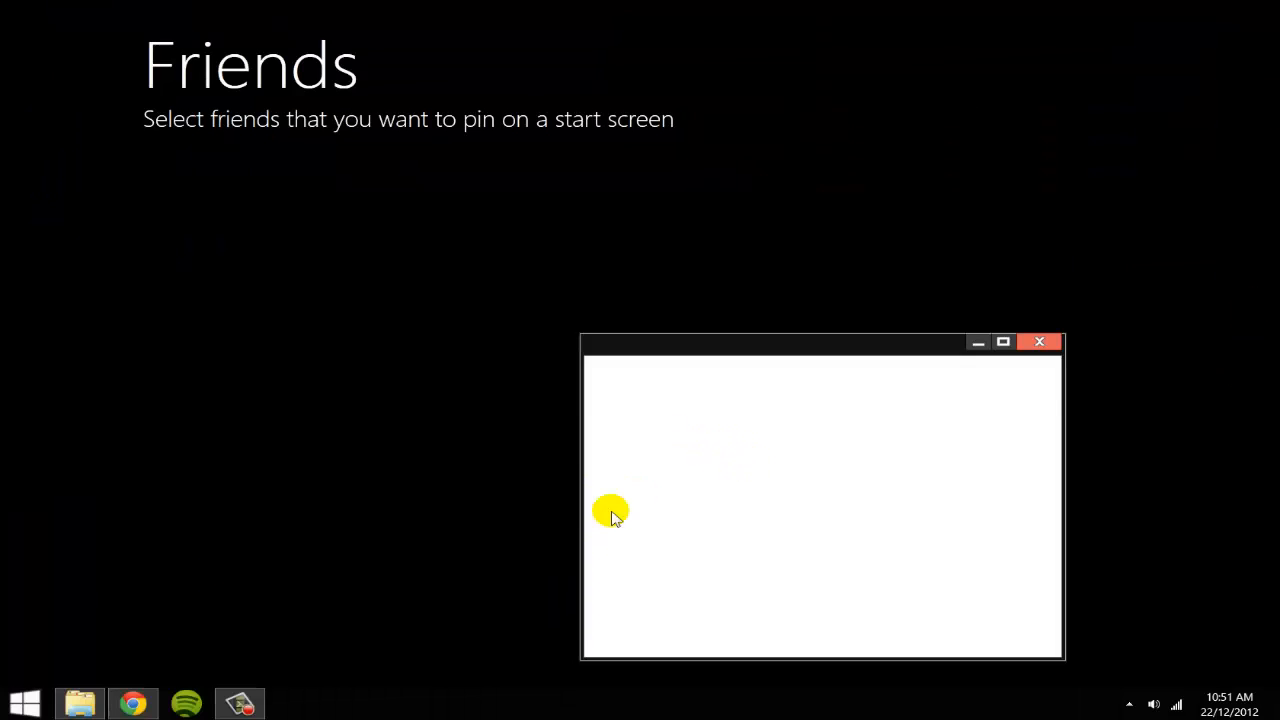
Step: Close the Friends window, view the Start screen tiles, and go back to the Desktop
{"action": "left_click", "coordinate": [1039, 342]}
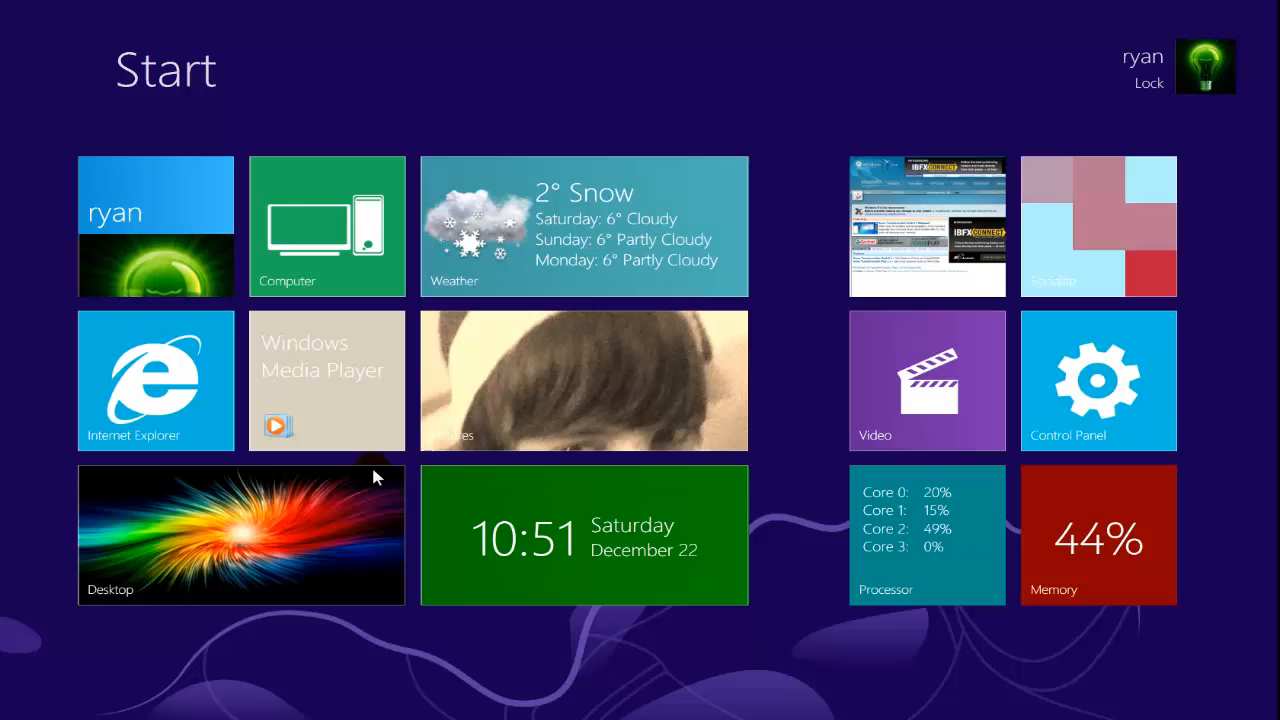
{"action": "left_click", "coordinate": [326, 380]}
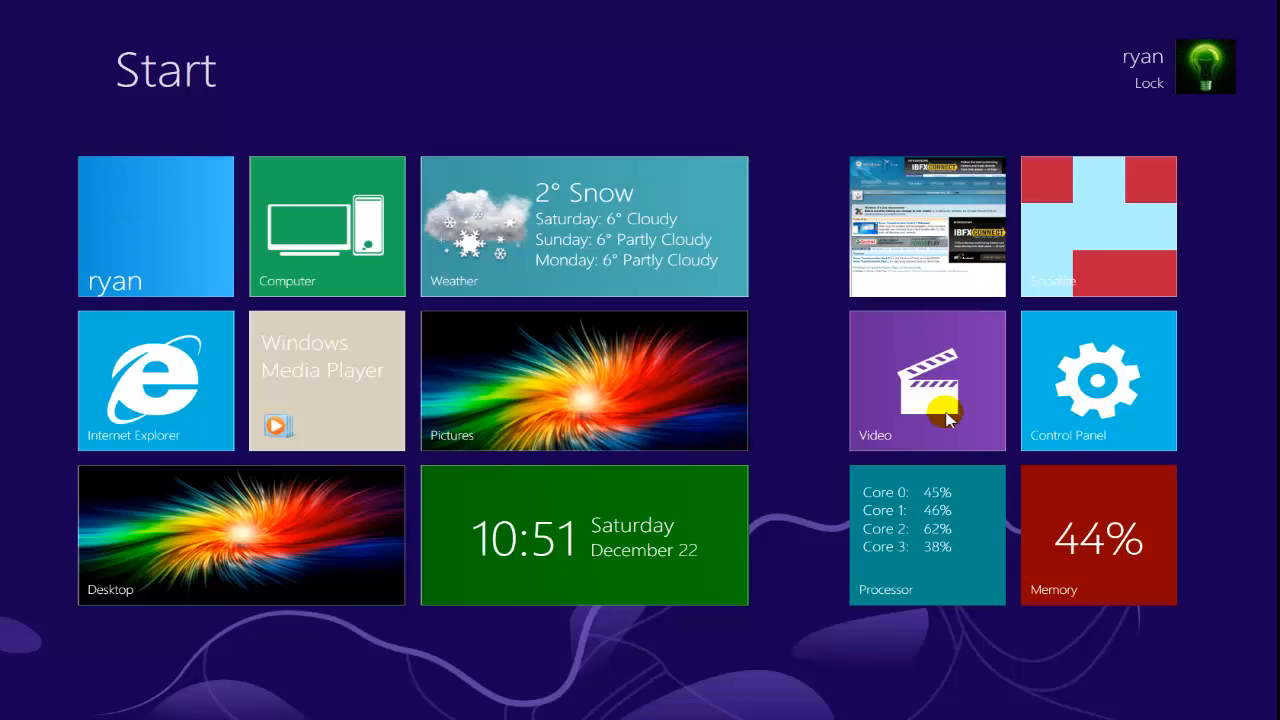
{"action": "left_click", "coordinate": [926, 380]}
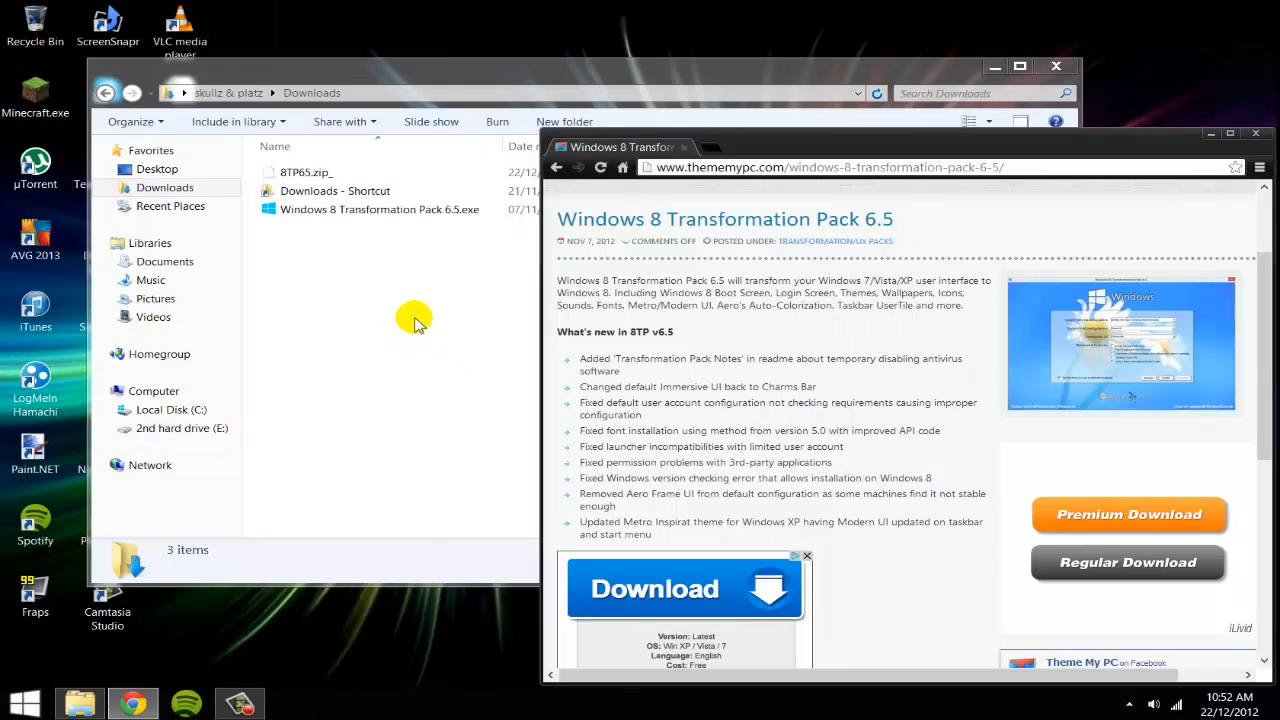
{"action": "mouse_move", "coordinate": [420, 305]}
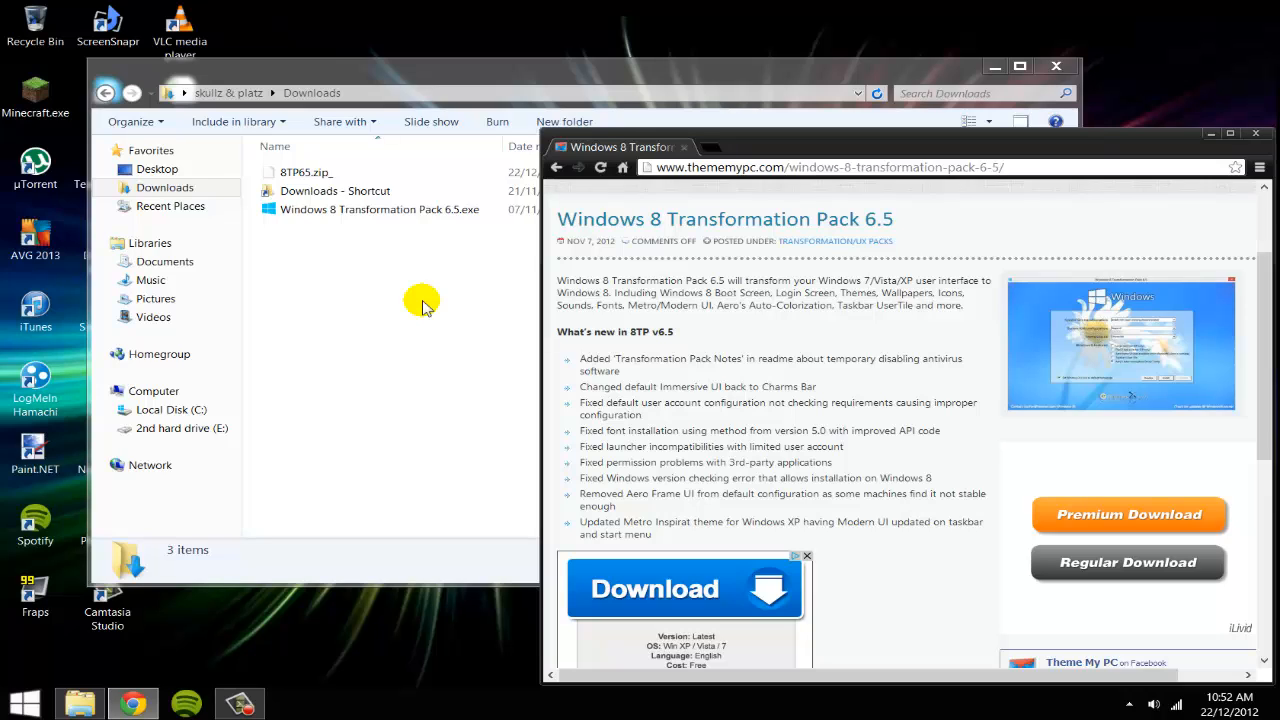
{"action": "mouse_move", "coordinate": [432, 272]}
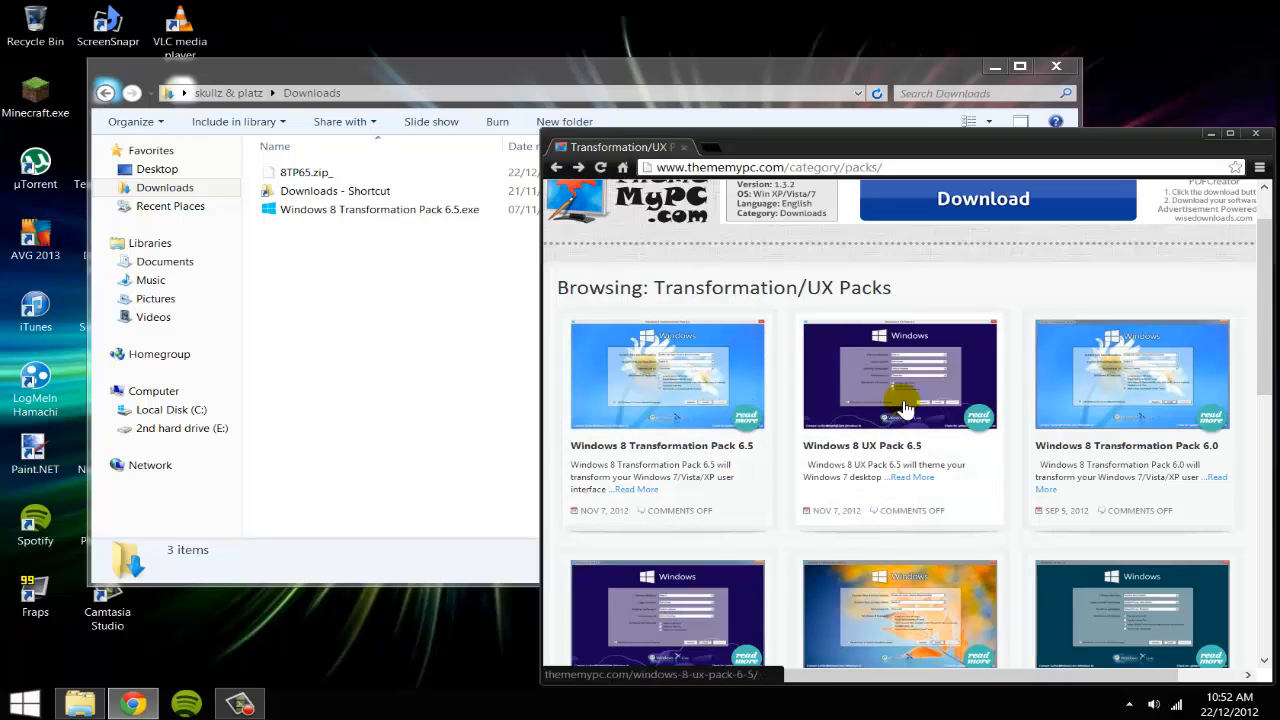
{"action": "mouse_move", "coordinate": [773, 383]}
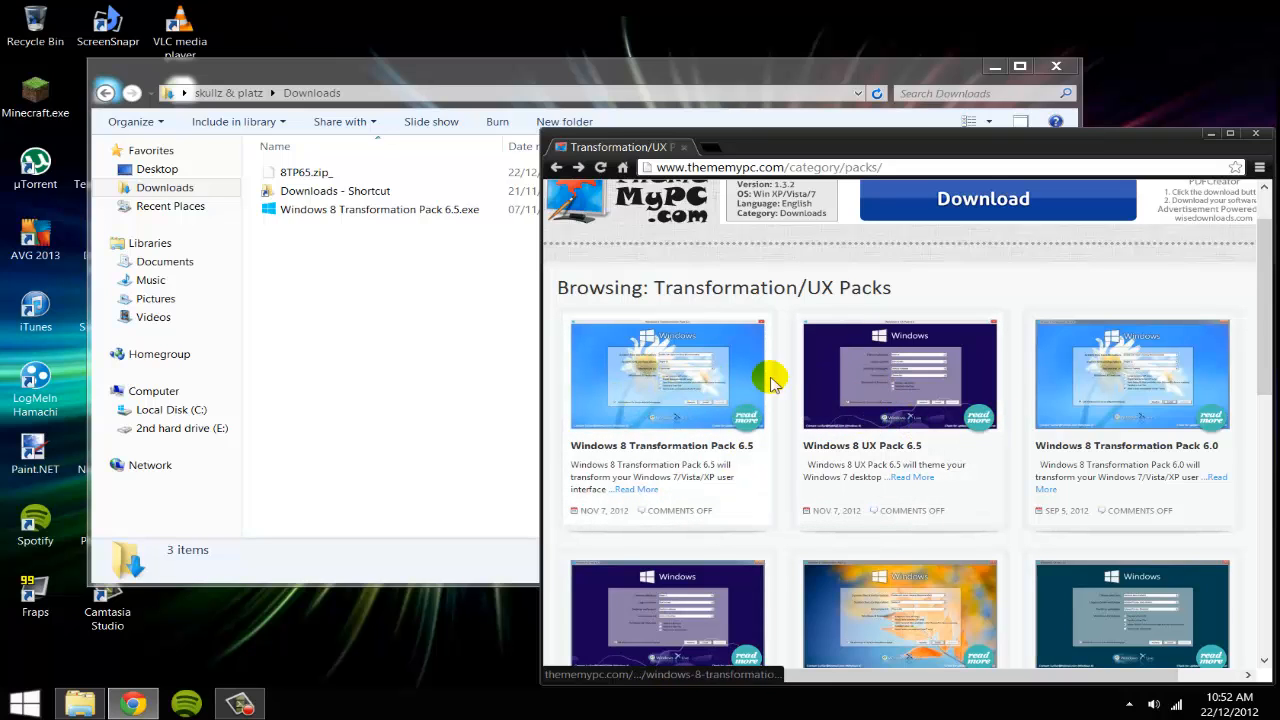
Step: Scroll through the Transformation/UX Packs thumbnails, including Windows 8 UX Pack 6.5
{"action": "scroll", "scroll_direction": "down", "scroll_amount": 3}
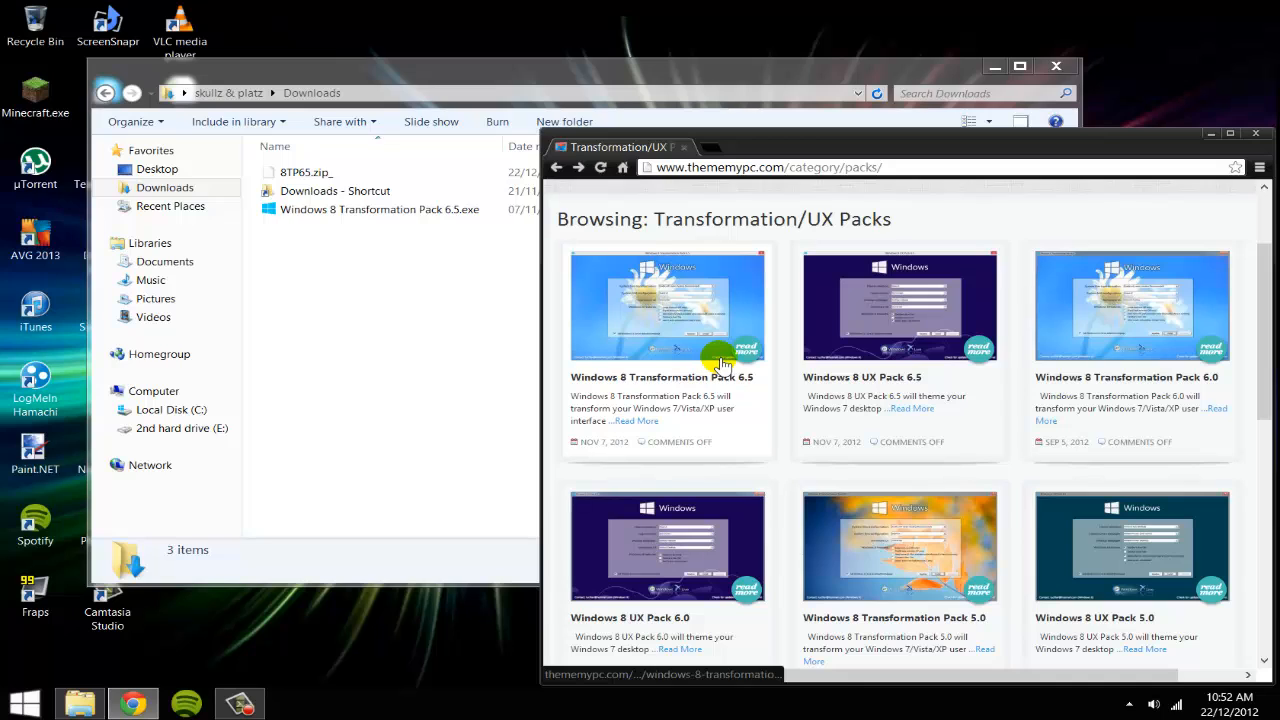
{"action": "scroll", "scroll_direction": "down", "scroll_amount": 3}
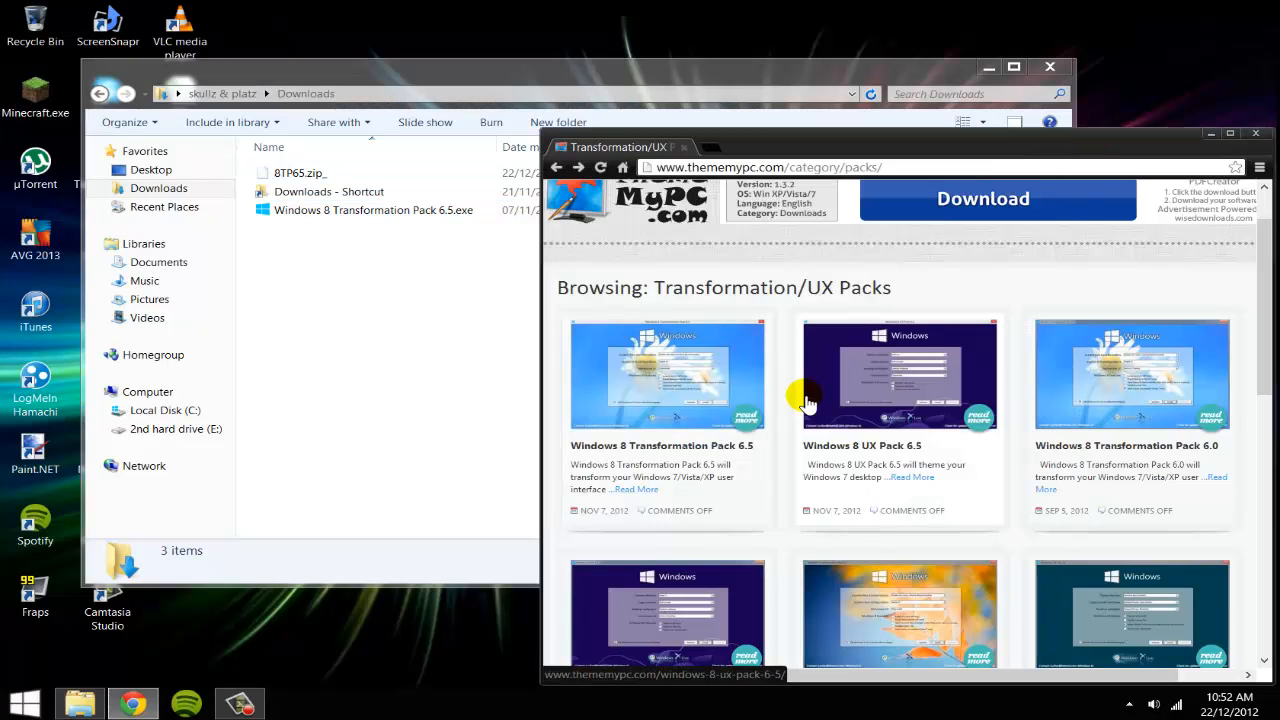
{"action": "mouse_move", "coordinate": [805, 433]}
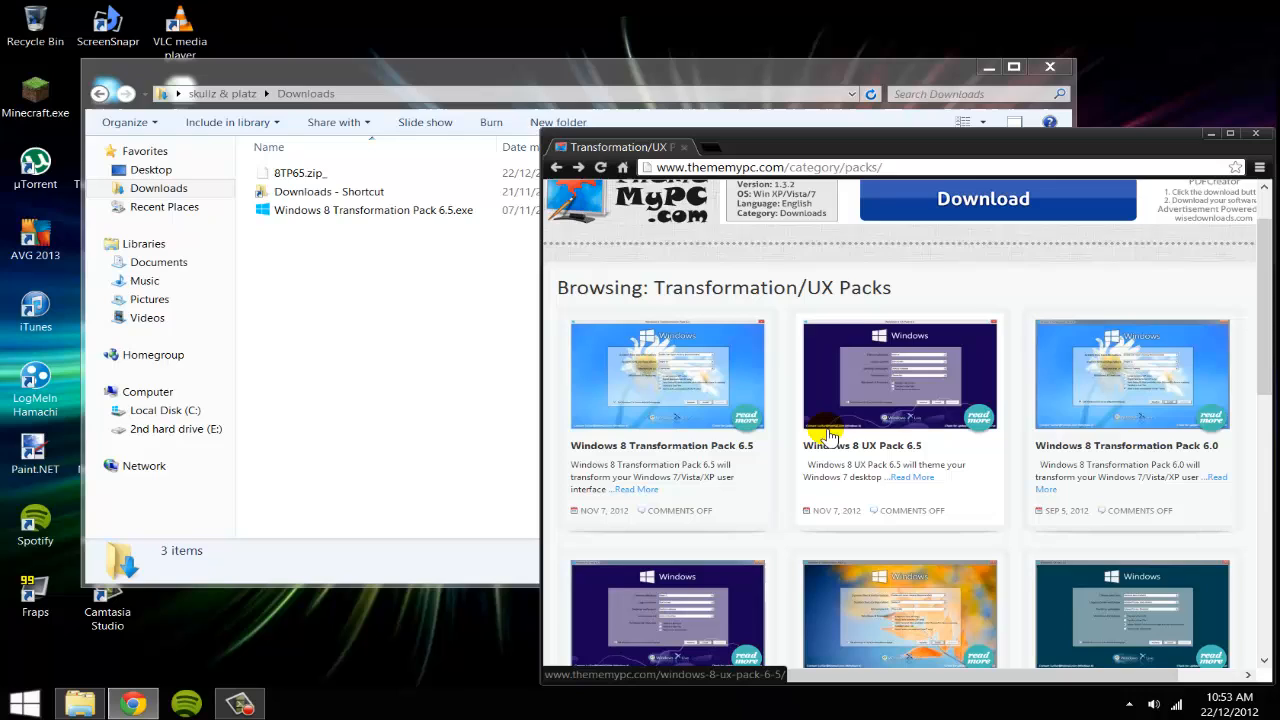
{"action": "mouse_move", "coordinate": [873, 438]}
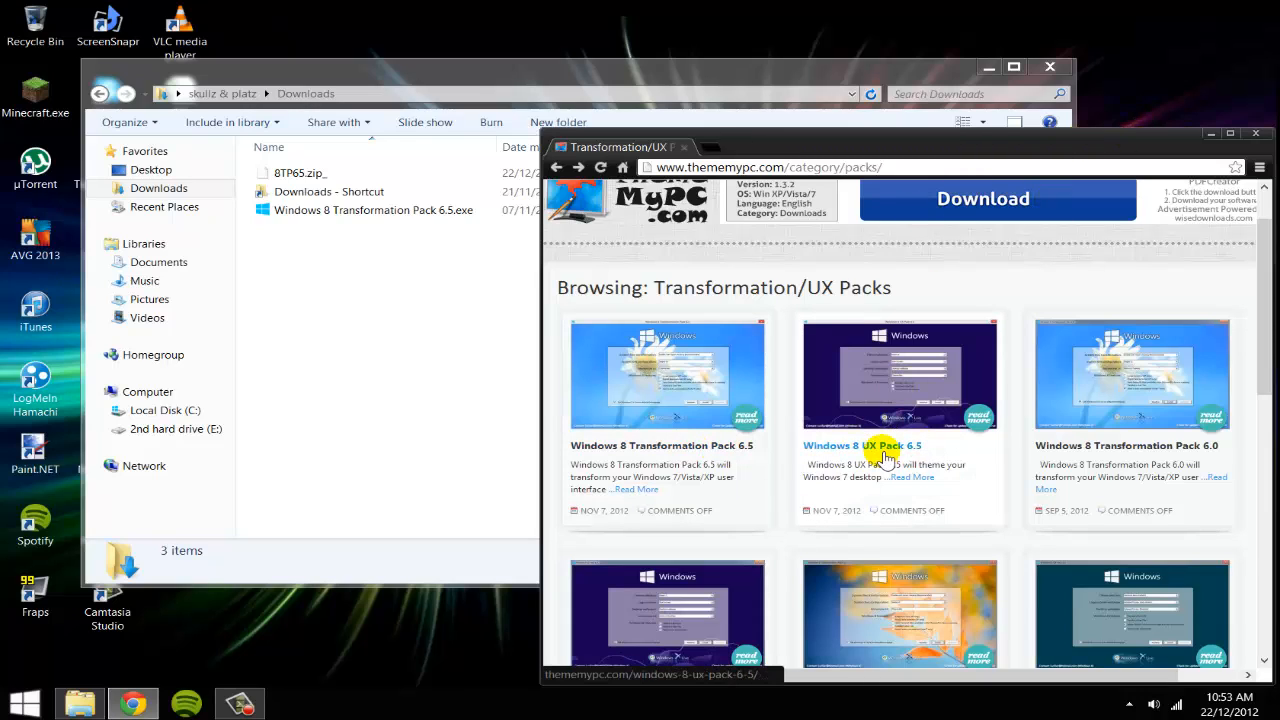
{"action": "mouse_move", "coordinate": [783, 390]}
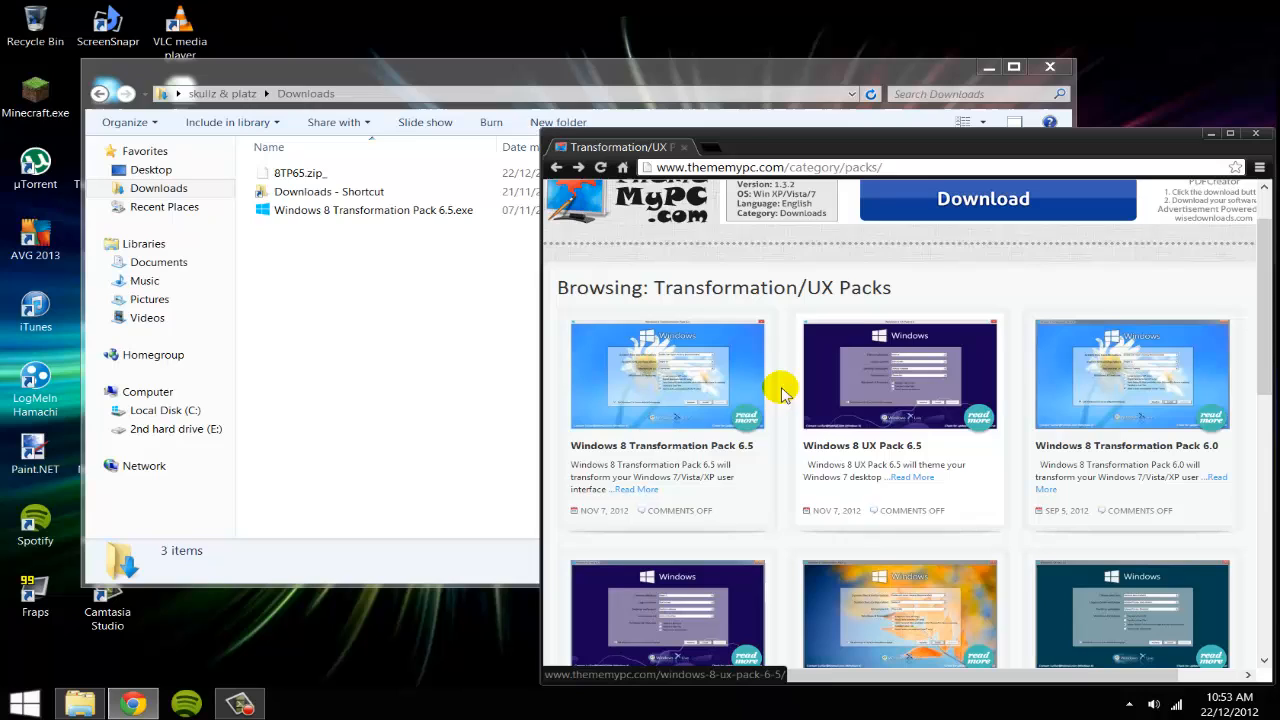
{"action": "mouse_move", "coordinate": [848, 397]}
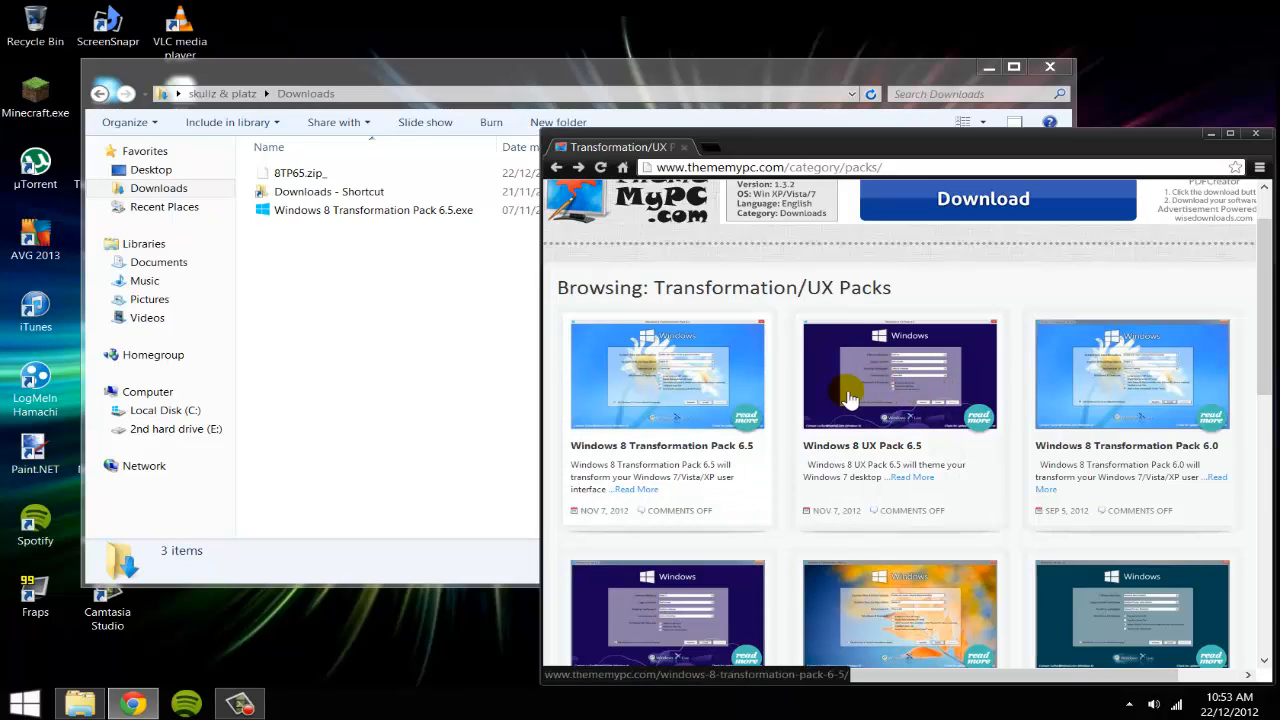
{"action": "mouse_move", "coordinate": [889, 413]}
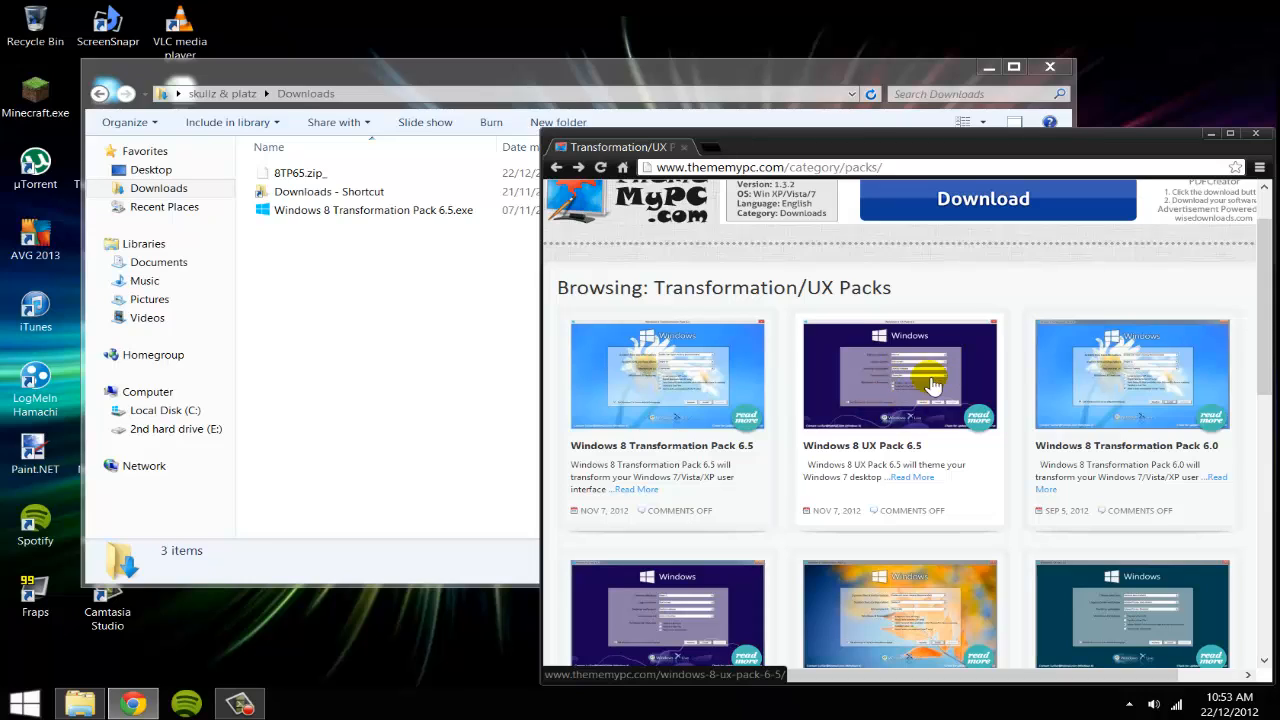
{"action": "mouse_move", "coordinate": [933, 362]}
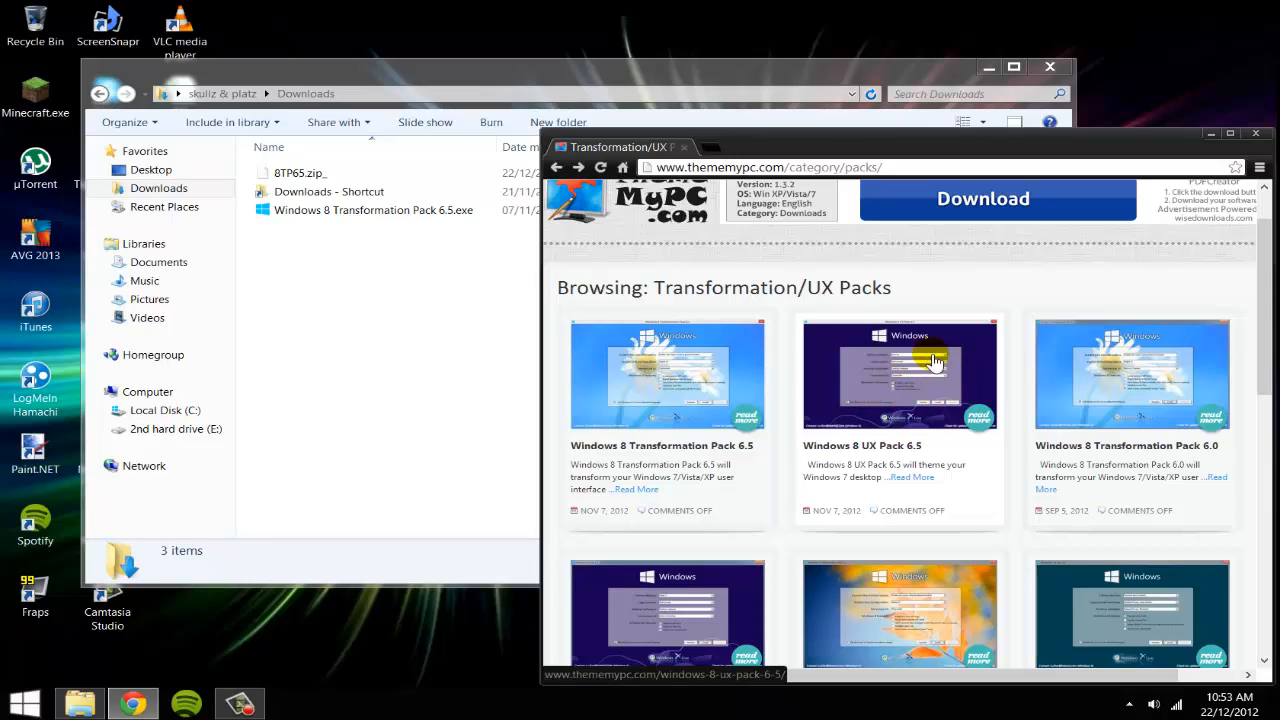
{"action": "mouse_move", "coordinate": [900, 402]}
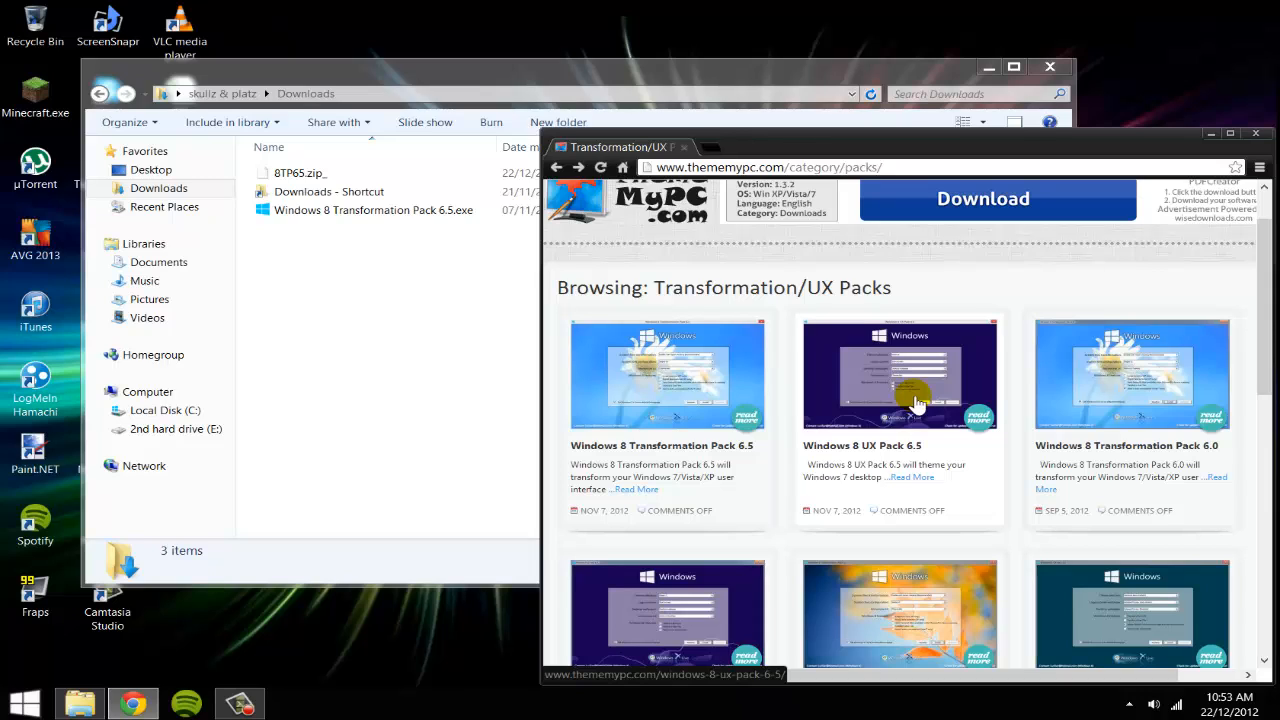
{"action": "mouse_move", "coordinate": [535, 23]}
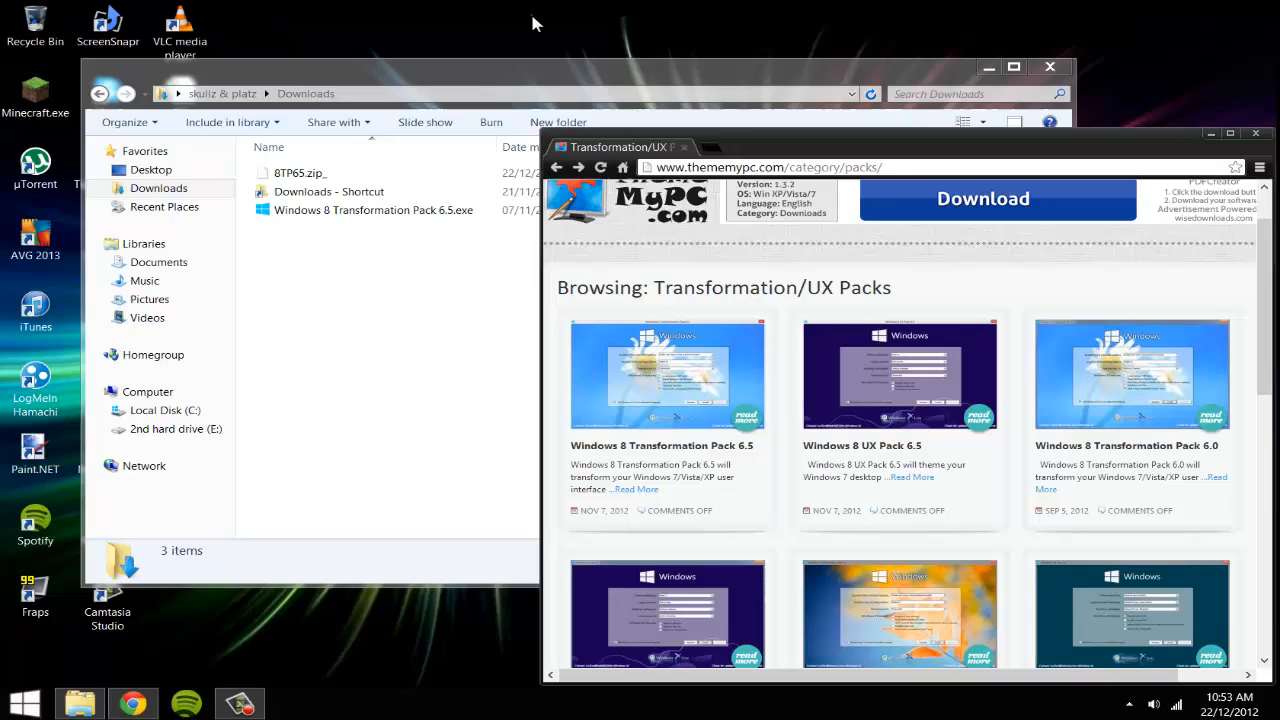
{"action": "mouse_move", "coordinate": [604, 26]}
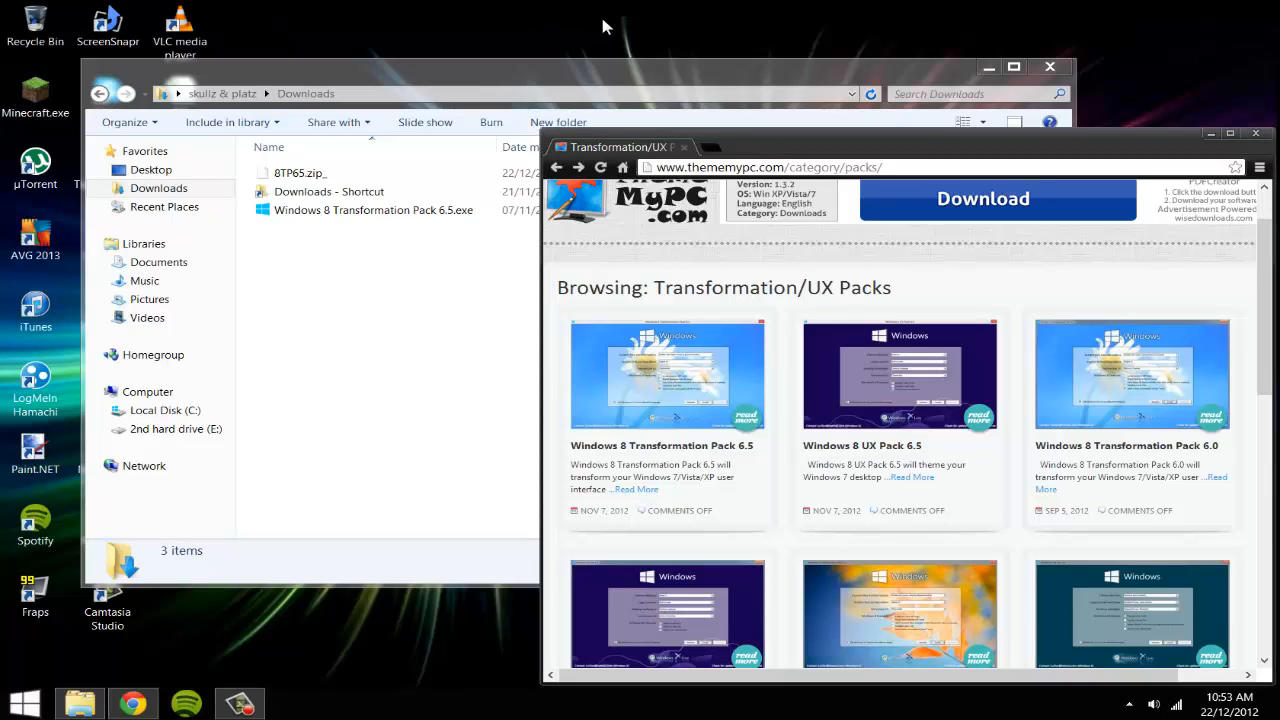